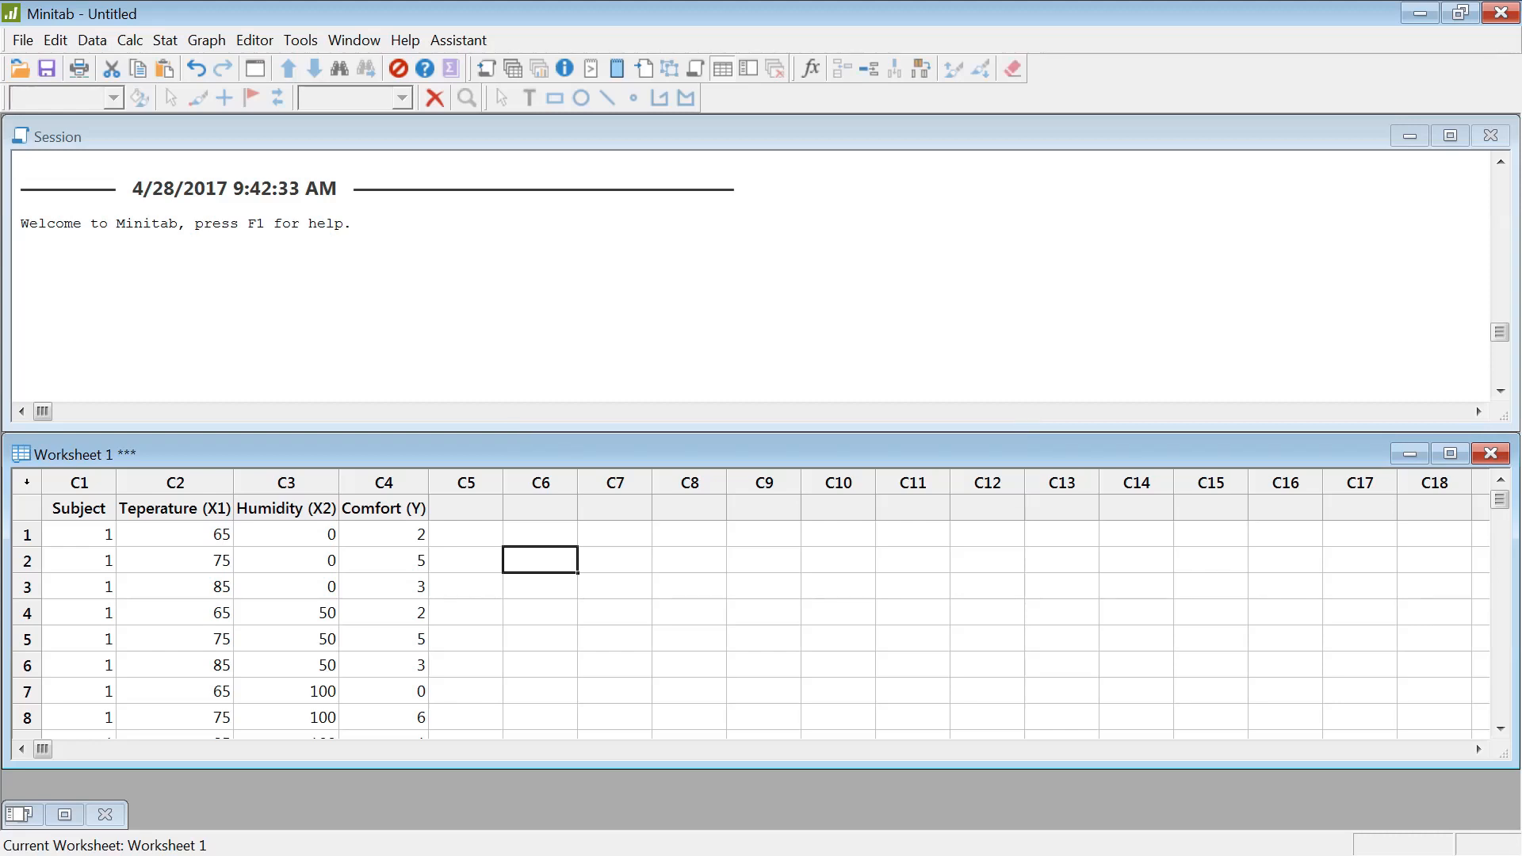
mouse_move(76, 552)
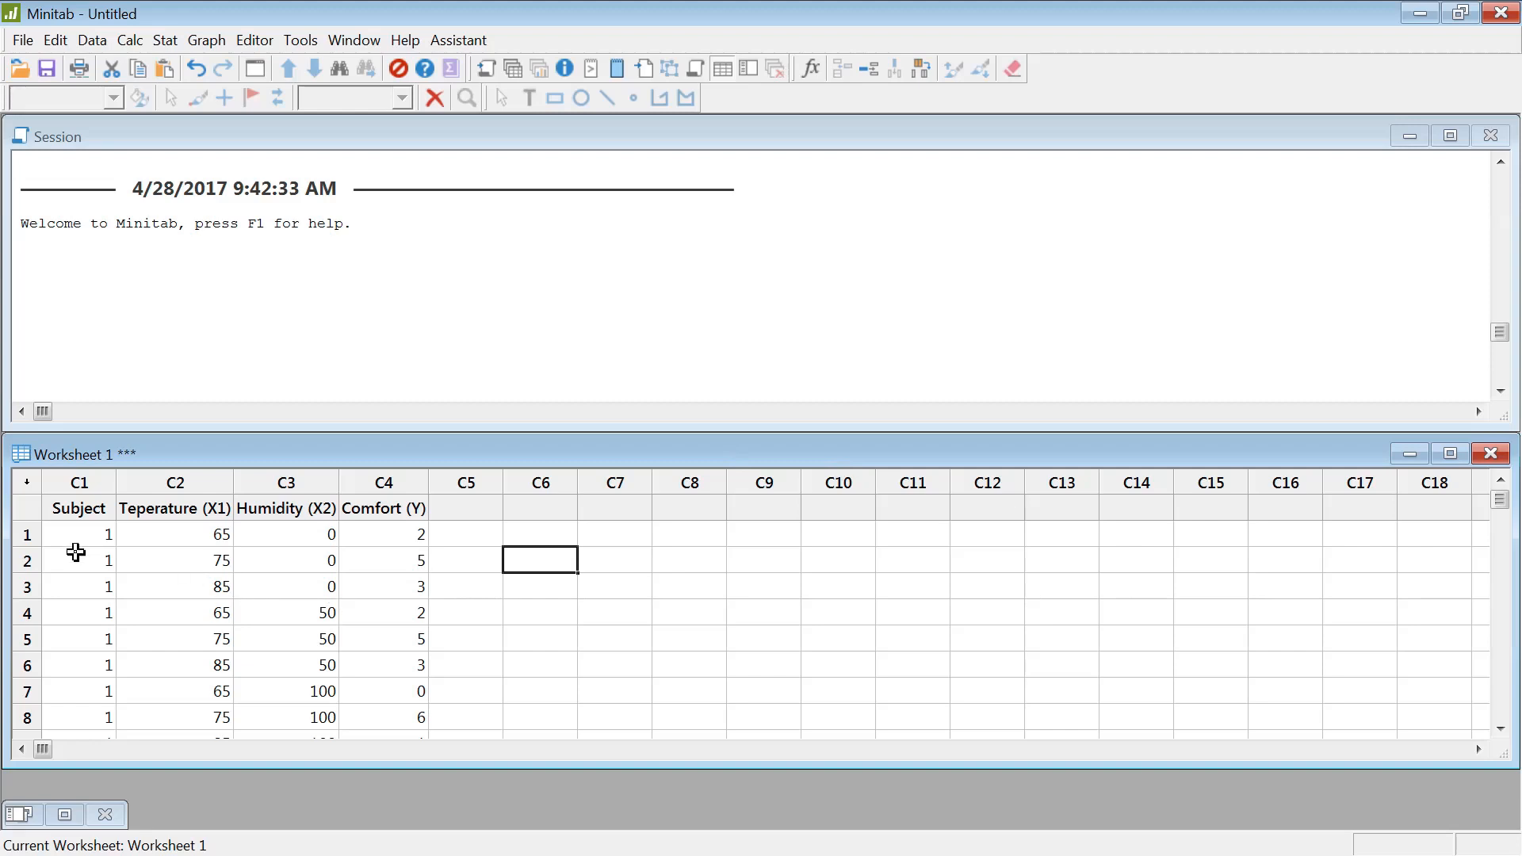
mouse_move(187, 558)
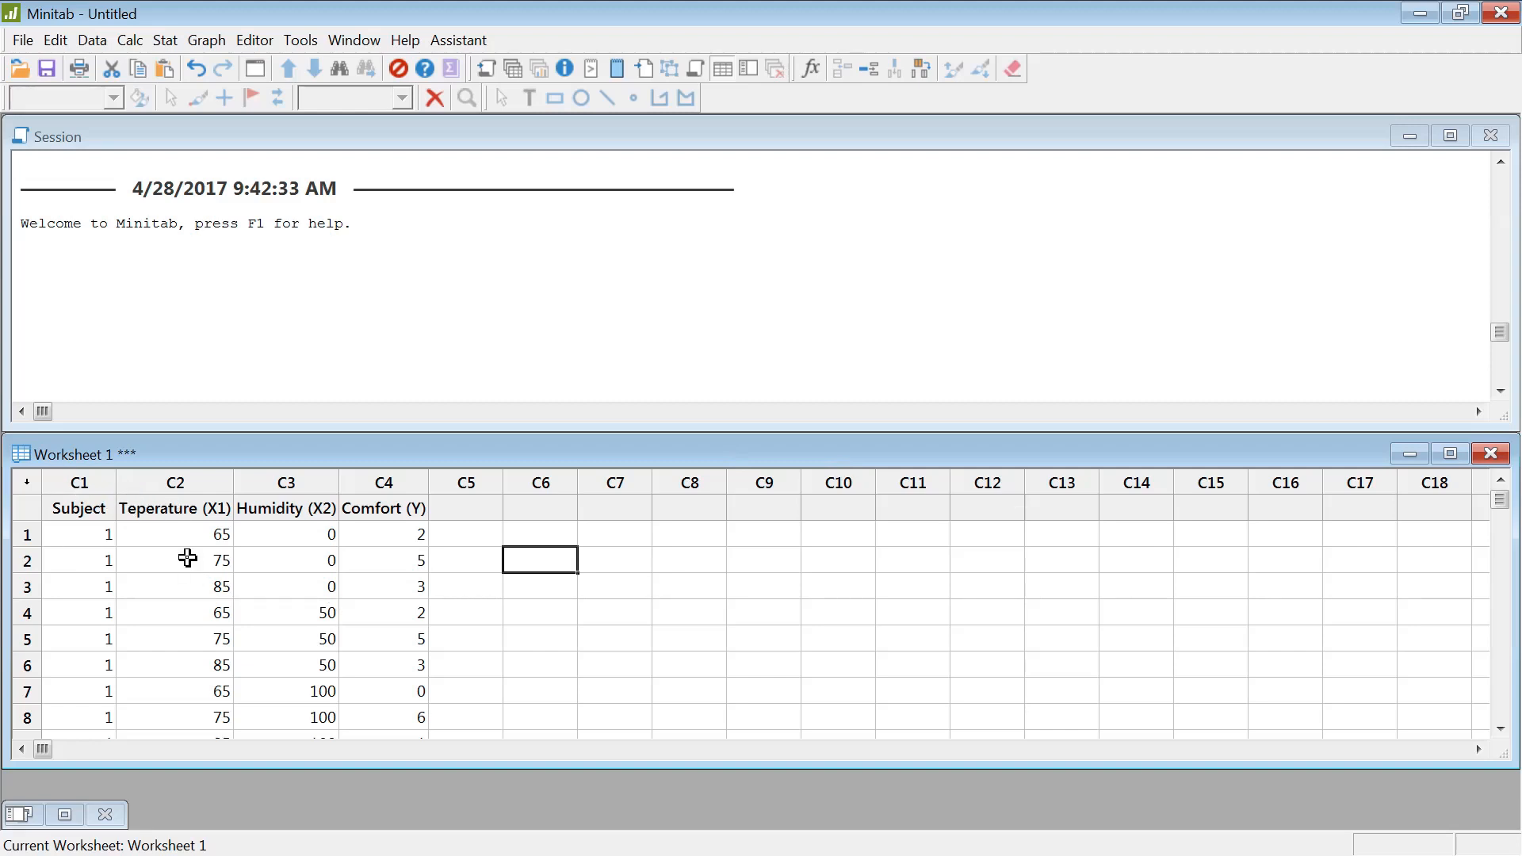
mouse_move(312, 487)
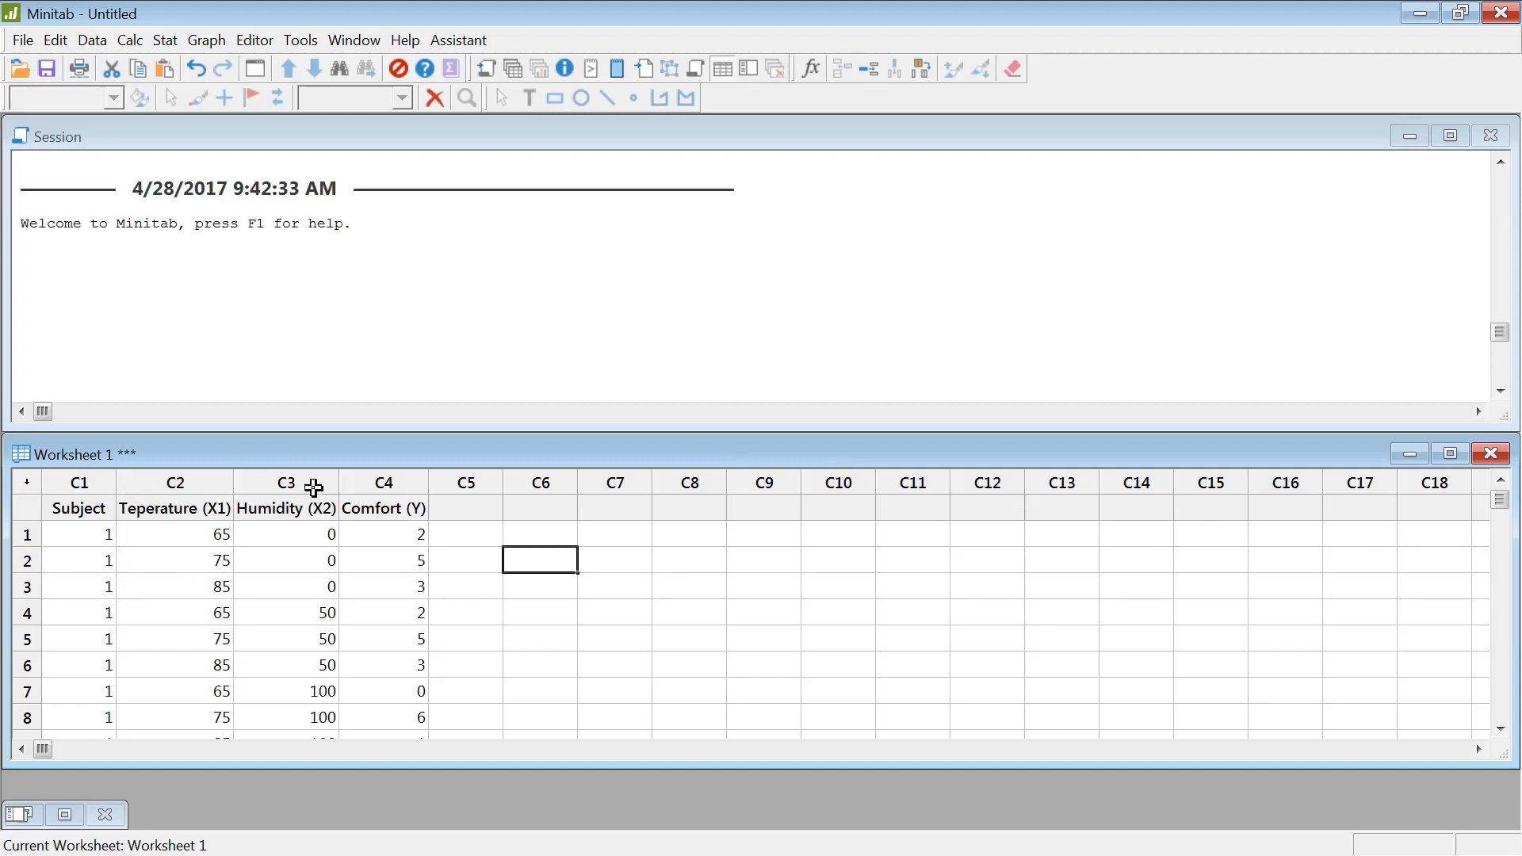
mouse_move(387, 485)
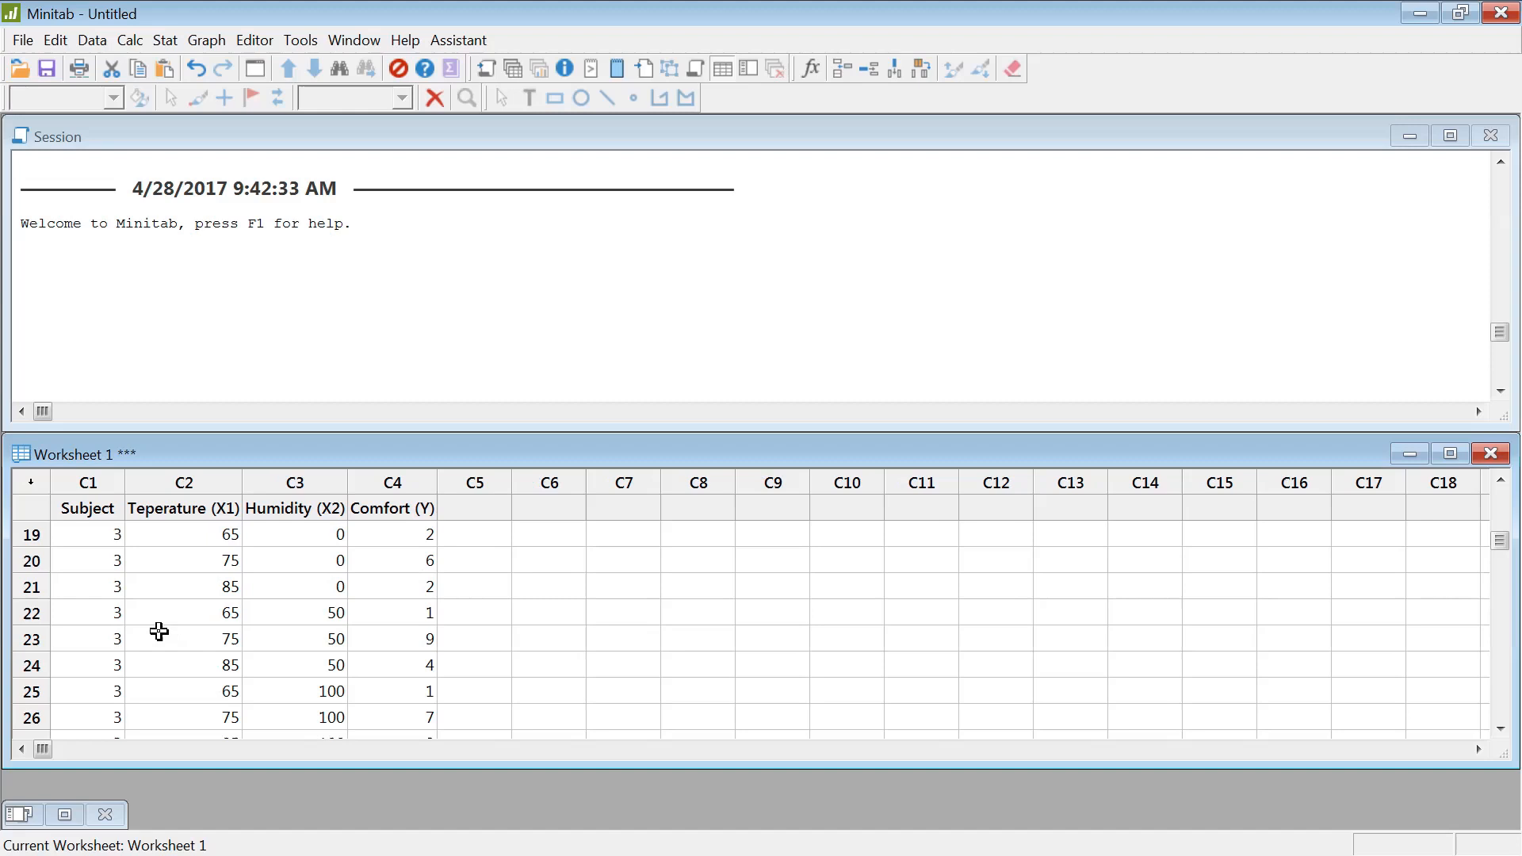
- Review the worksheet's Teperature (X1), Humidity (X2) and Comfort (Y) columns before analysis
scroll("down", 3)
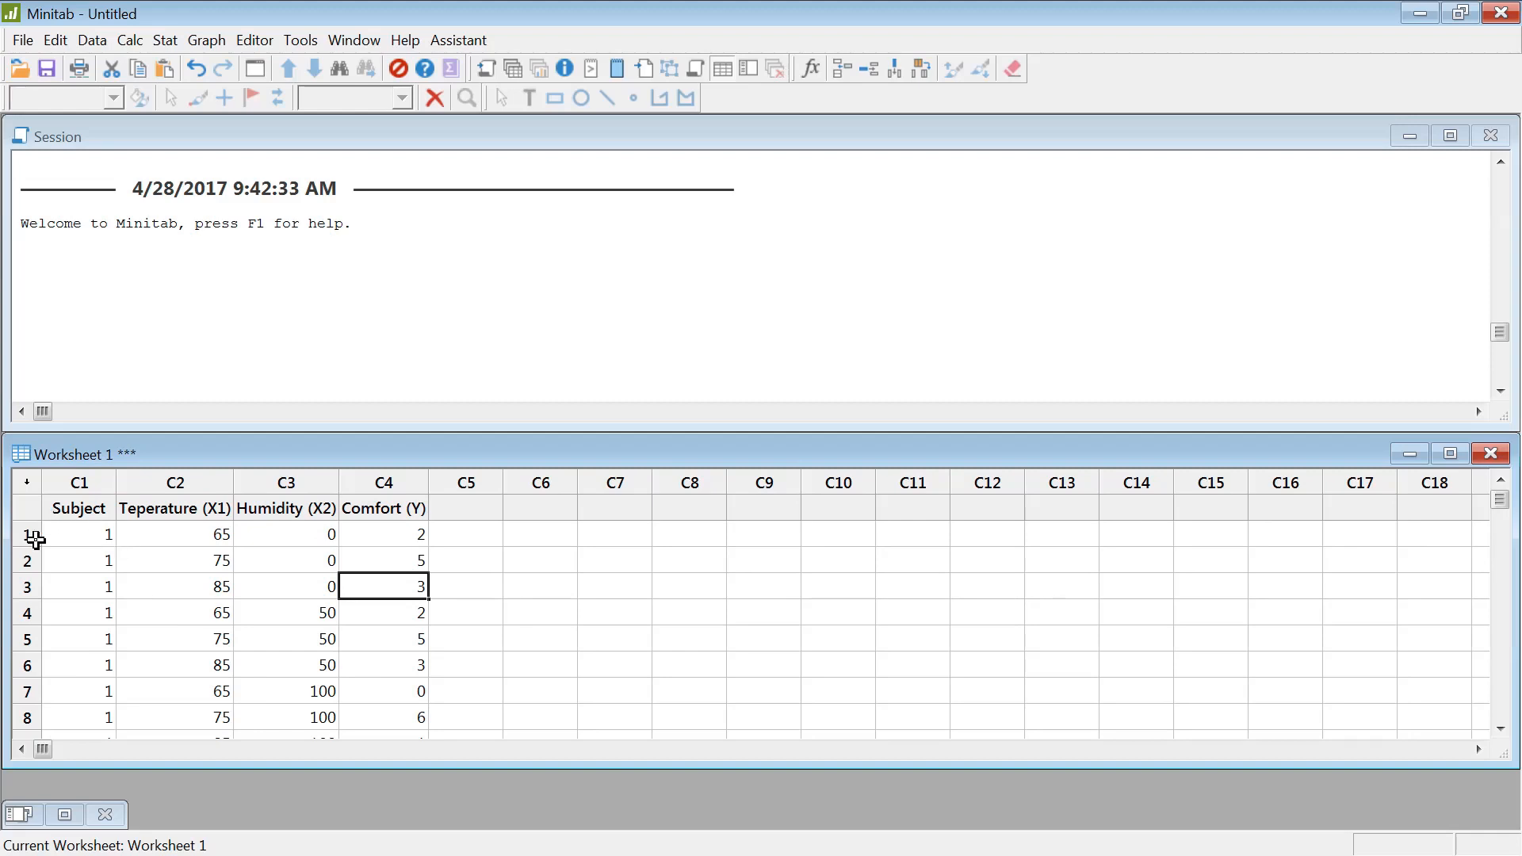
left_click(27, 535)
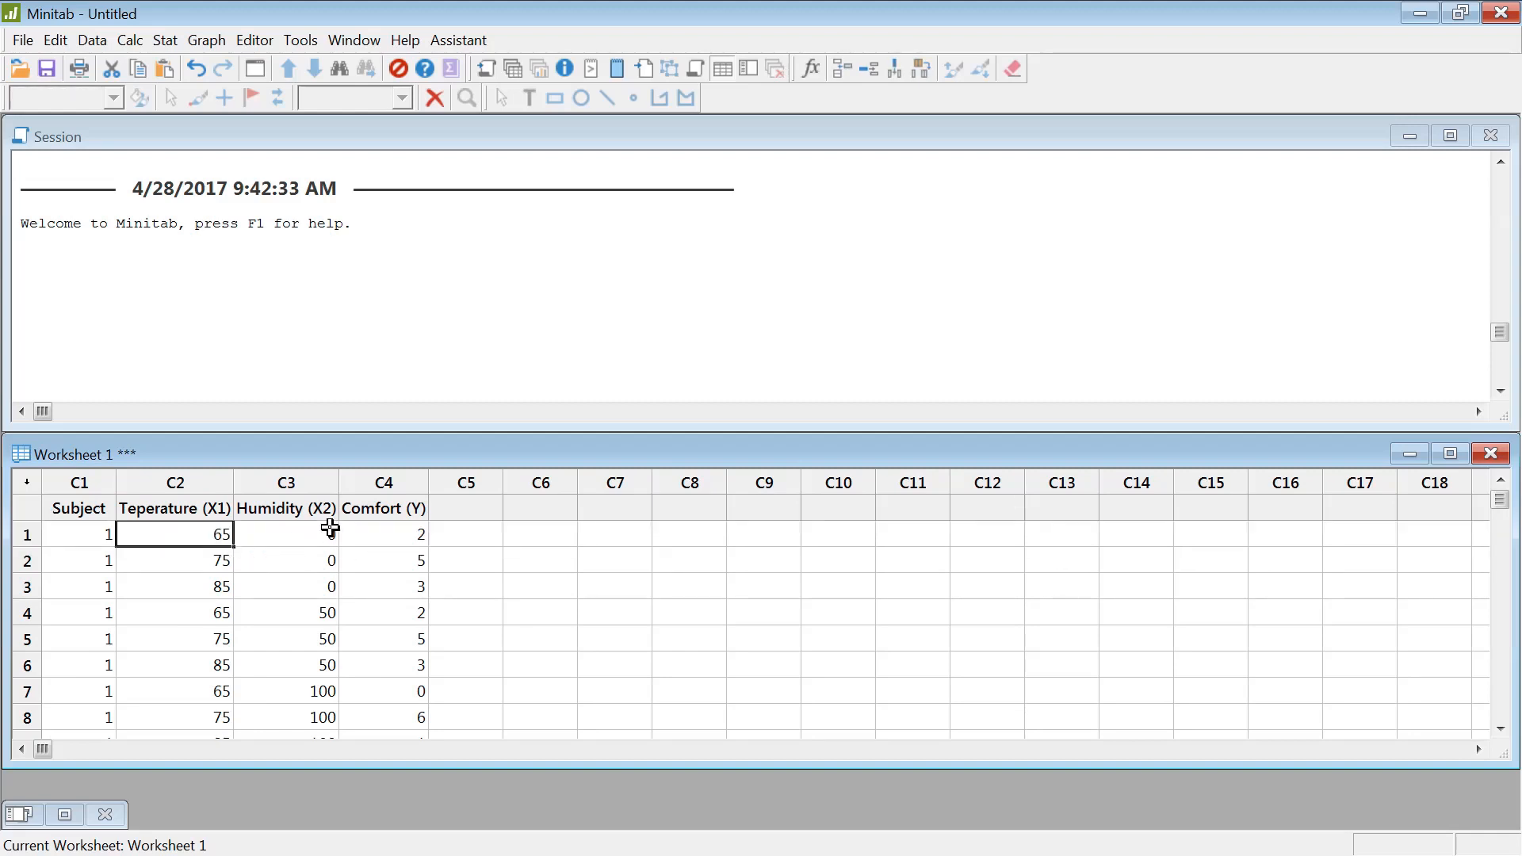
left_click(285, 534)
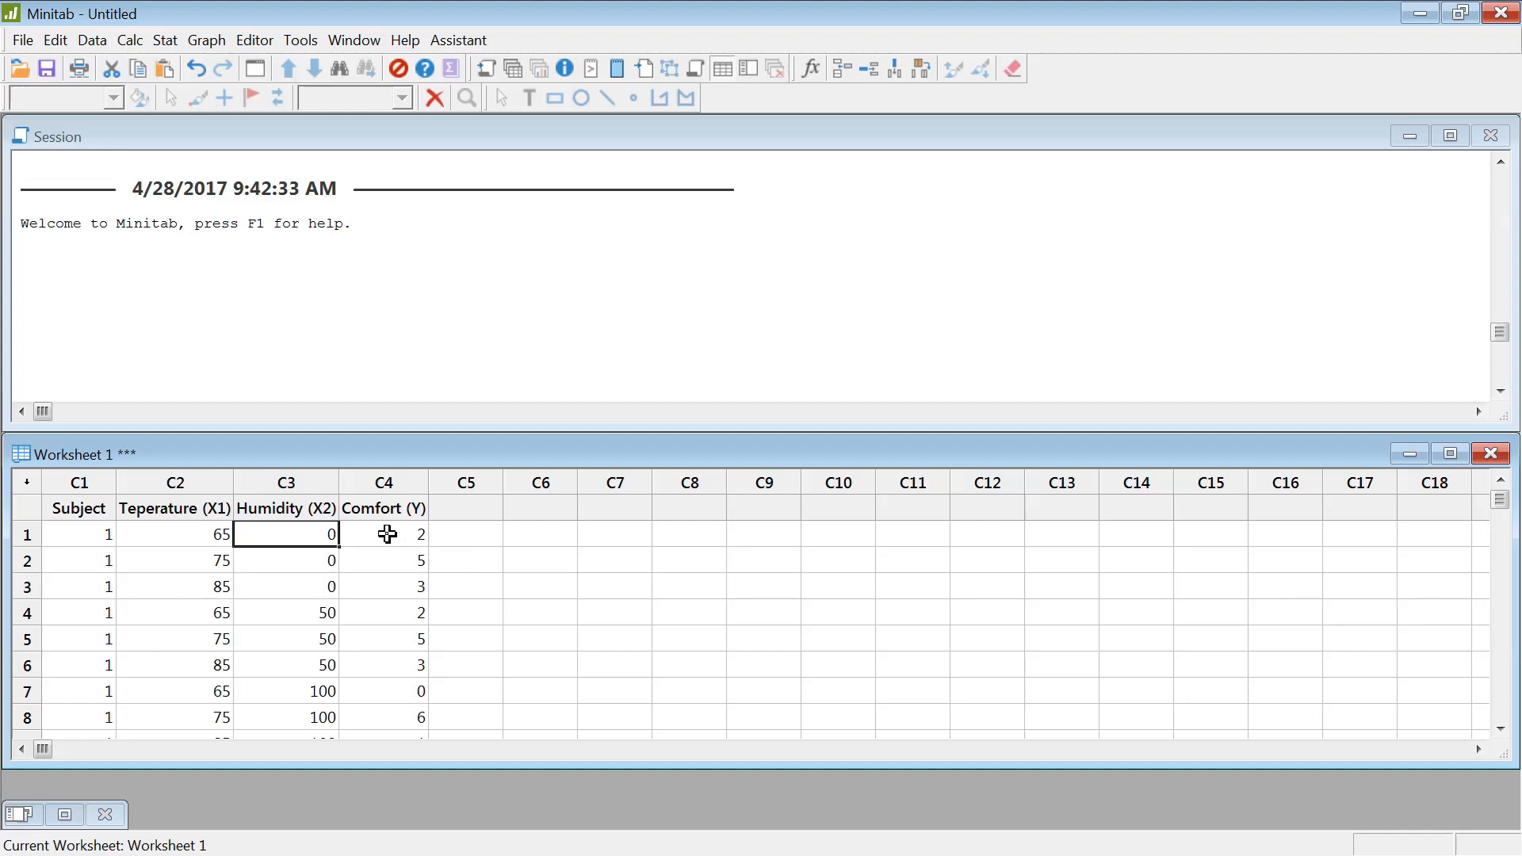
left_click(382, 534)
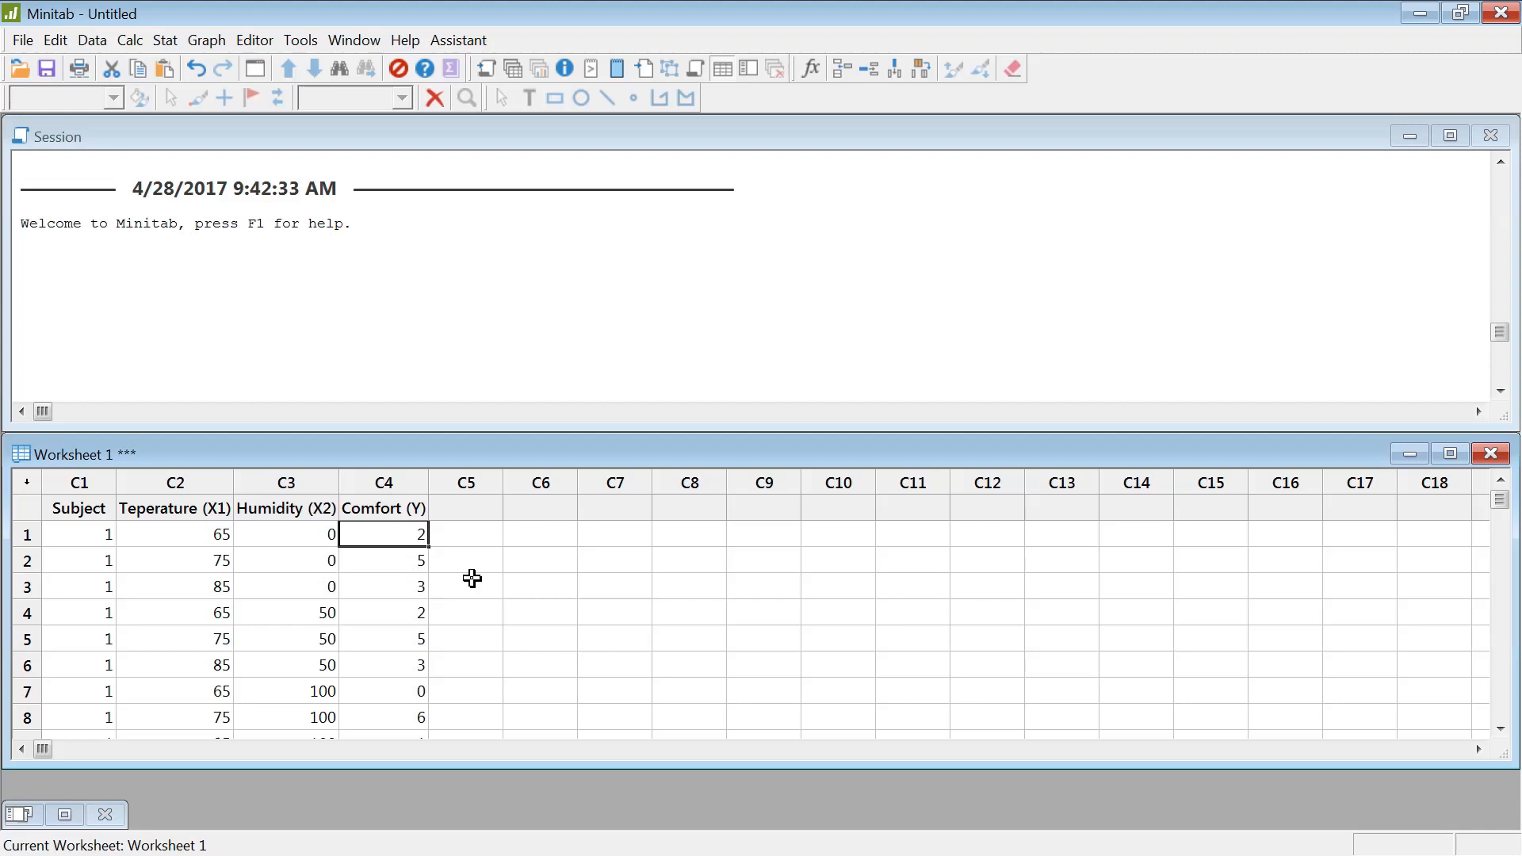
mouse_move(461, 578)
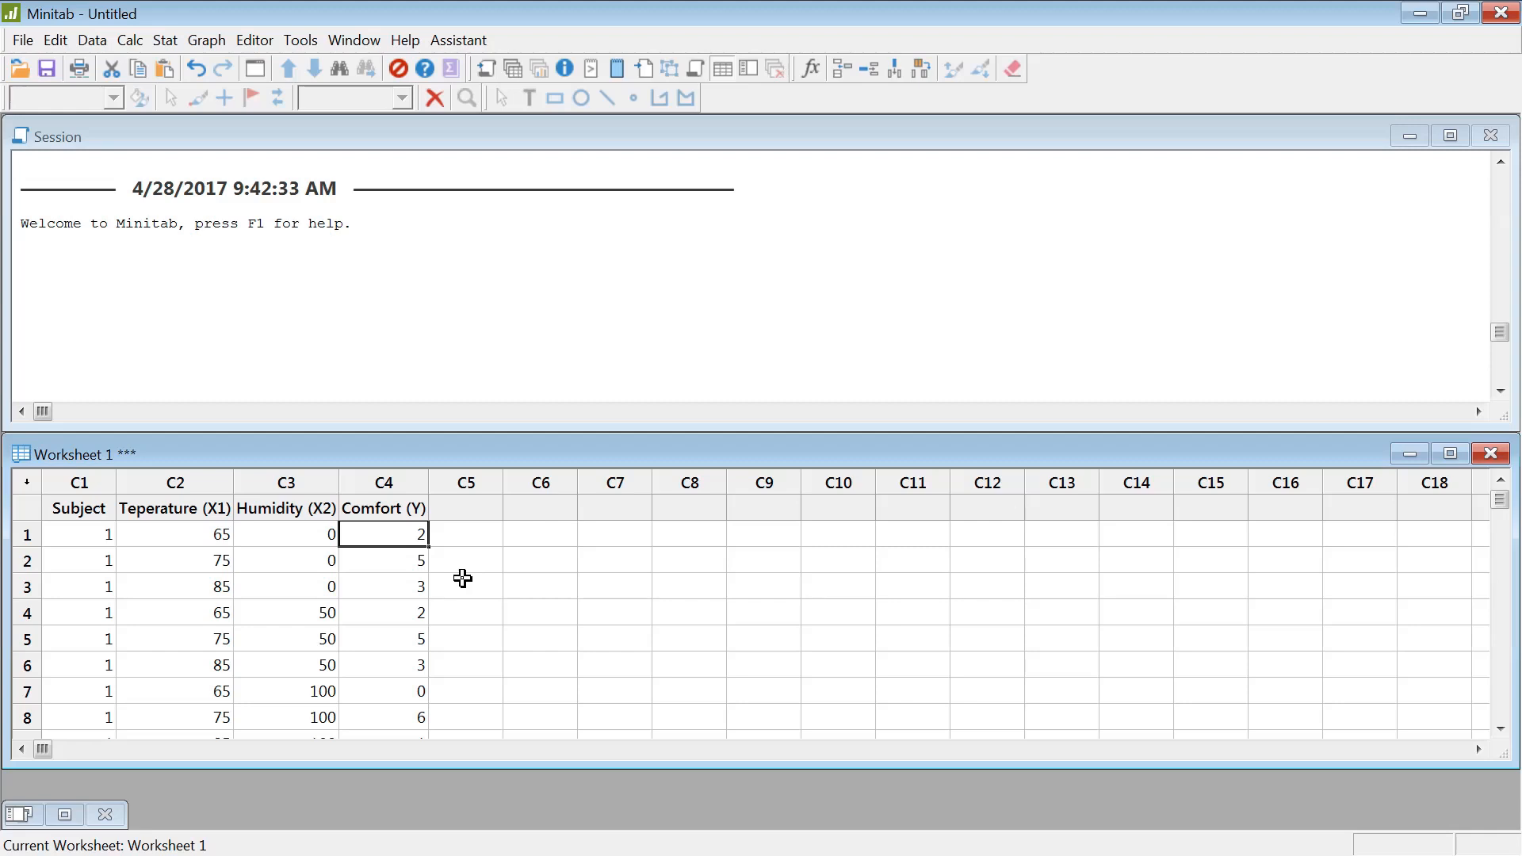
mouse_move(432, 574)
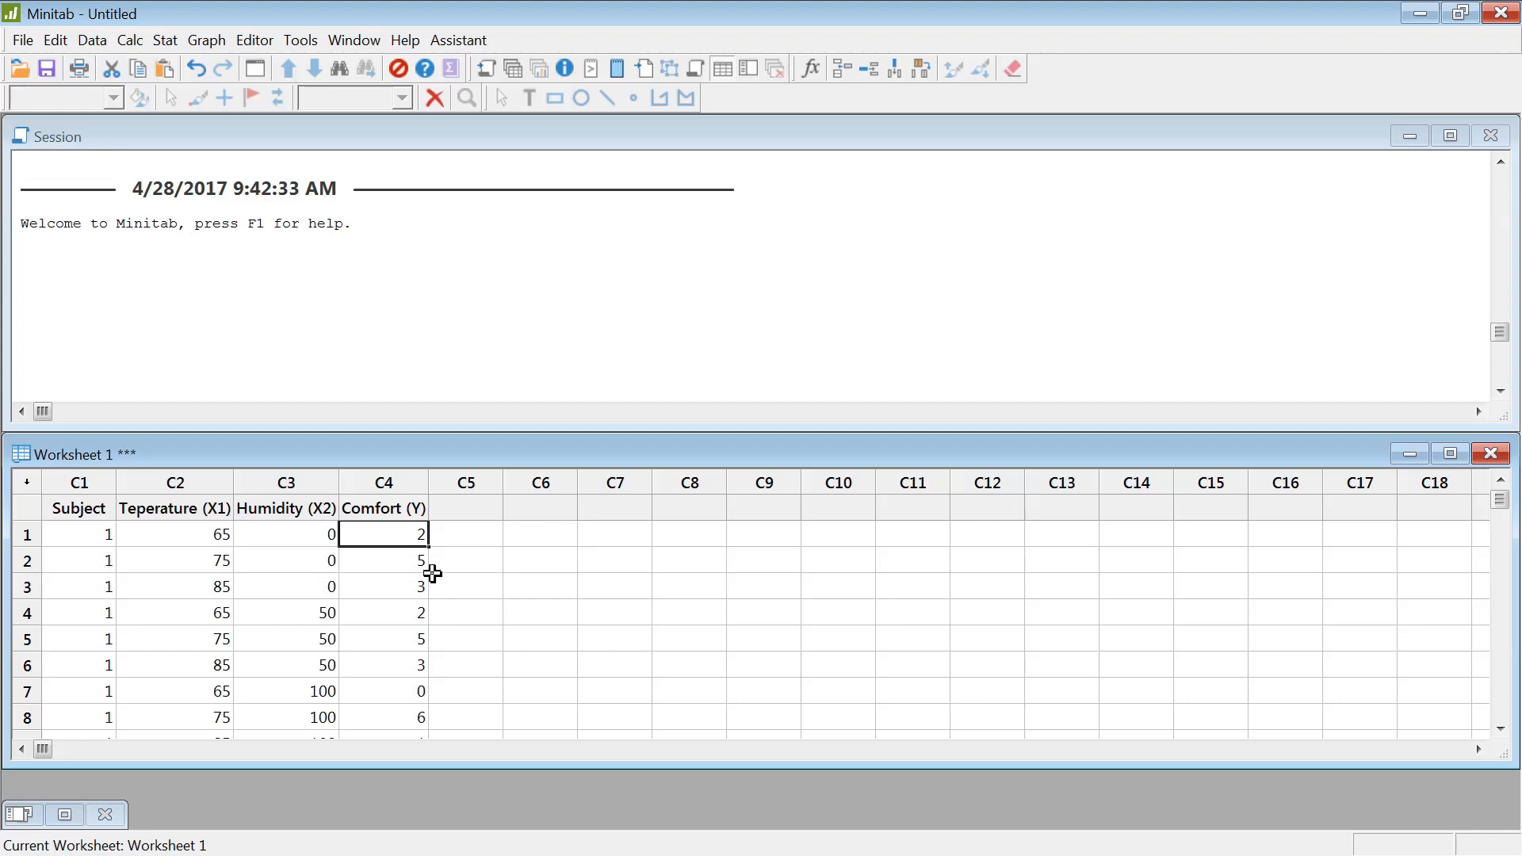
mouse_move(210, 477)
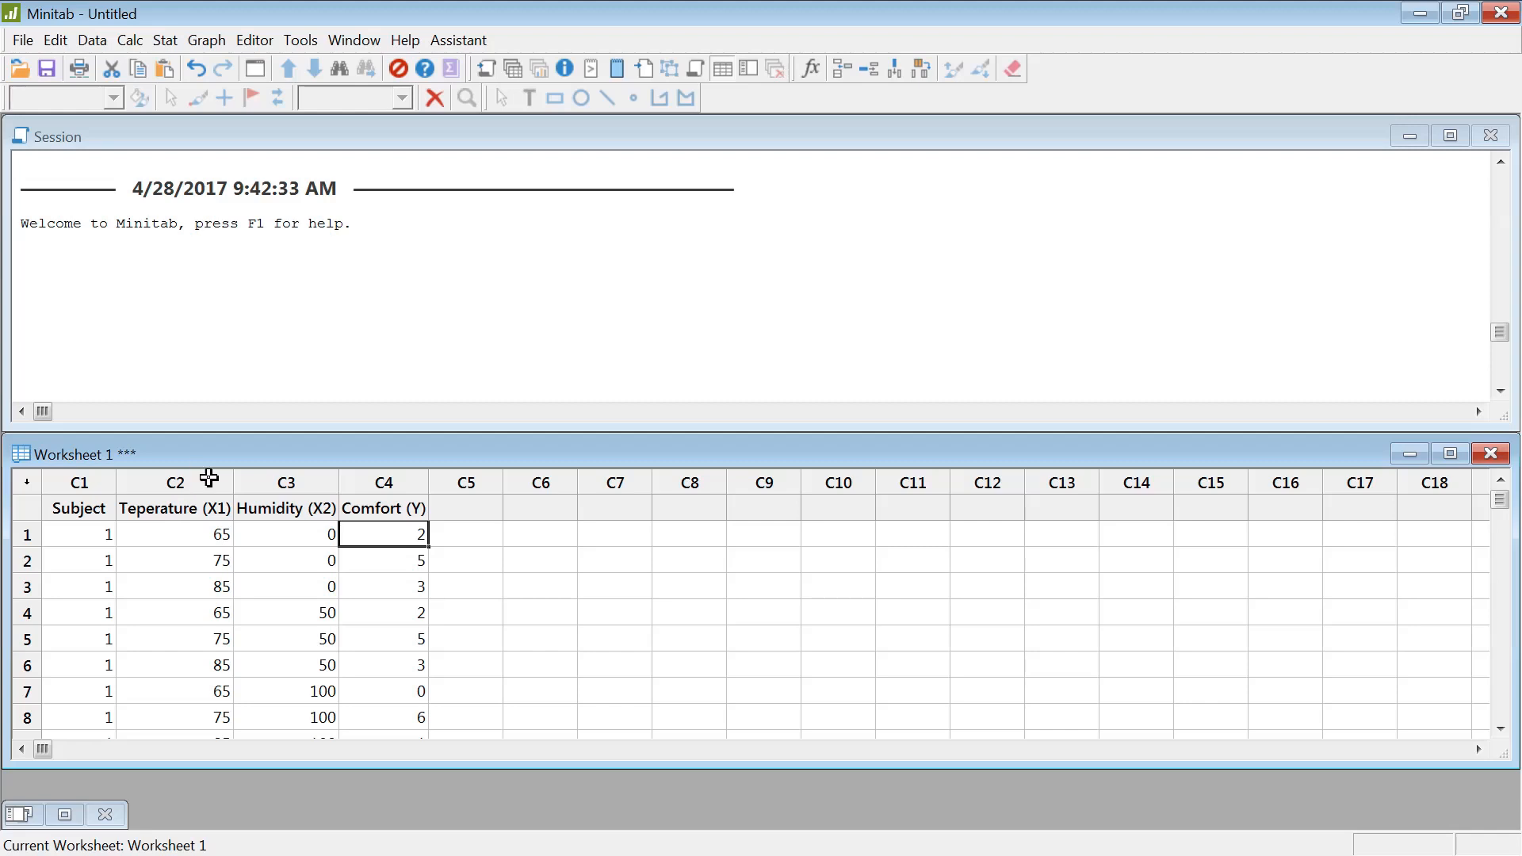
mouse_move(234, 514)
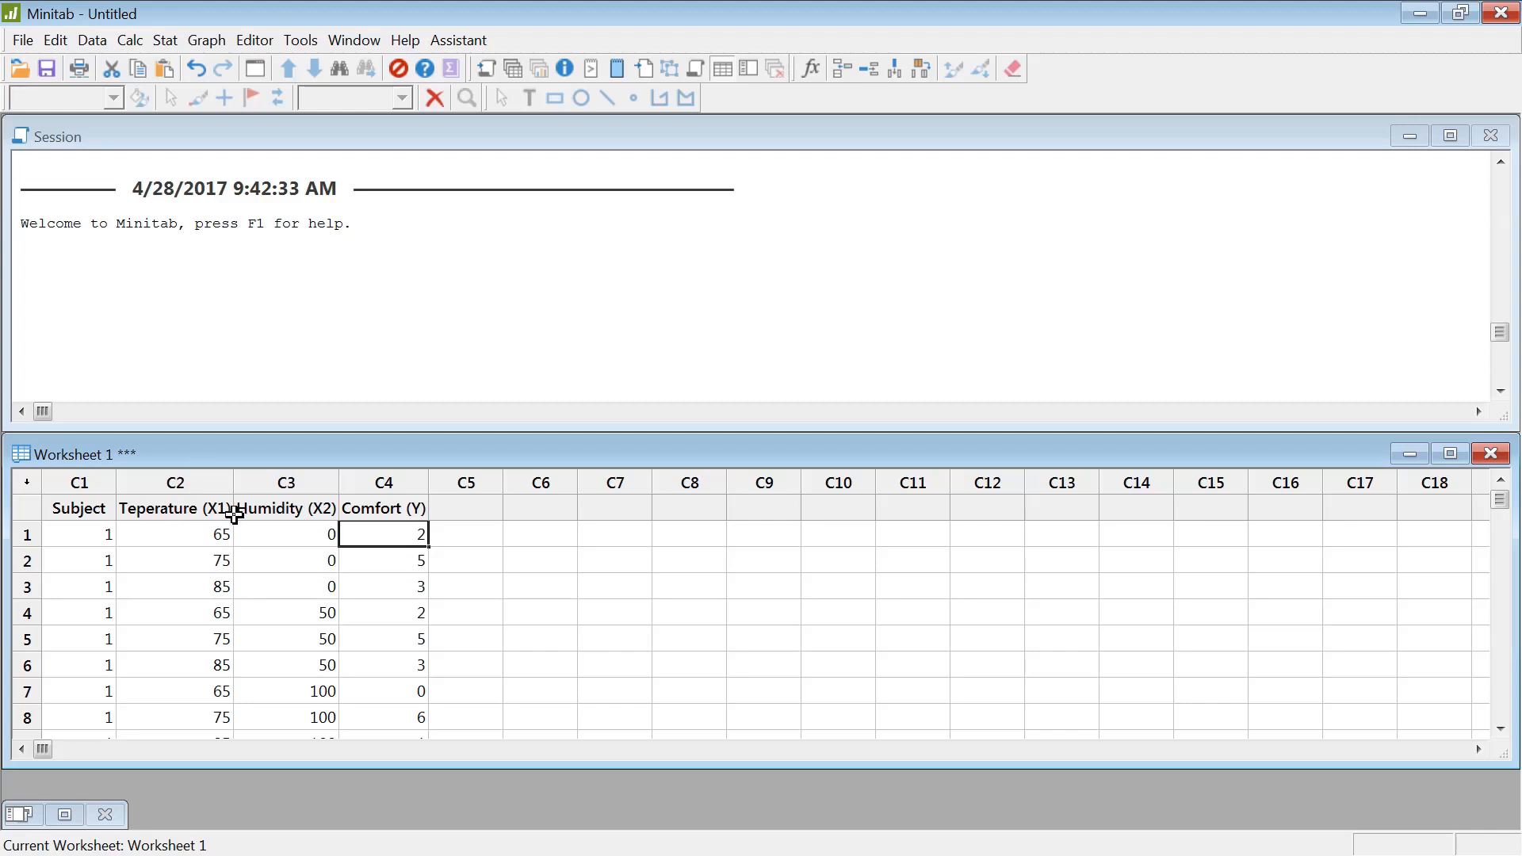
mouse_move(189, 482)
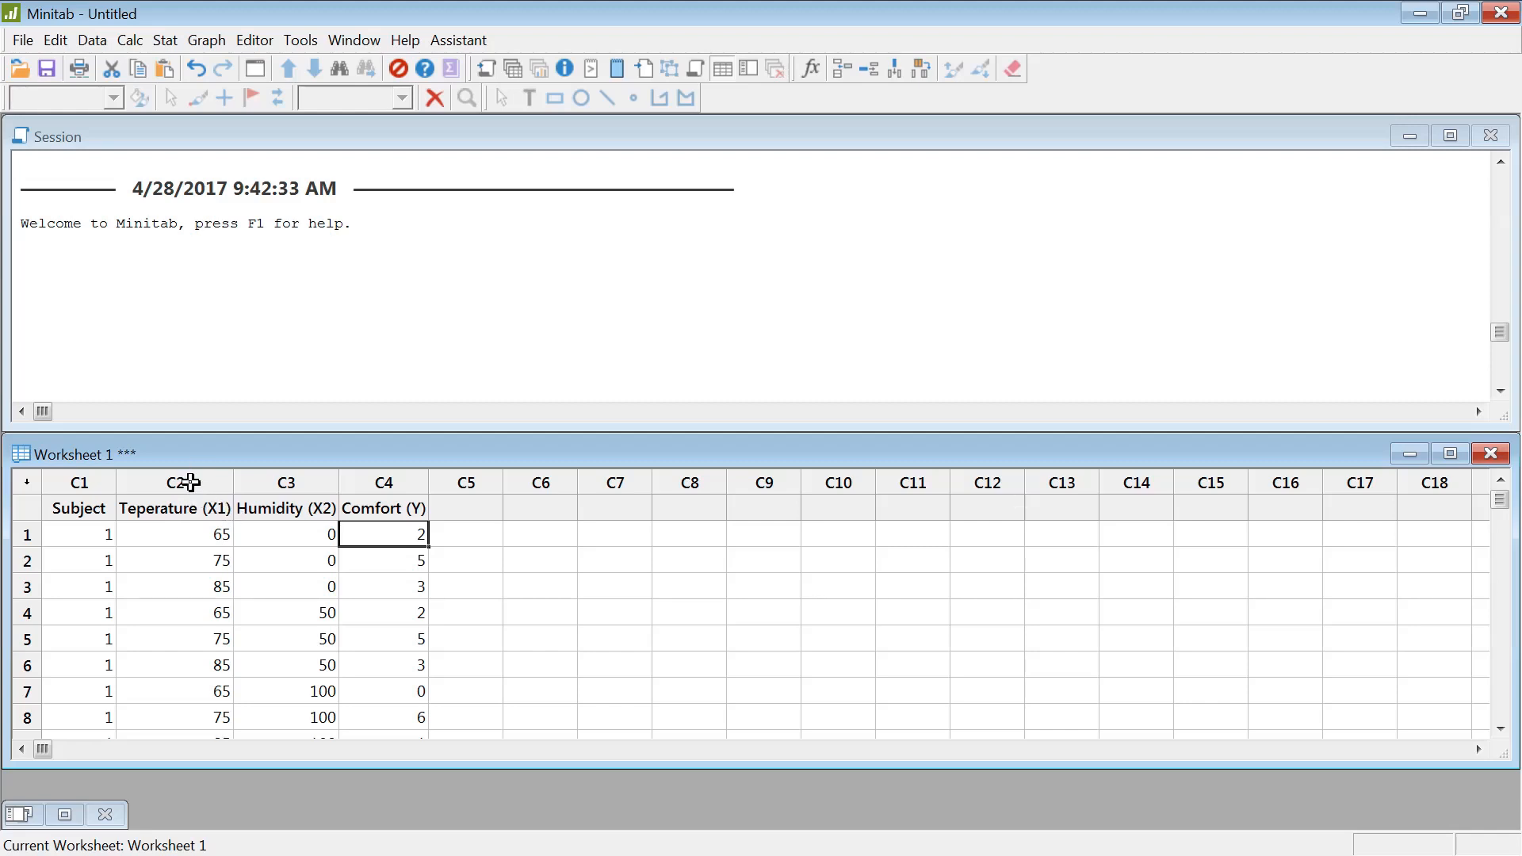
left_click(174, 482)
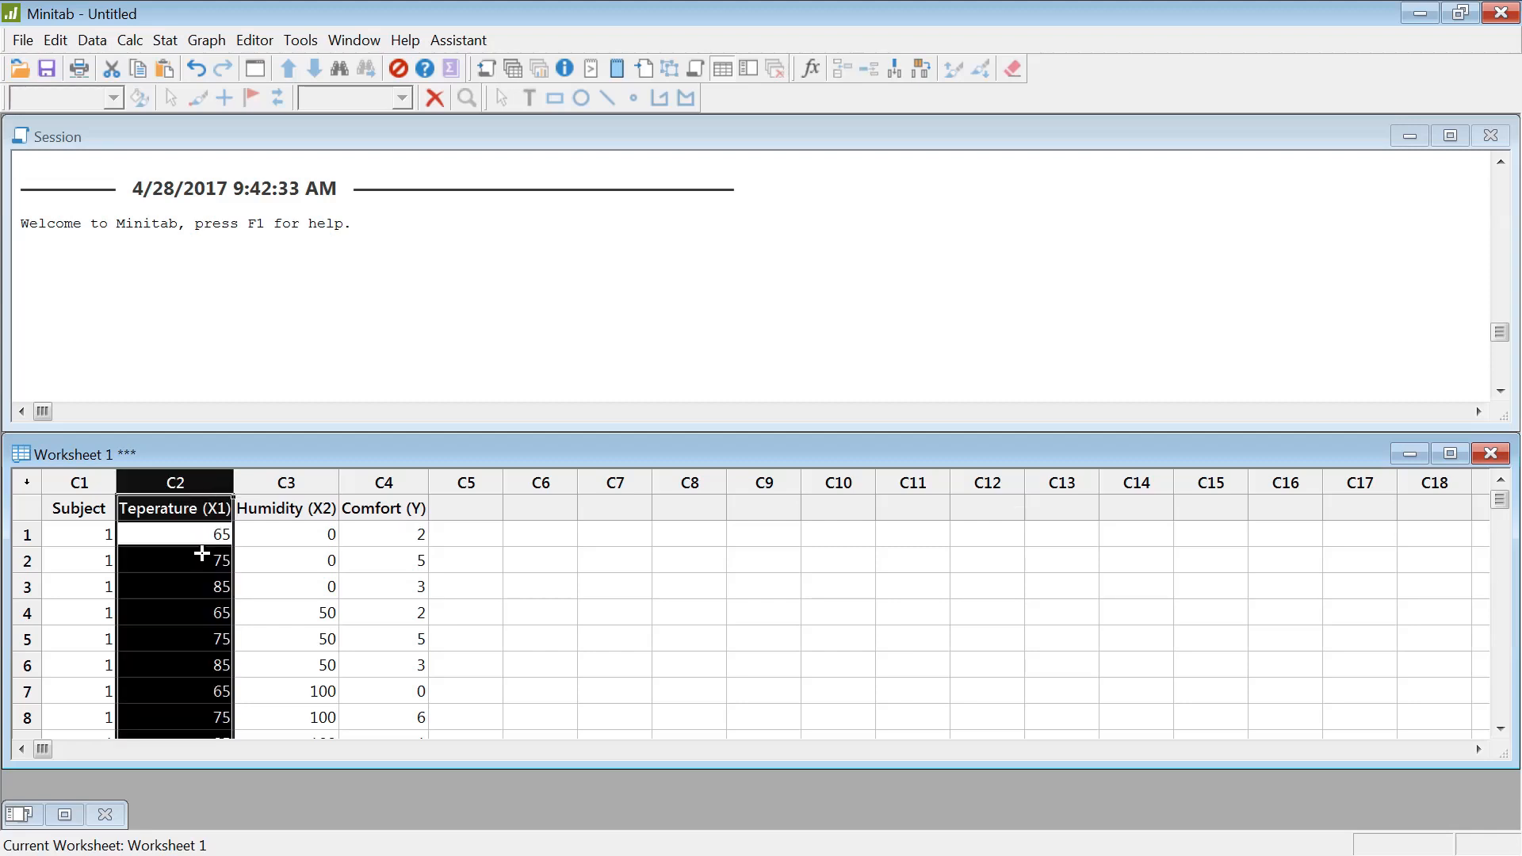
mouse_move(247, 547)
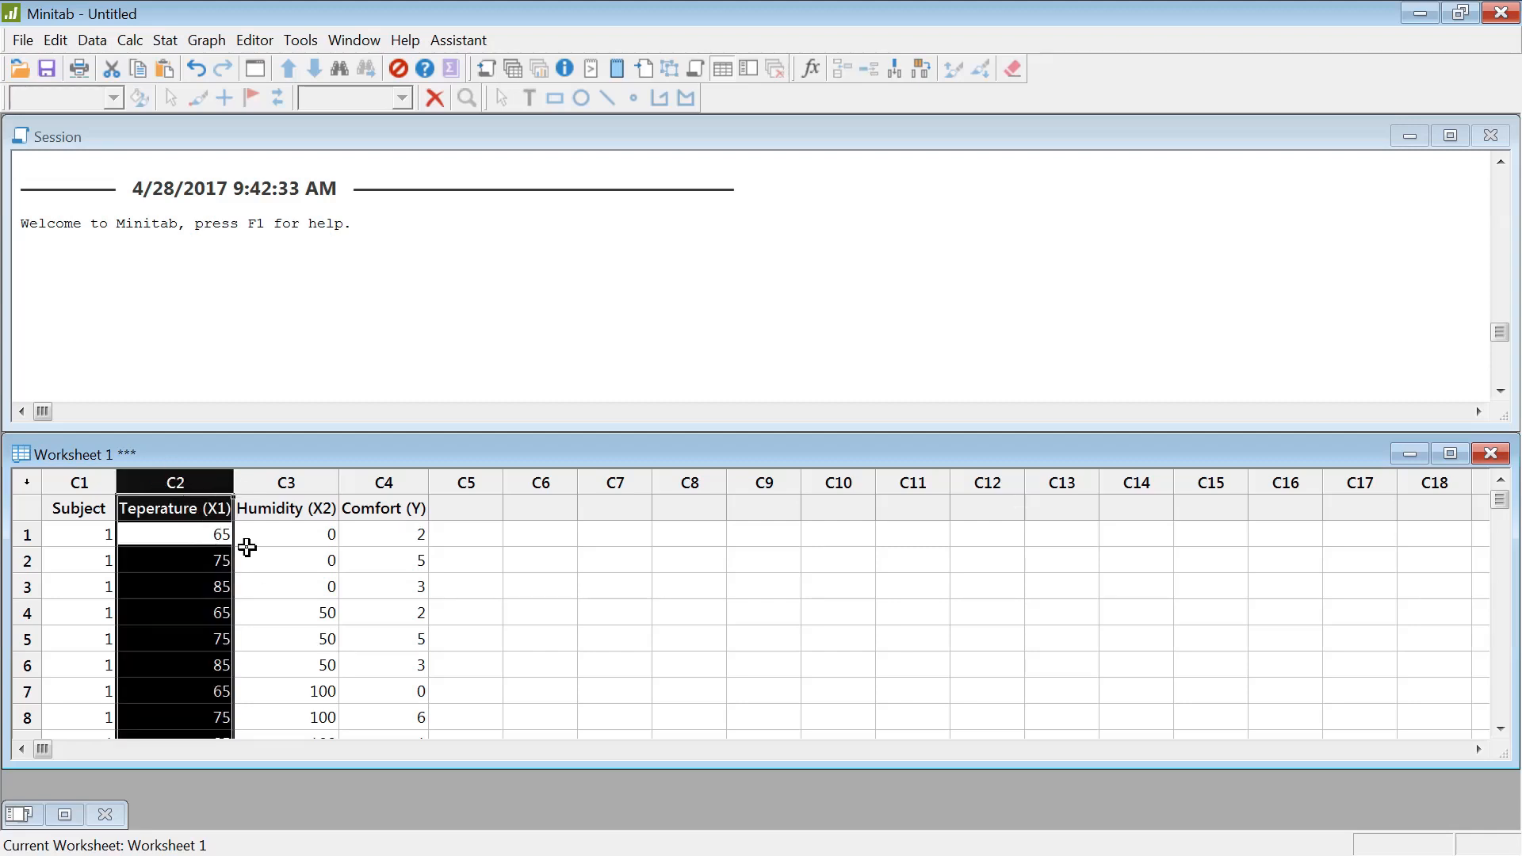
left_click(175, 559)
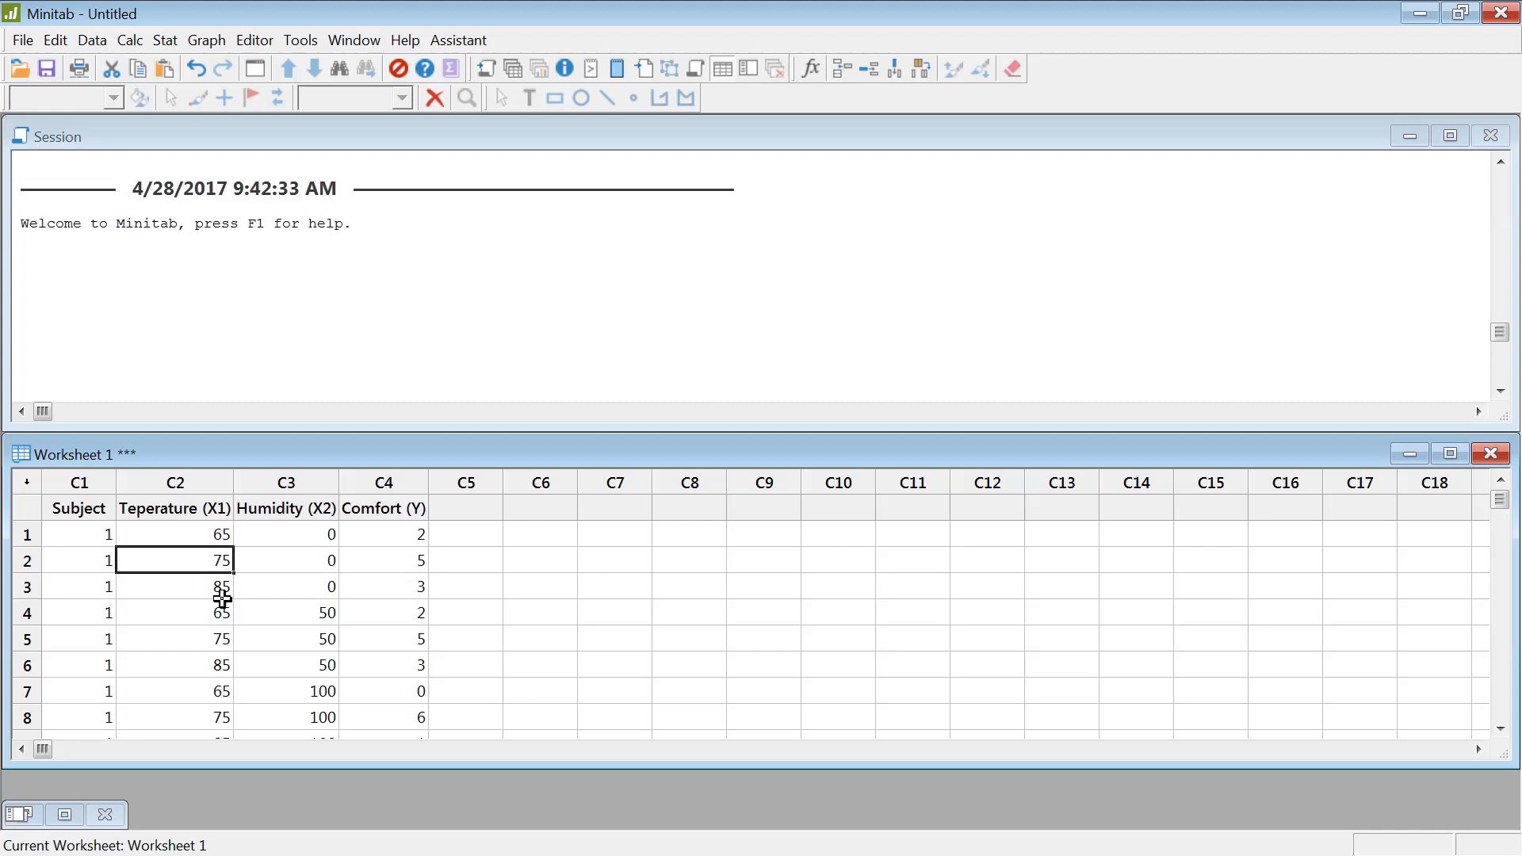
left_click(382, 482)
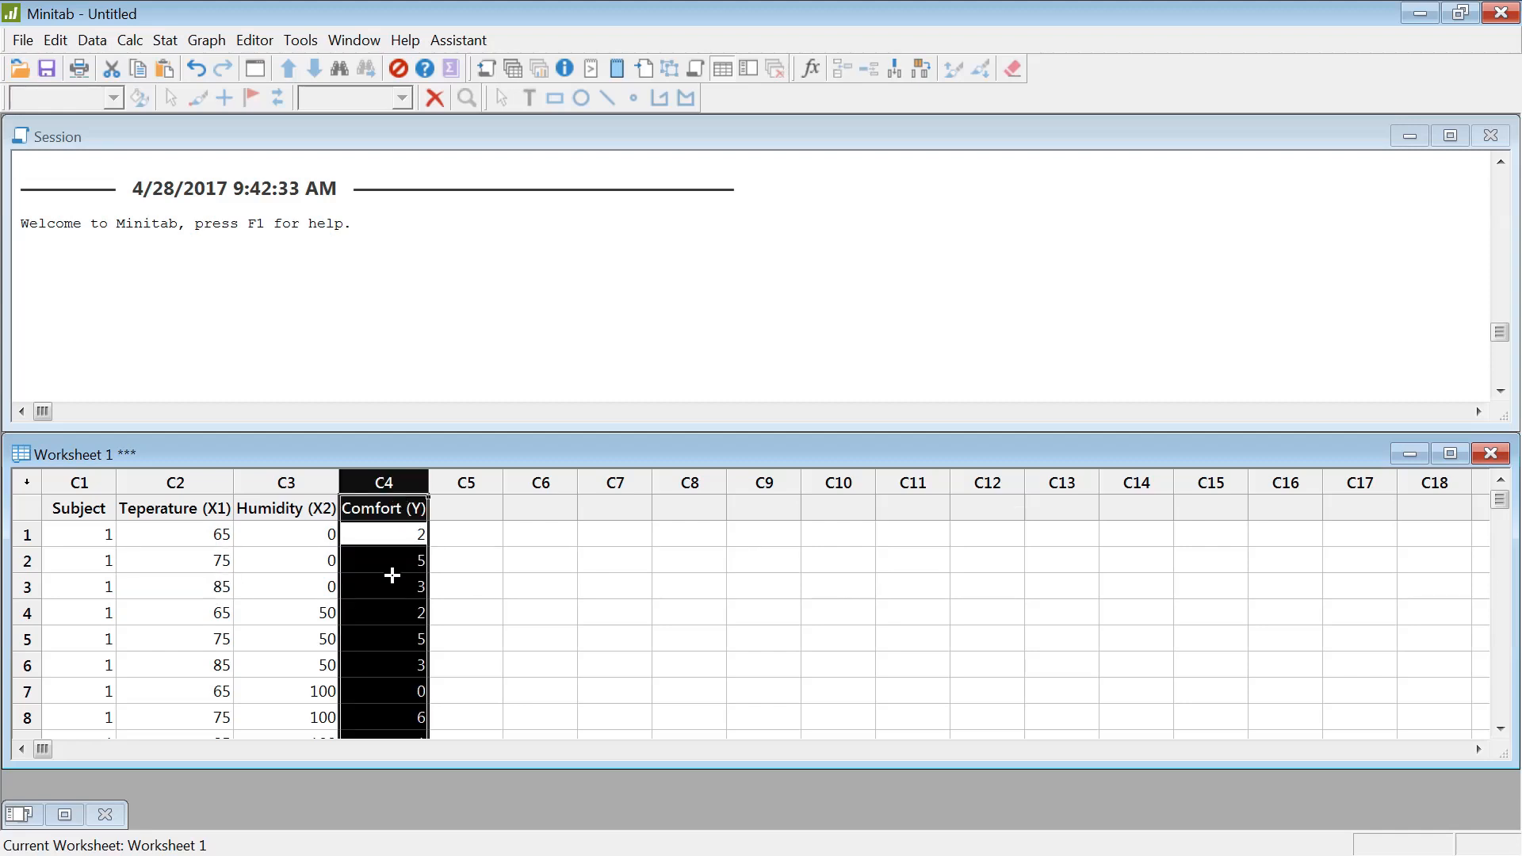
- Start a one-way ANOVA with data in one column and Comfort (Y) as the response
left_click(163, 40)
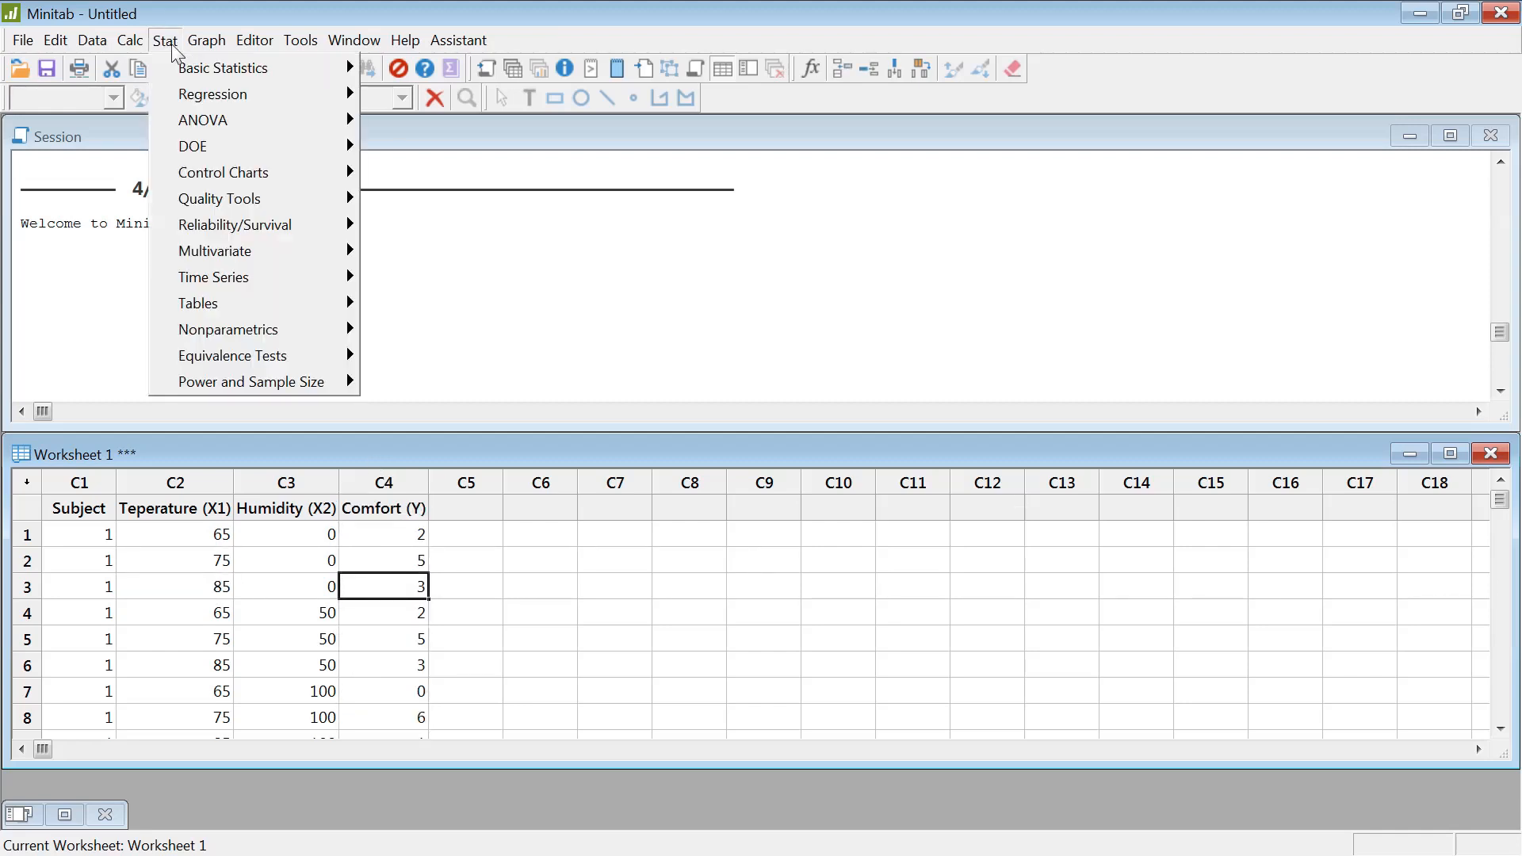
left_click(203, 118)
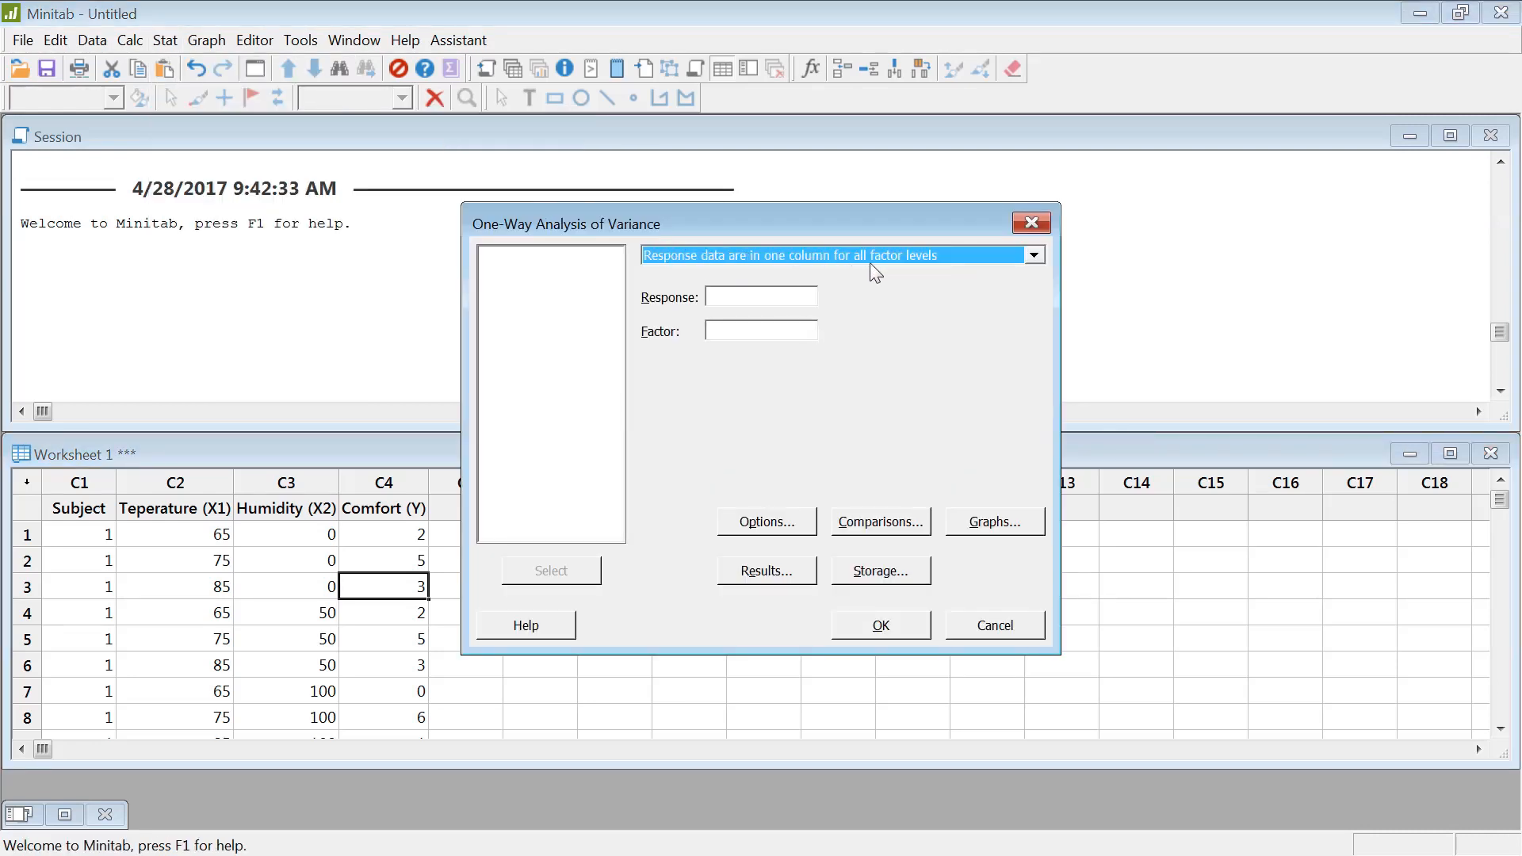
mouse_move(841, 247)
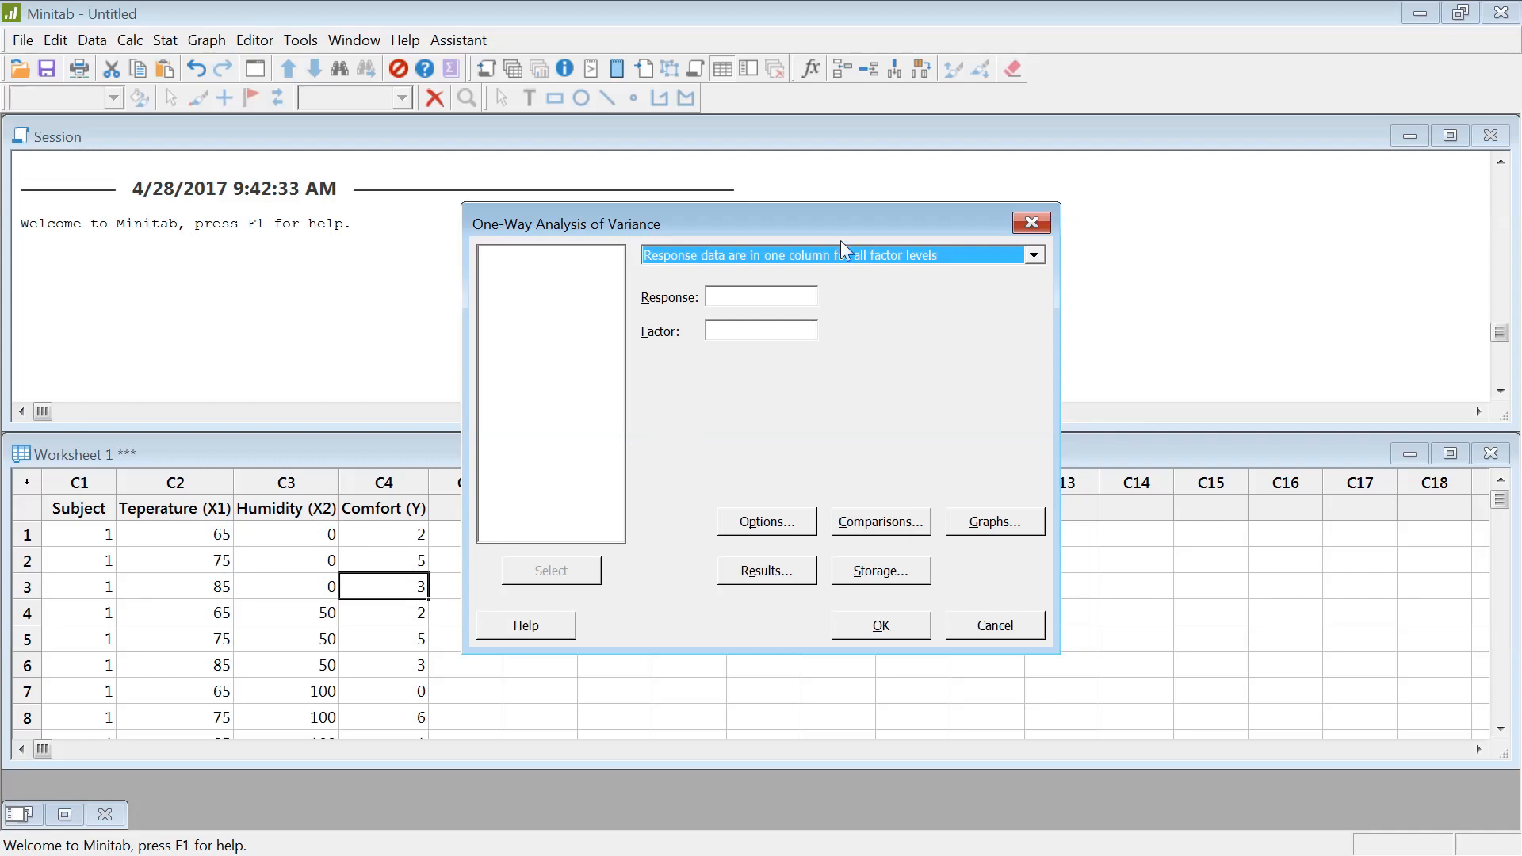
left_click(1032, 254)
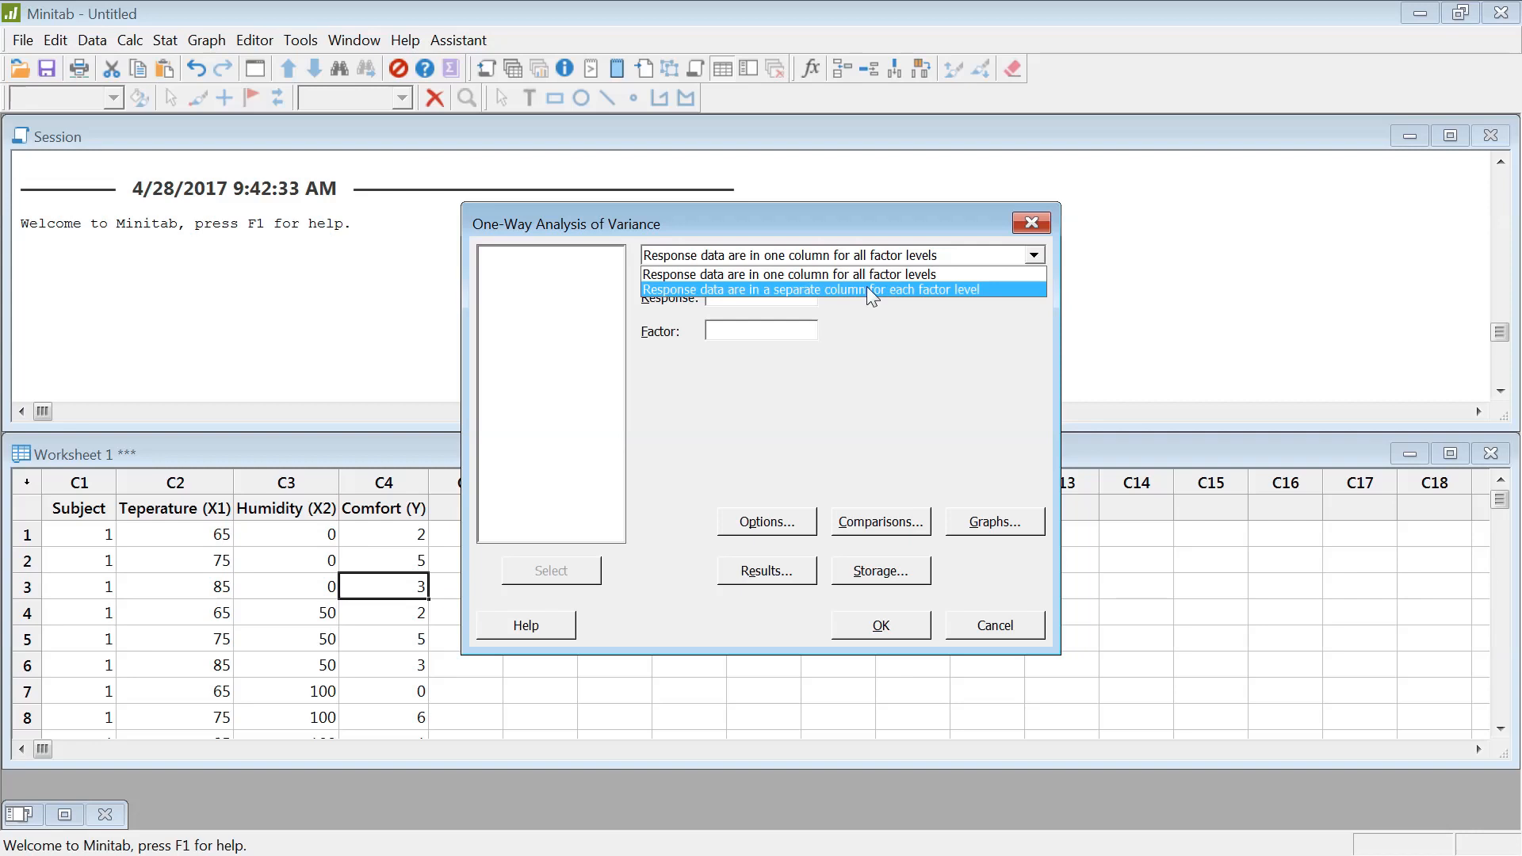
left_click(787, 254)
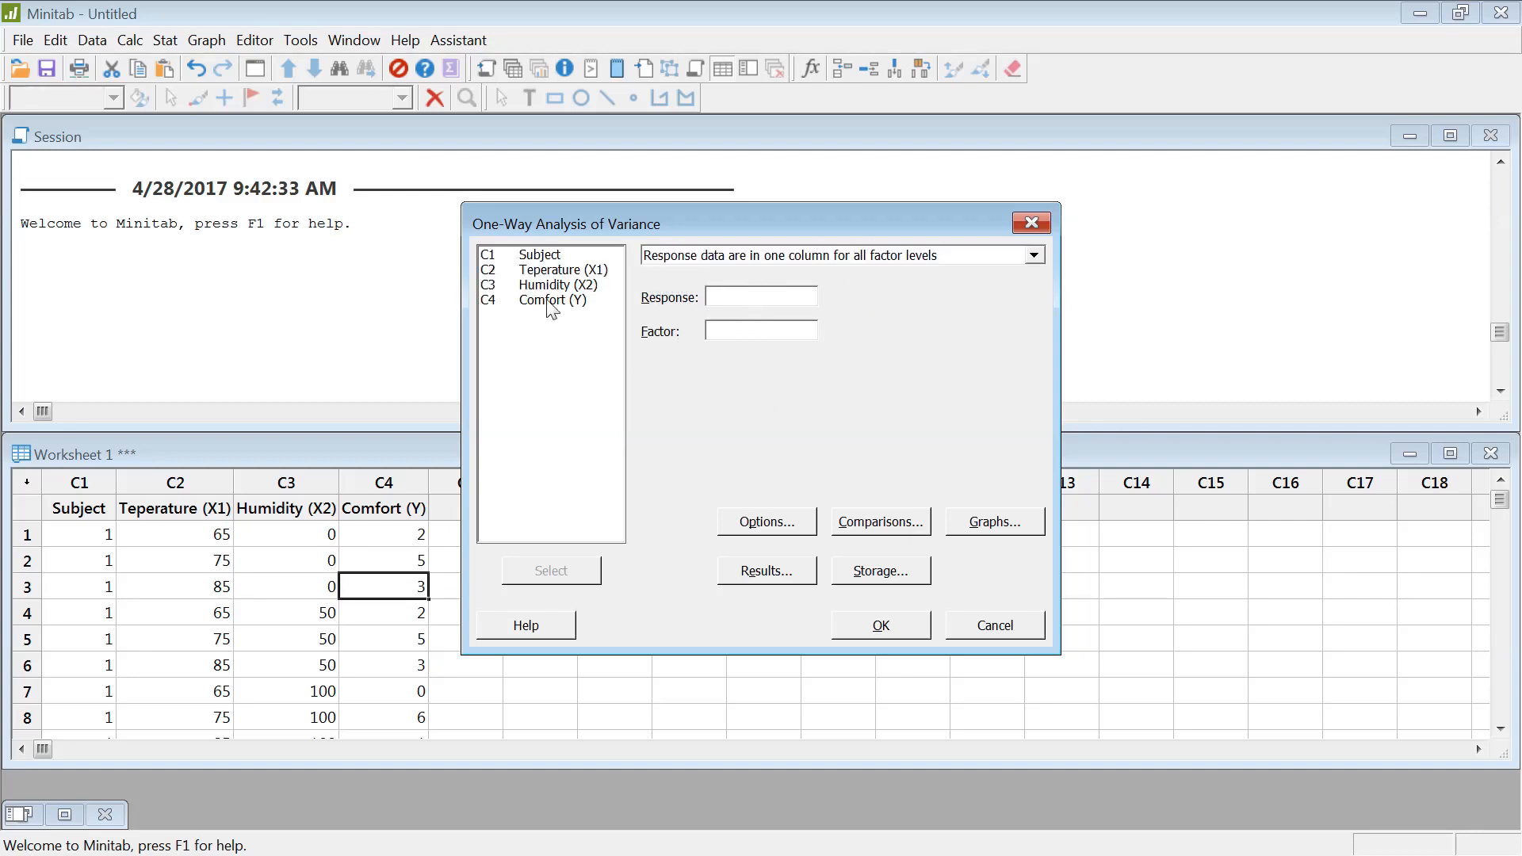
double_click(552, 300)
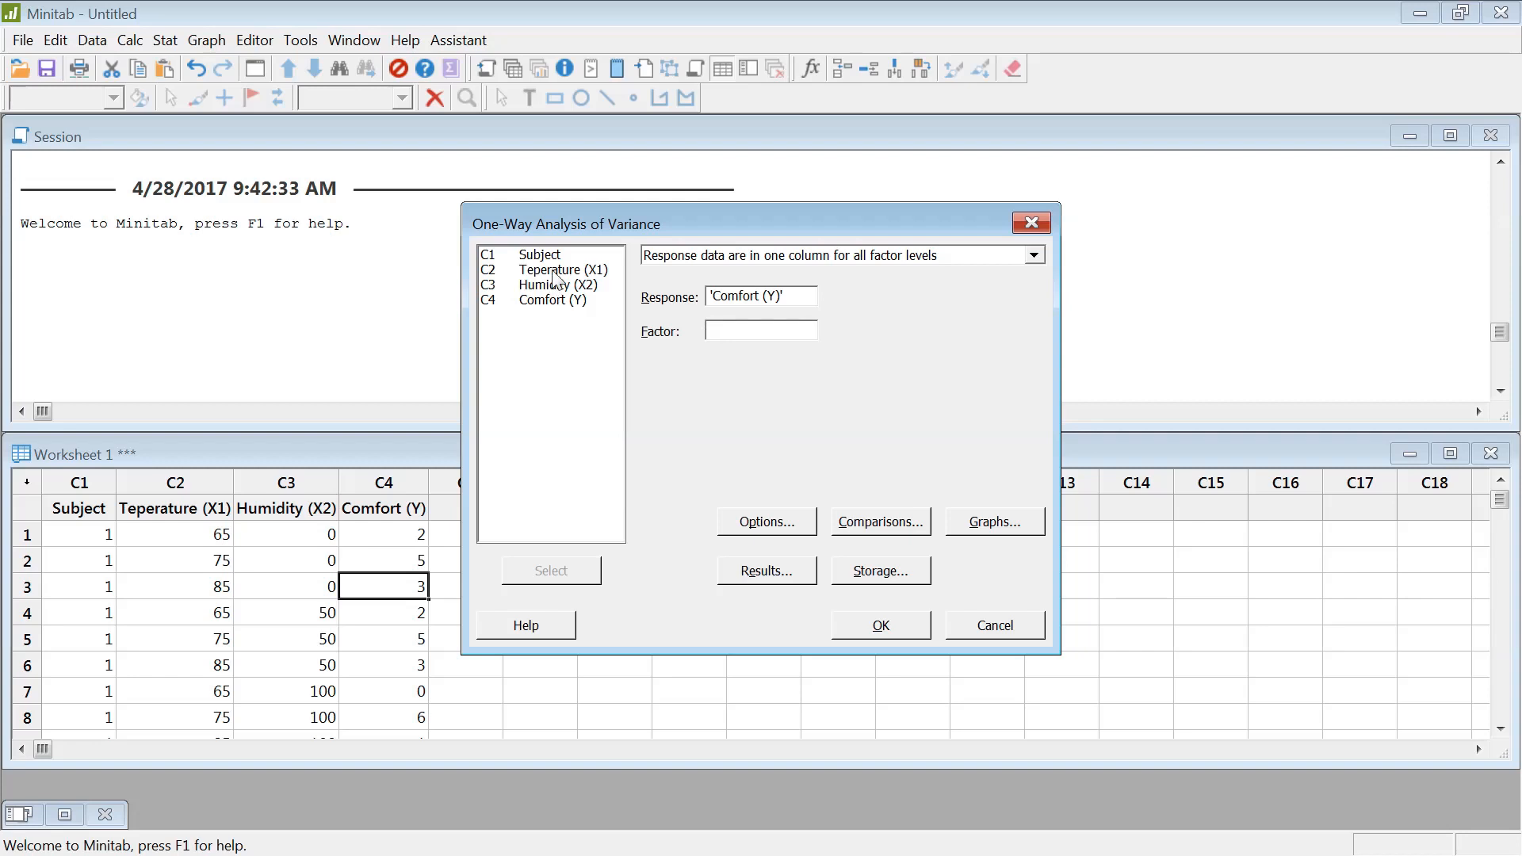
left_click(760, 329)
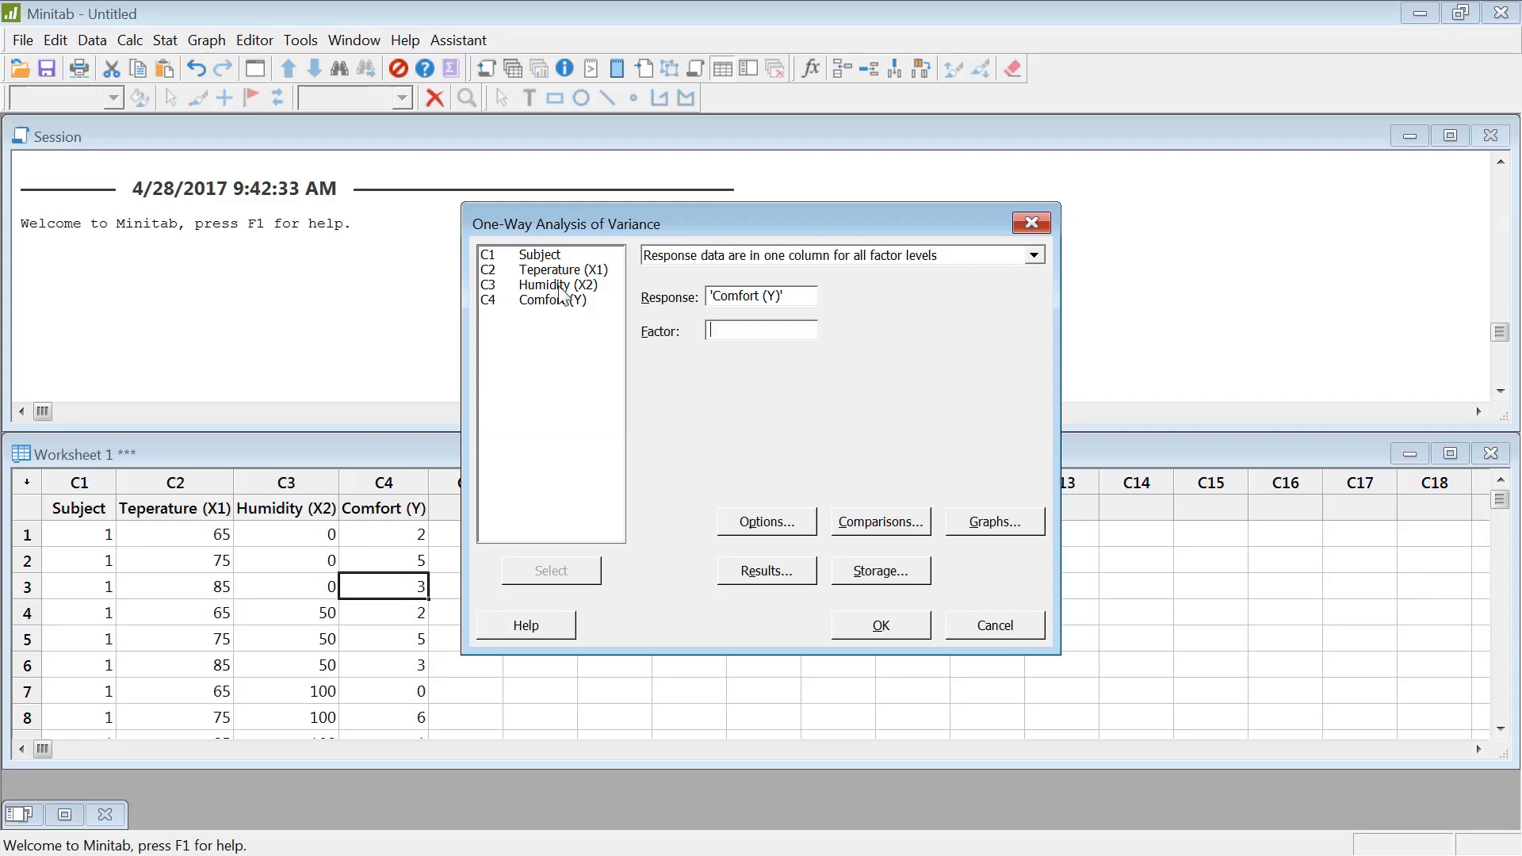
mouse_move(561, 286)
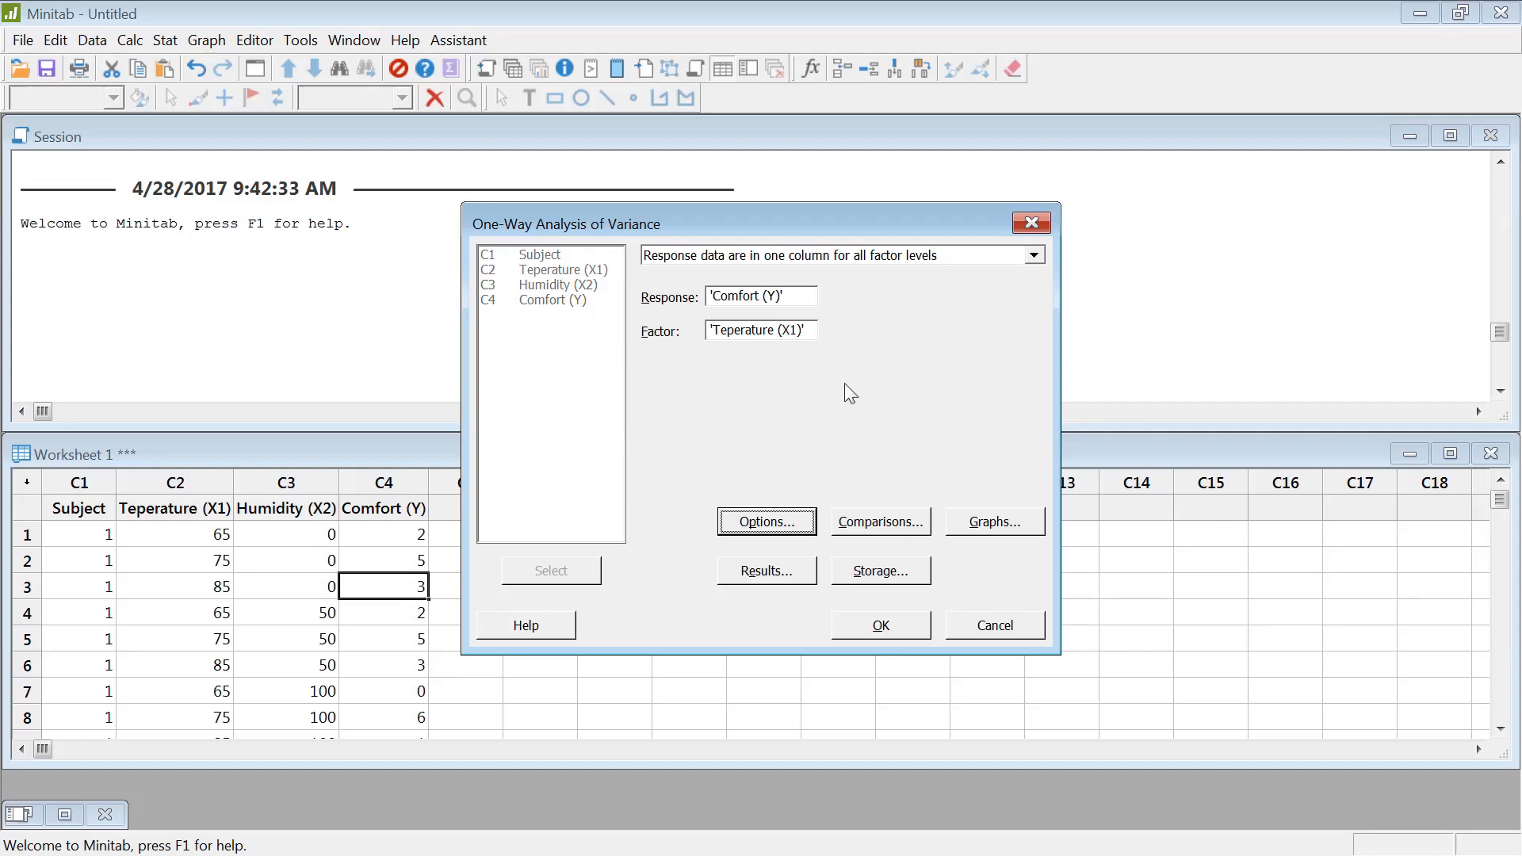
- Enable Fisher pairwise comparisons at a 5% error rate for the one-way ANOVA
left_click(879, 522)
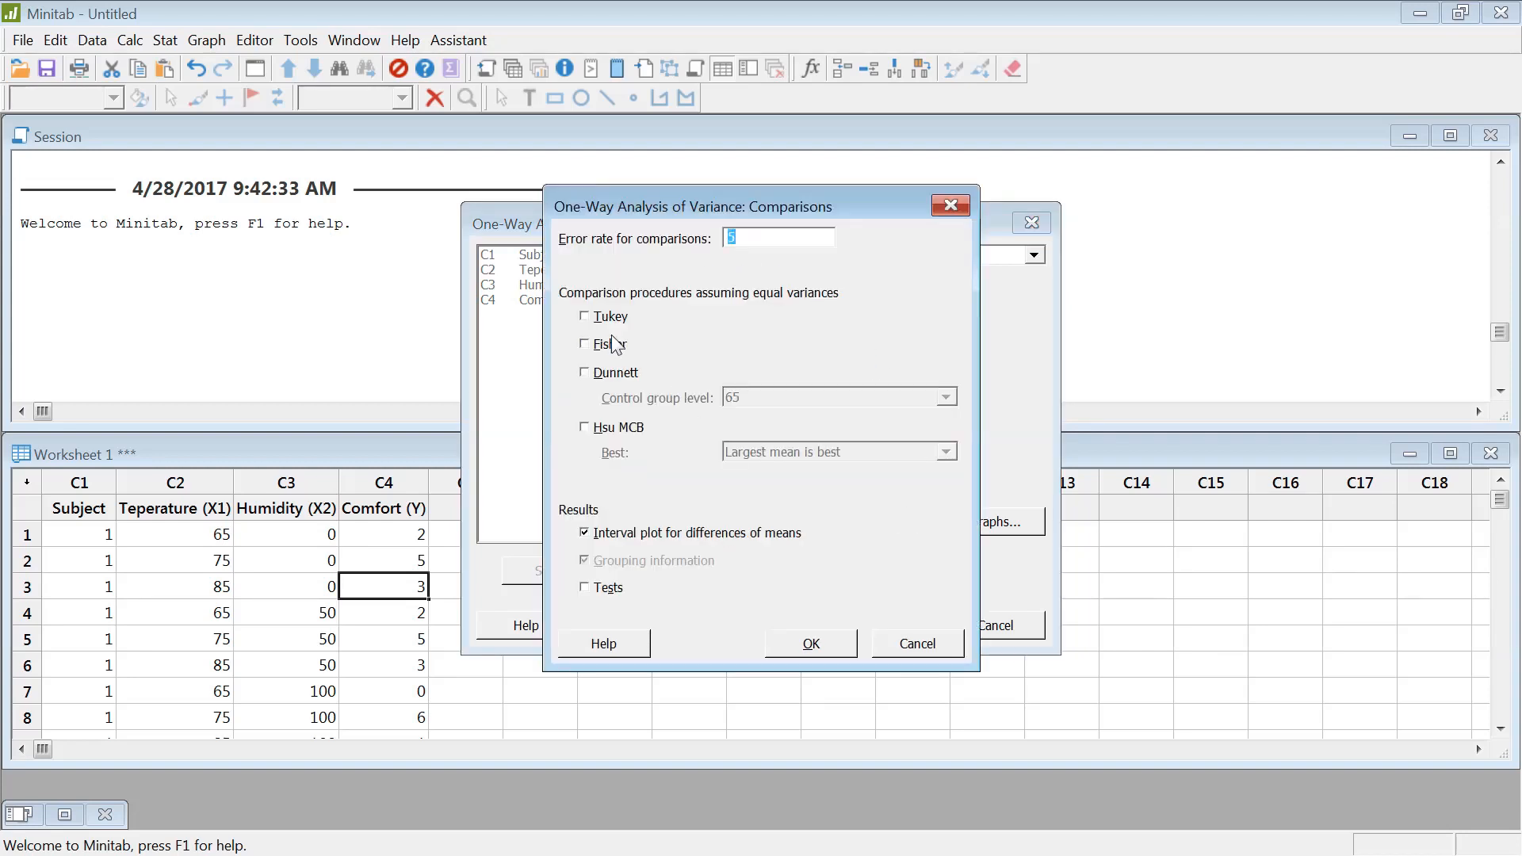
left_click(585, 344)
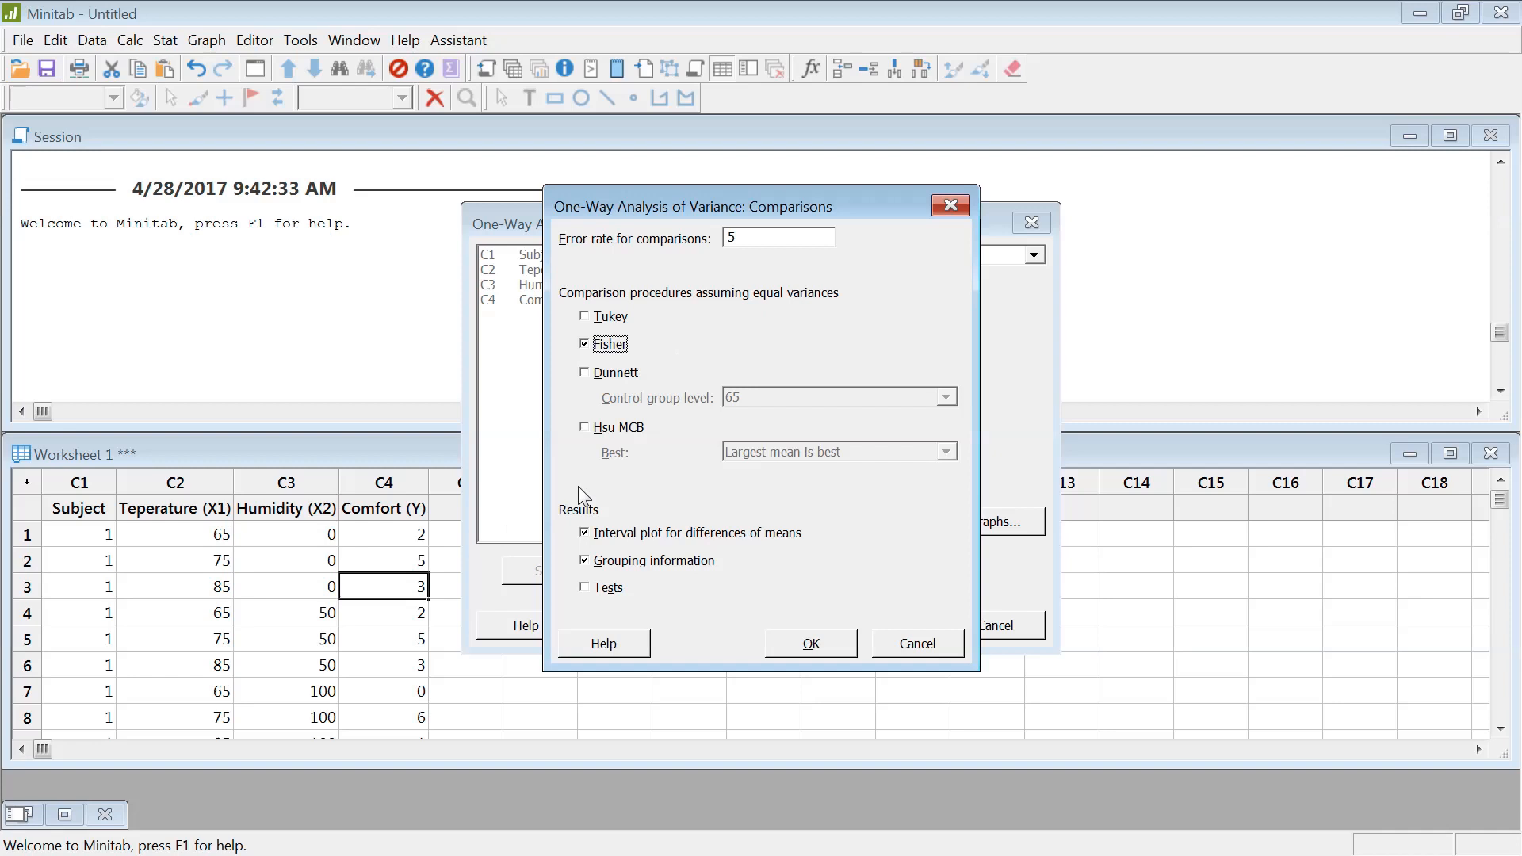
mouse_move(205, 515)
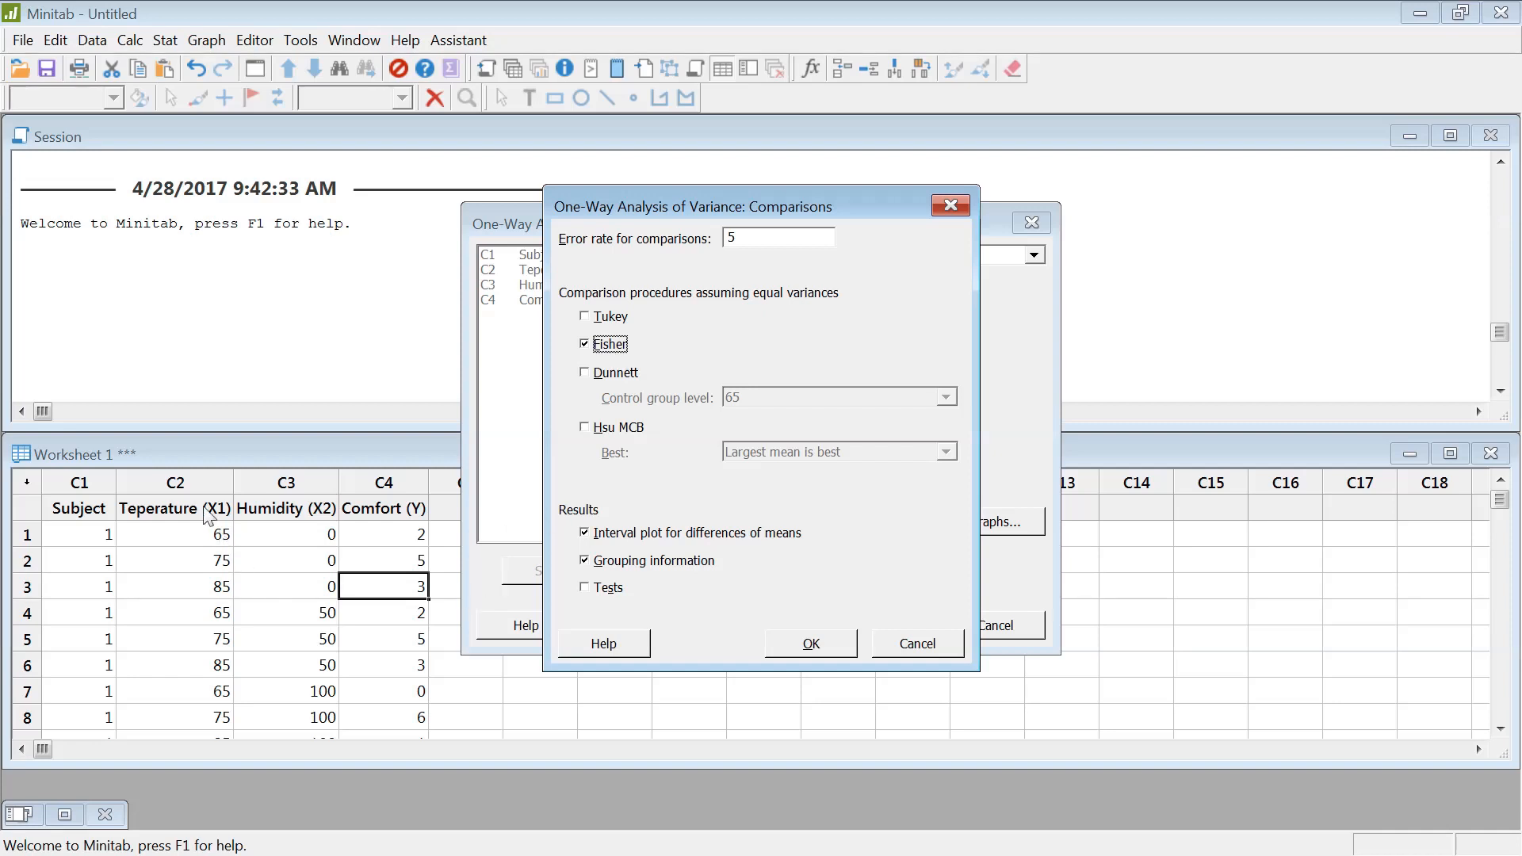
mouse_move(502, 550)
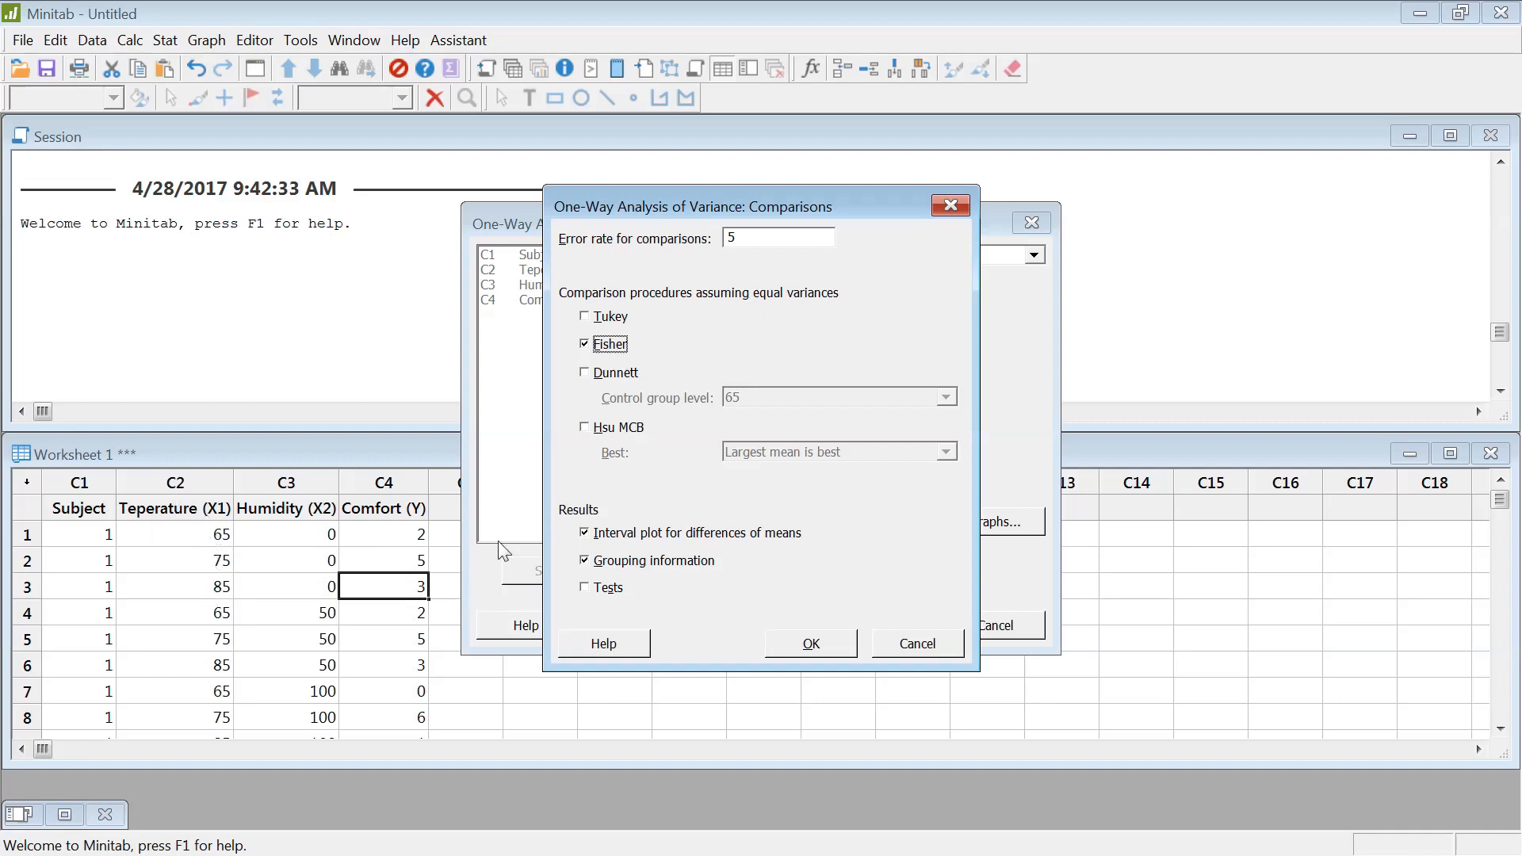
mouse_move(653, 363)
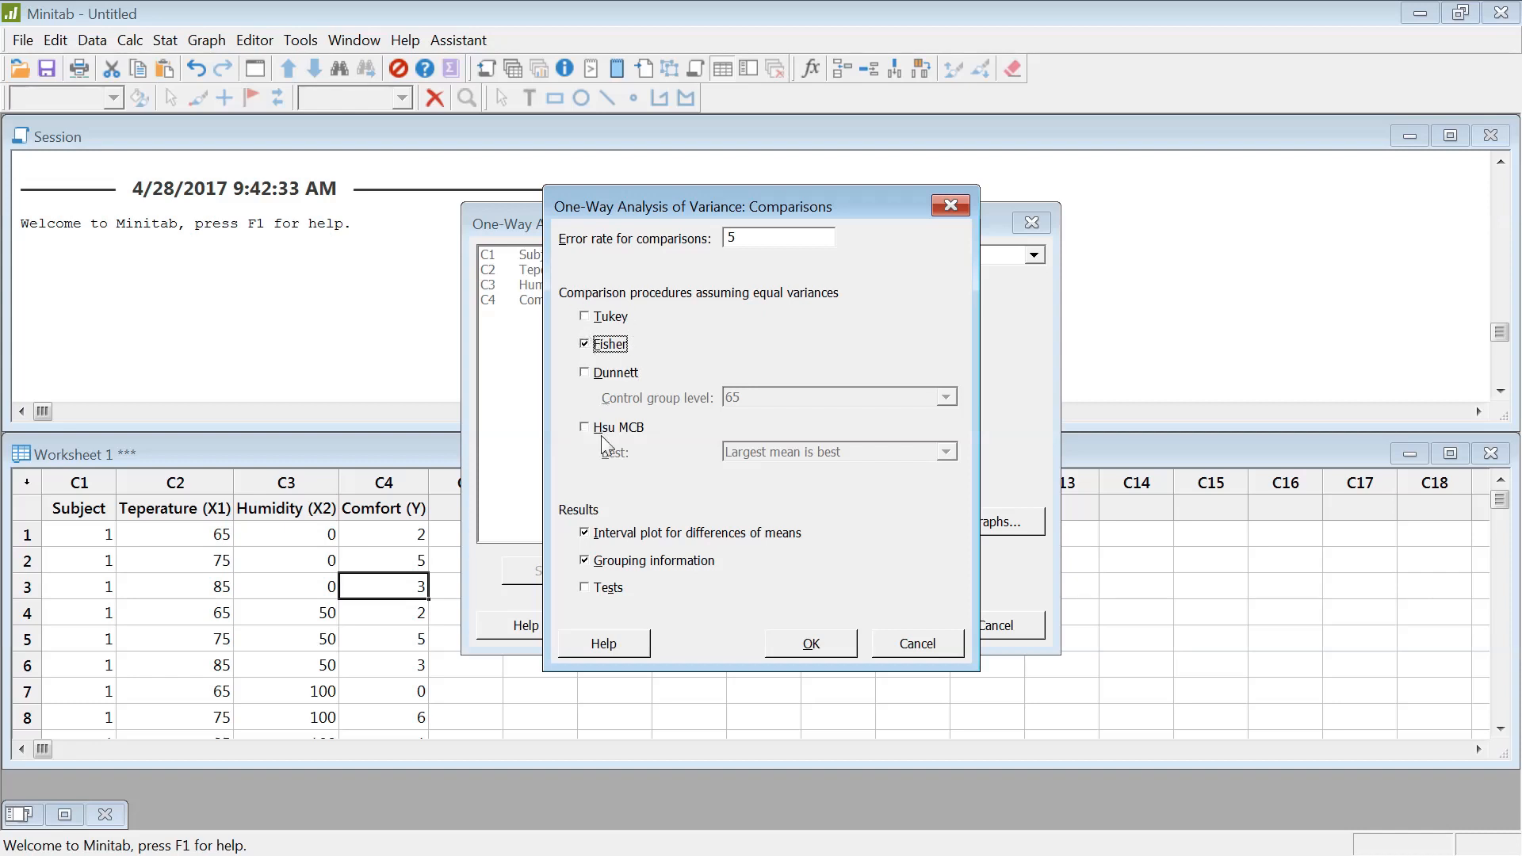
mouse_move(631, 309)
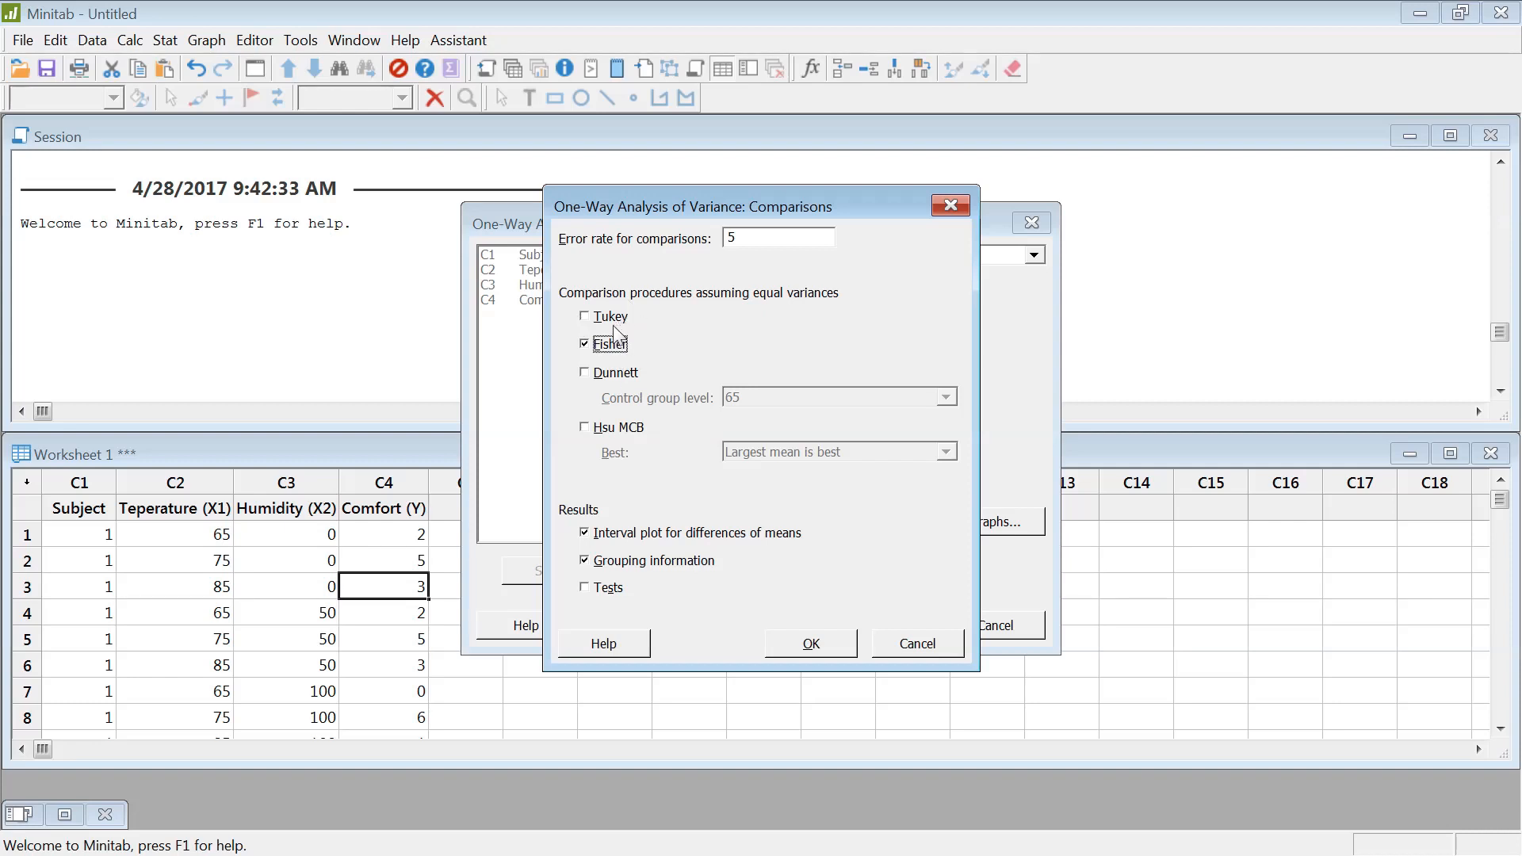
mouse_move(607, 335)
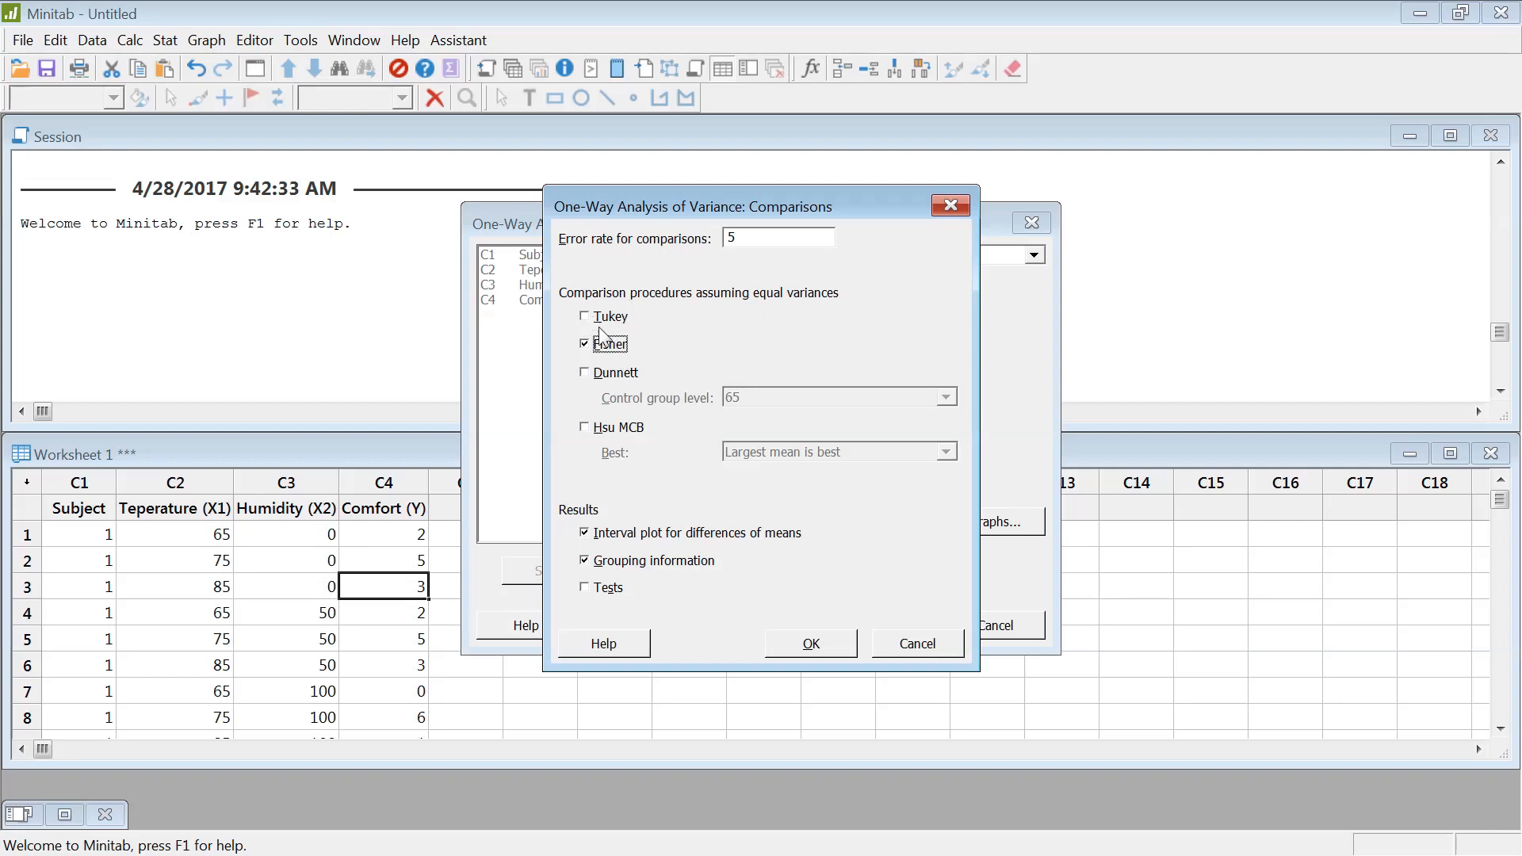
mouse_move(636, 352)
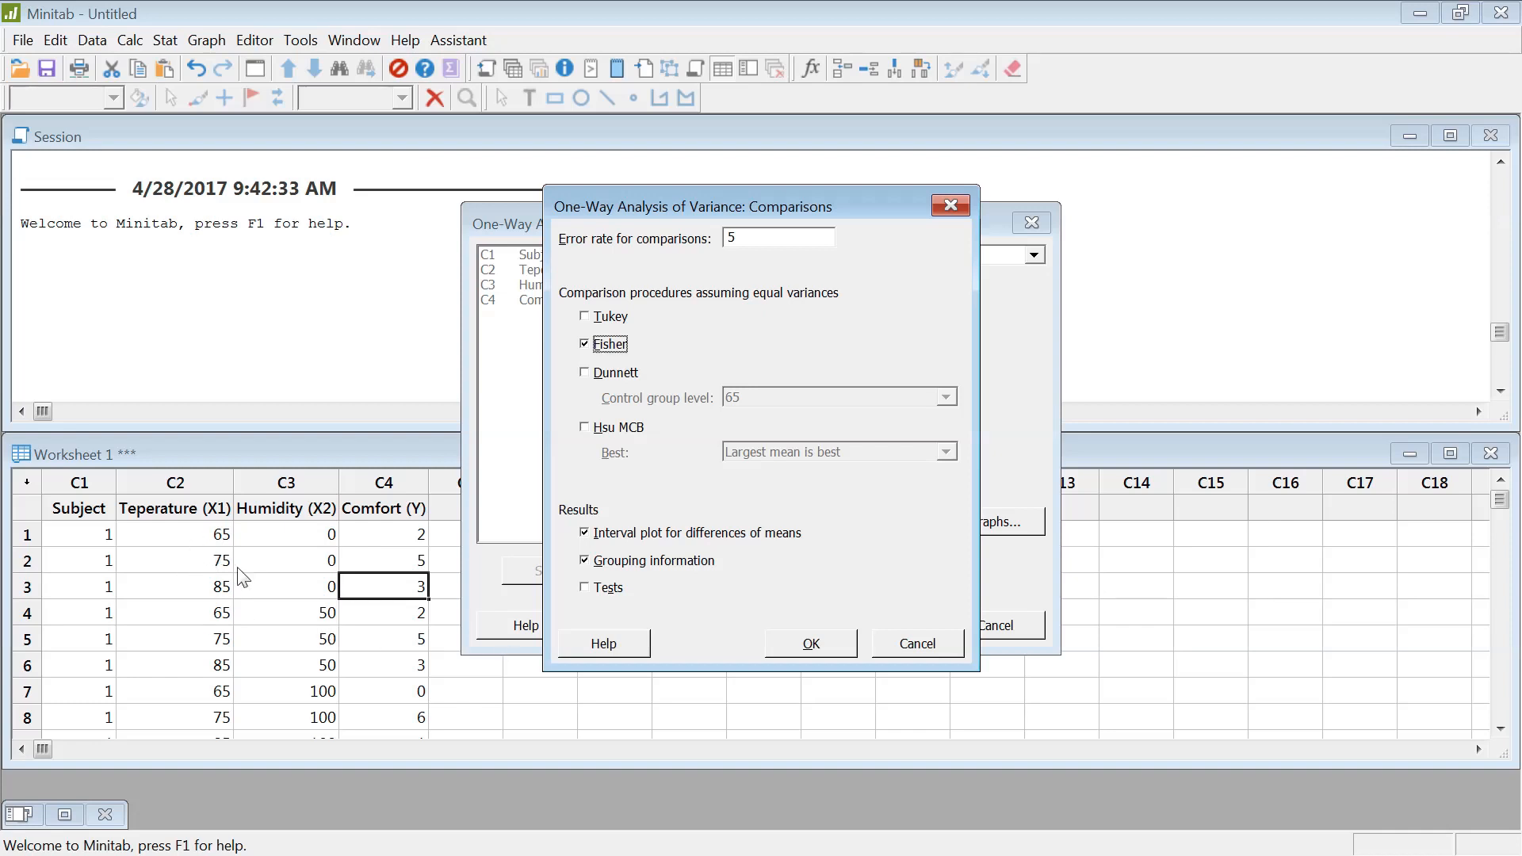
mouse_move(222, 555)
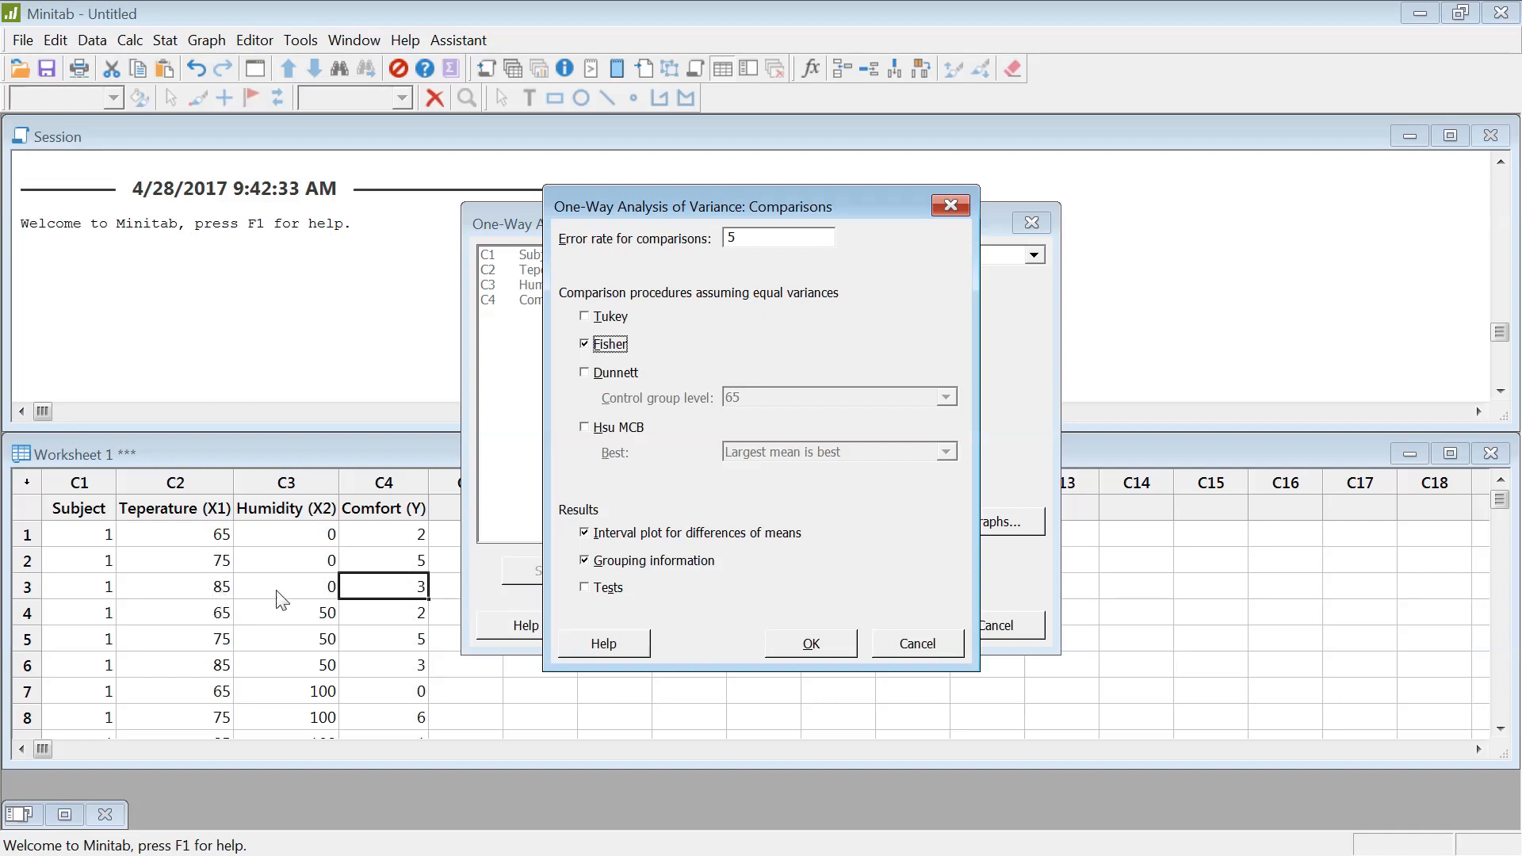
mouse_move(842, 636)
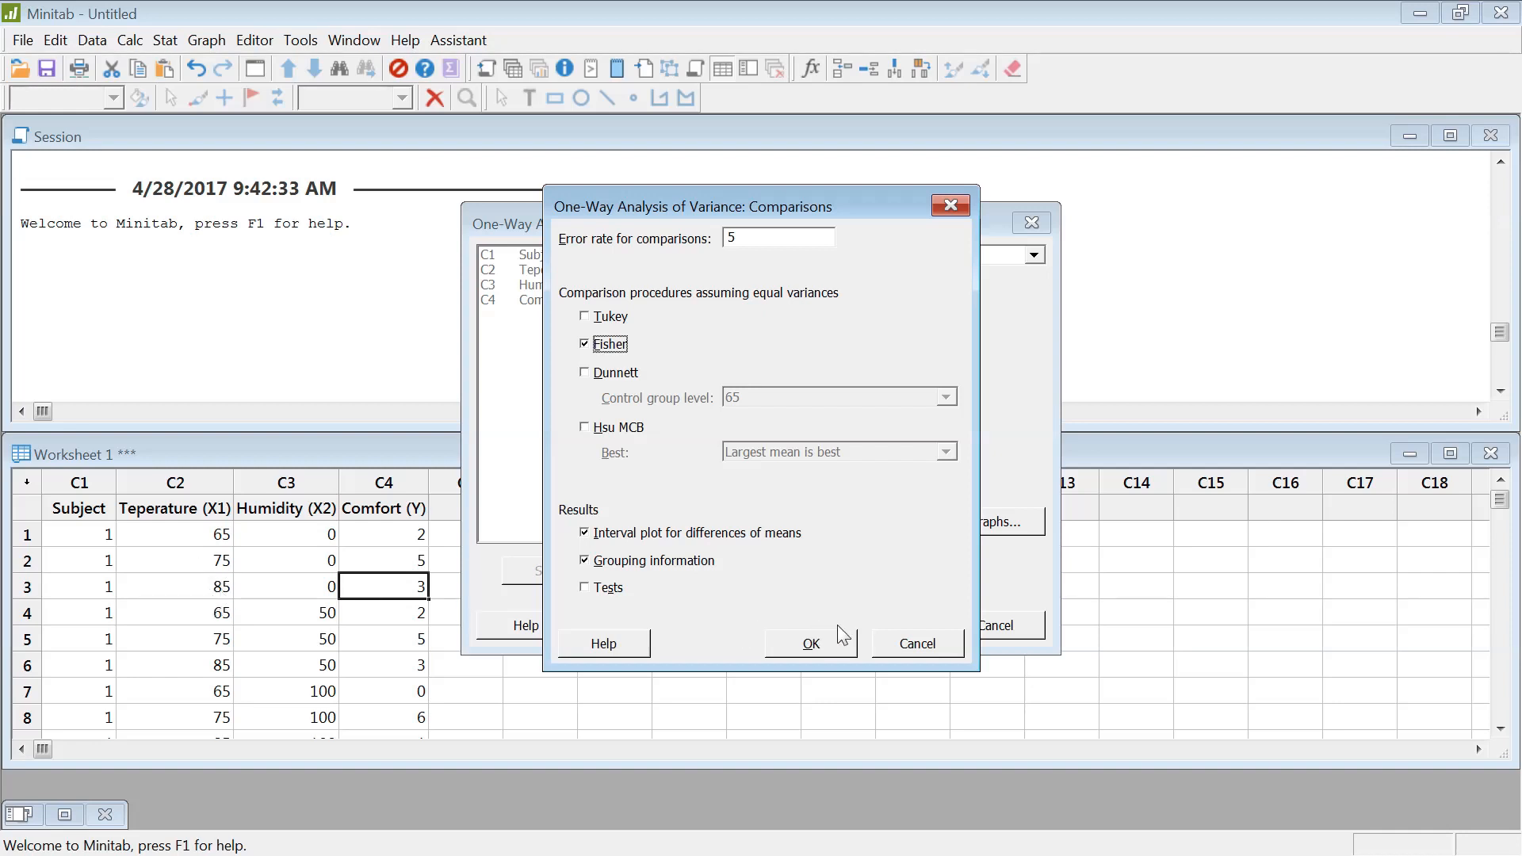
mouse_move(635, 532)
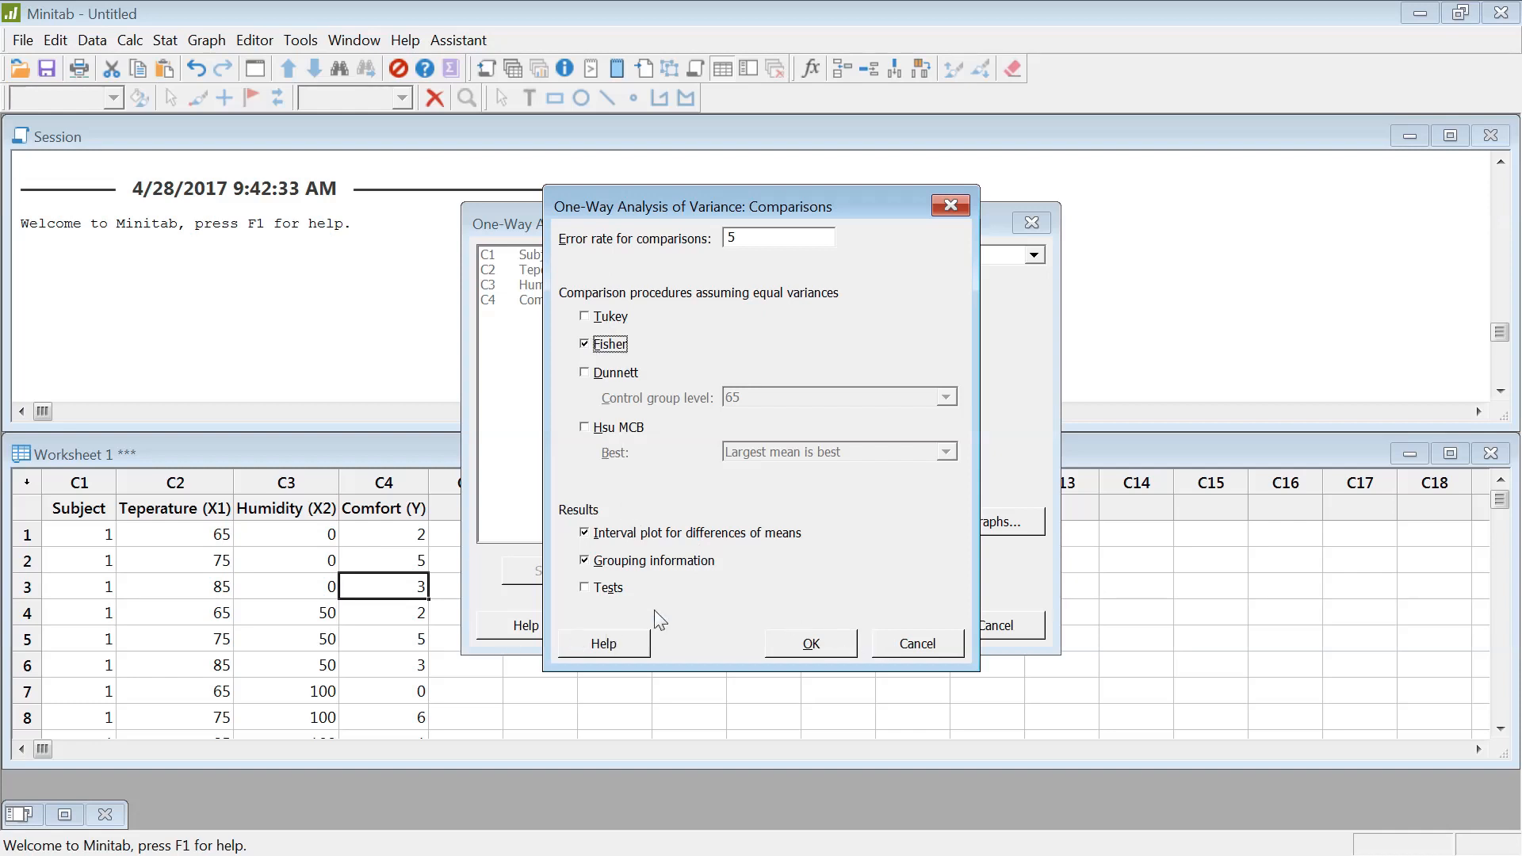
mouse_move(786, 347)
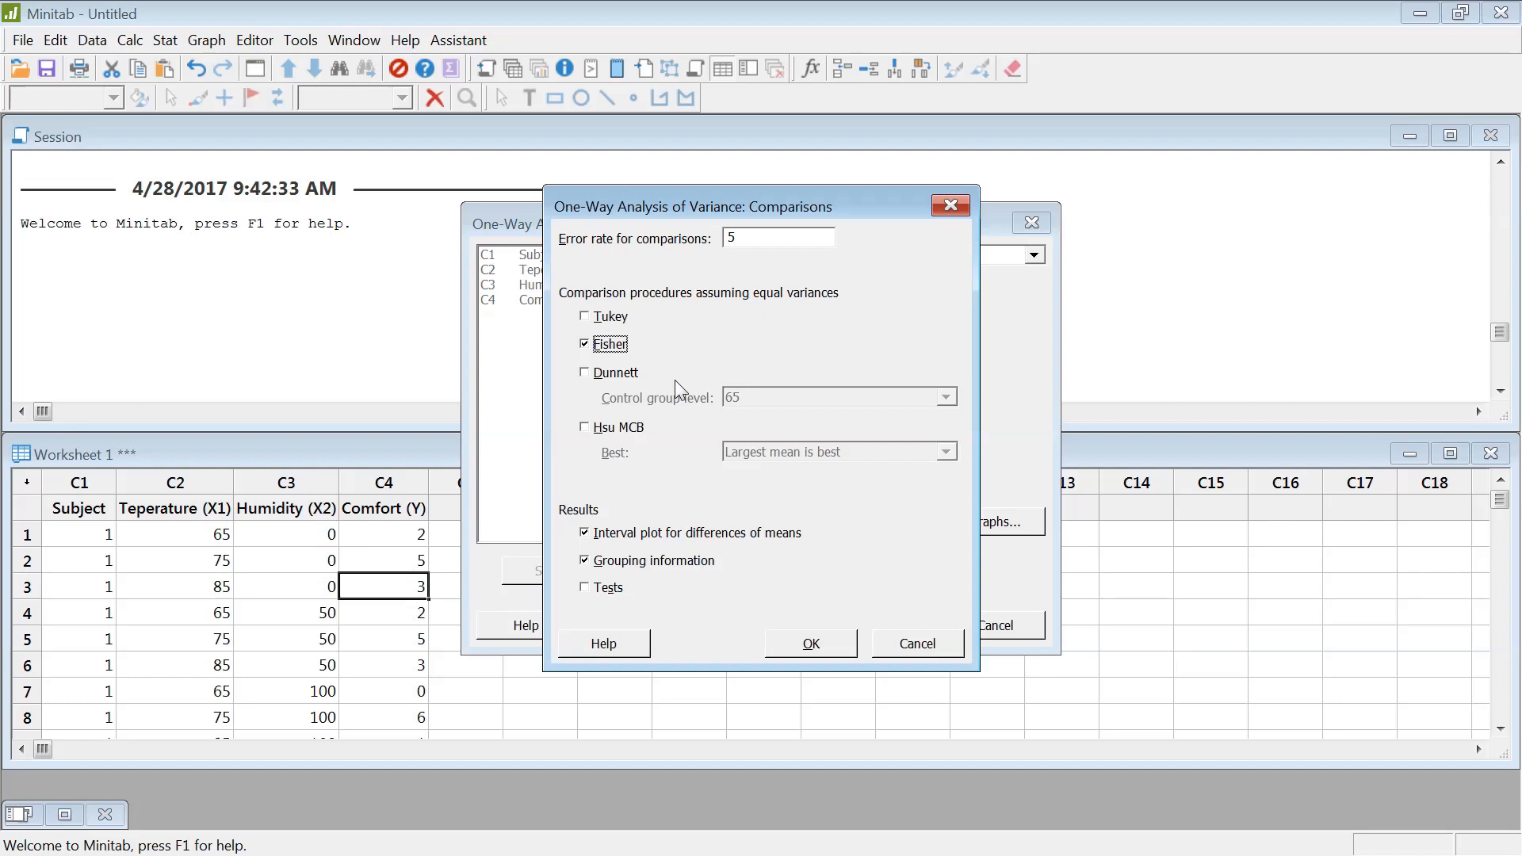
mouse_move(627, 318)
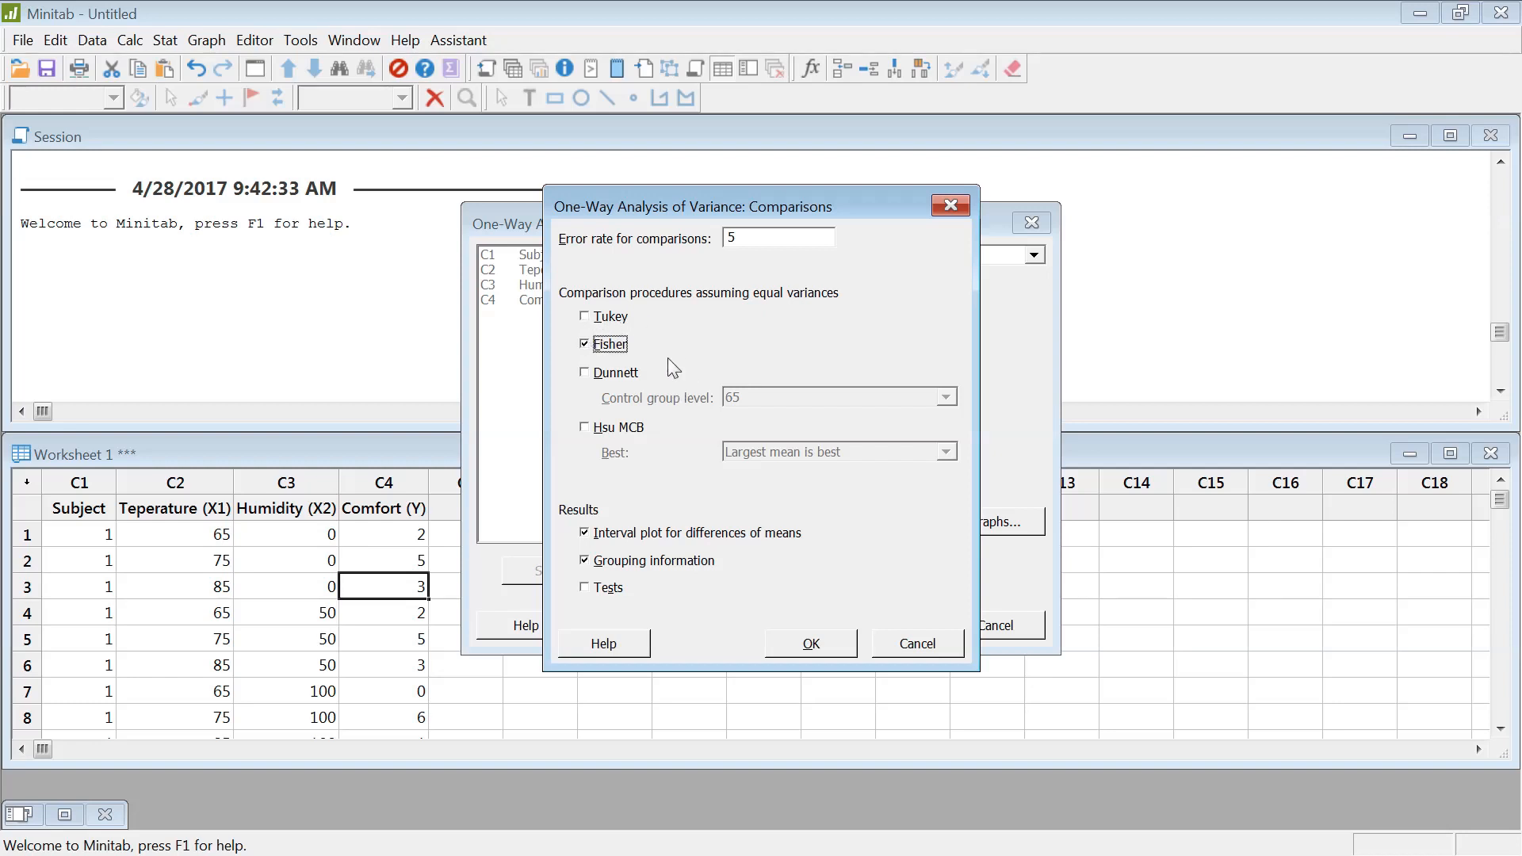
mouse_move(820, 616)
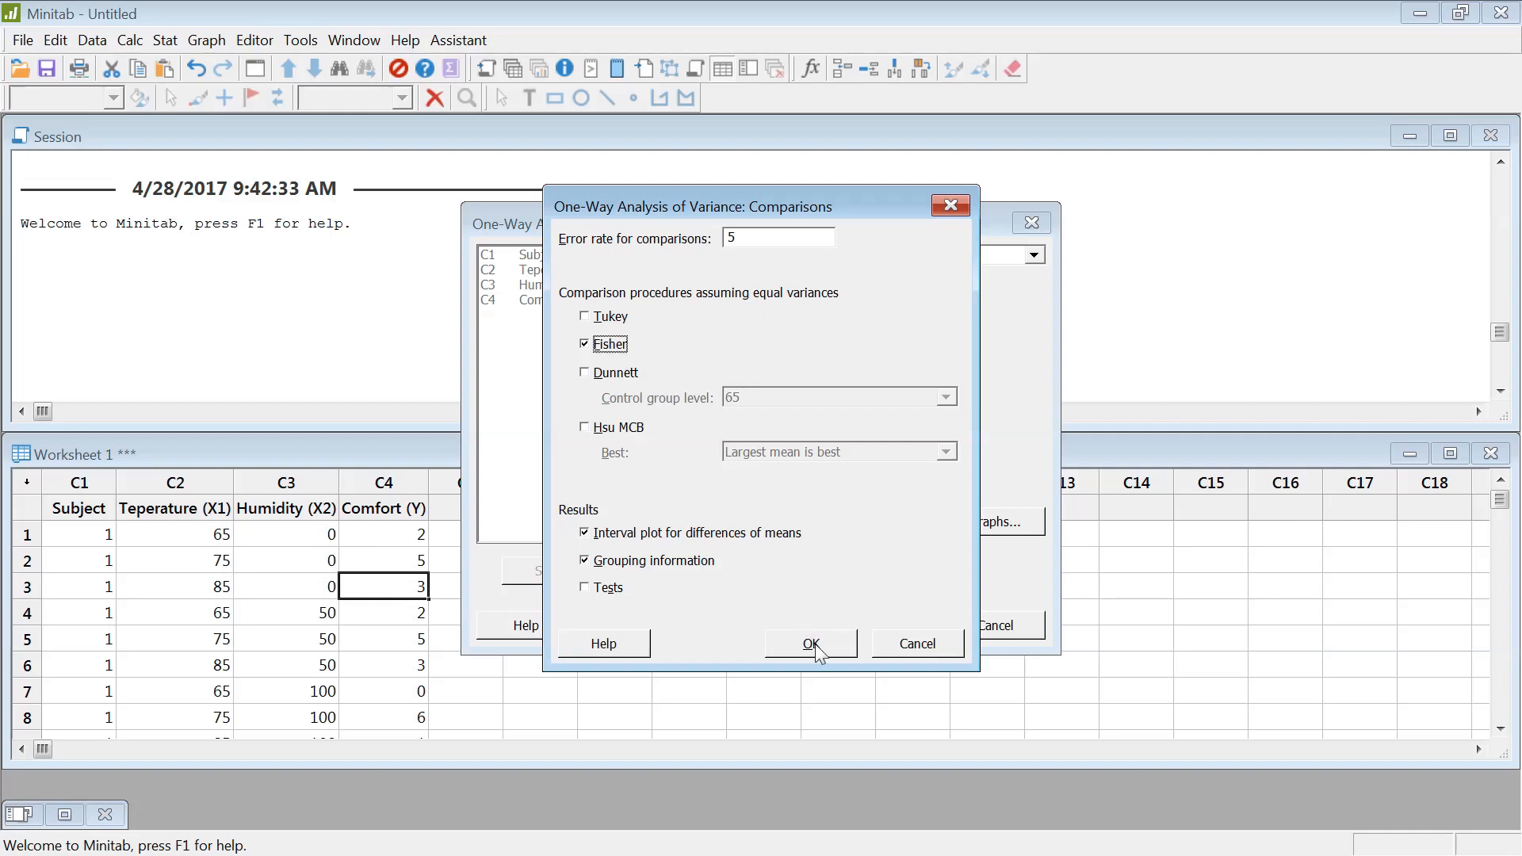
- Run the one-way ANOVA, producing Fisher grouping of temperatures 75, 85 and 65
left_click(811, 644)
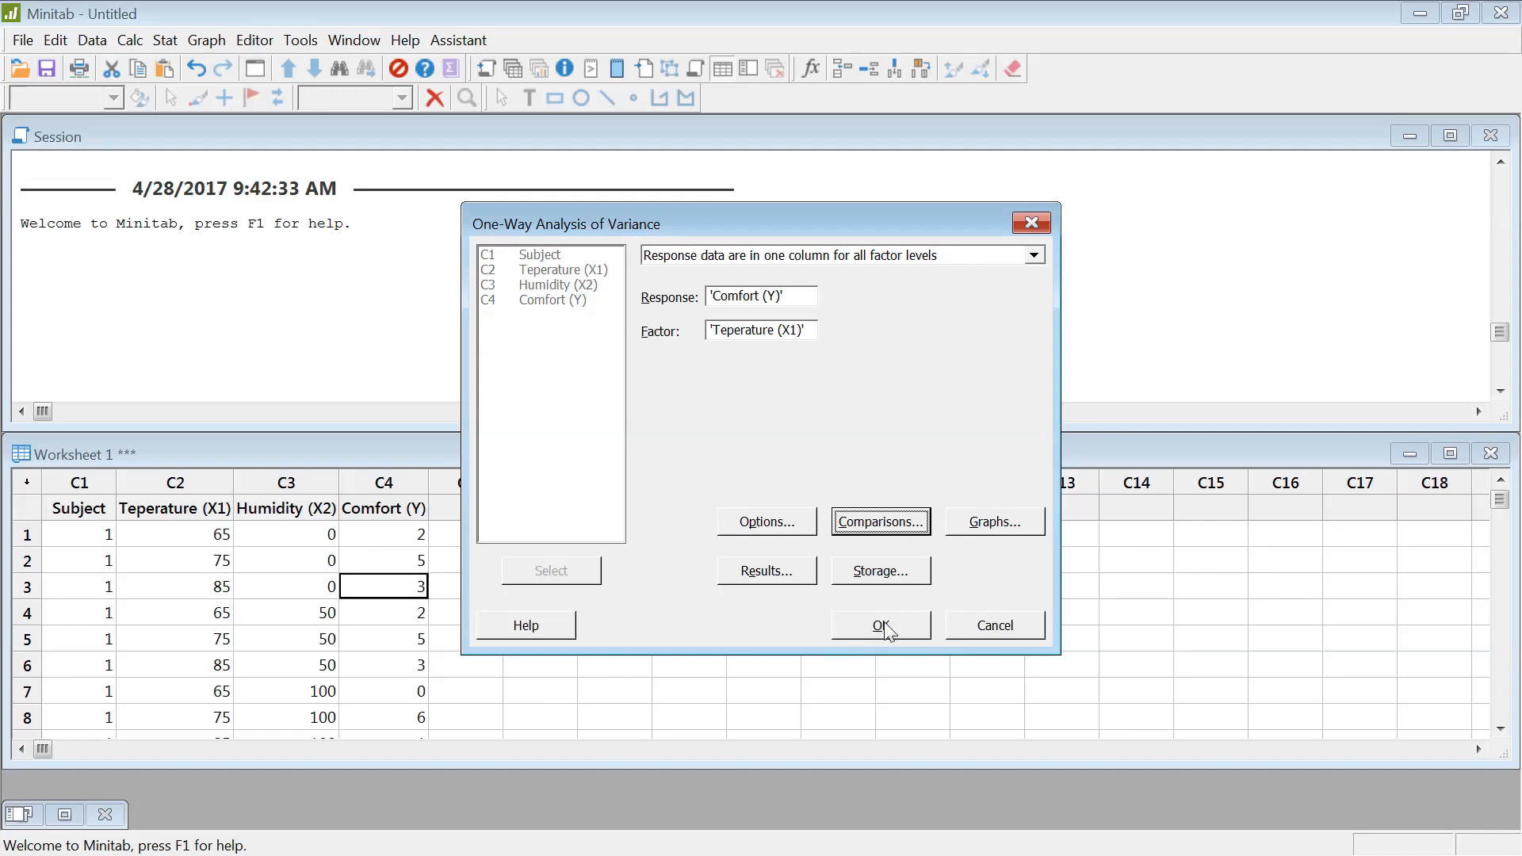
left_click(876, 624)
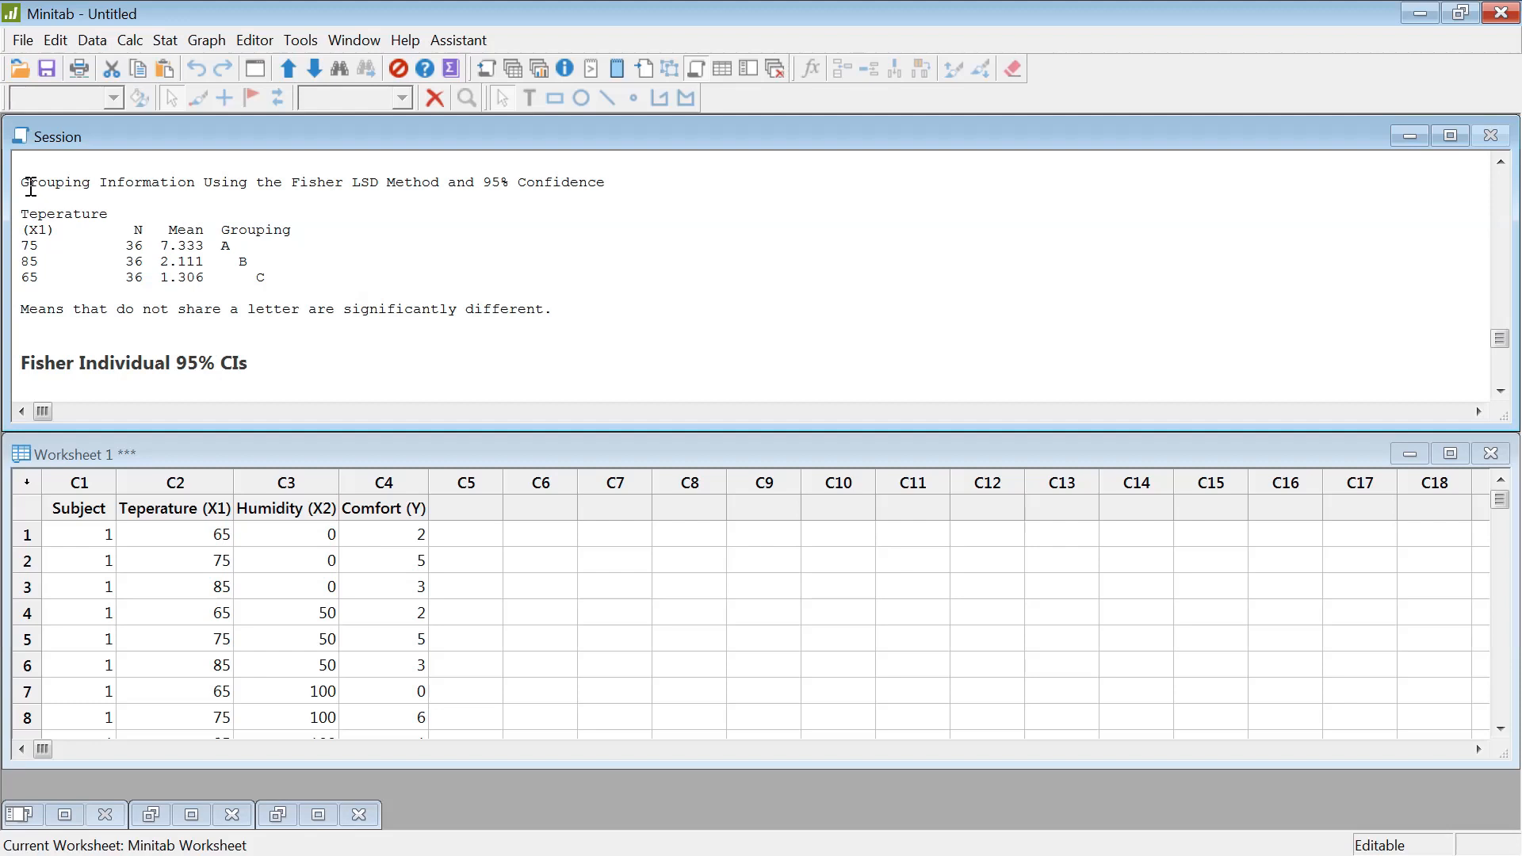
left_click_drag(24, 181, 257, 279)
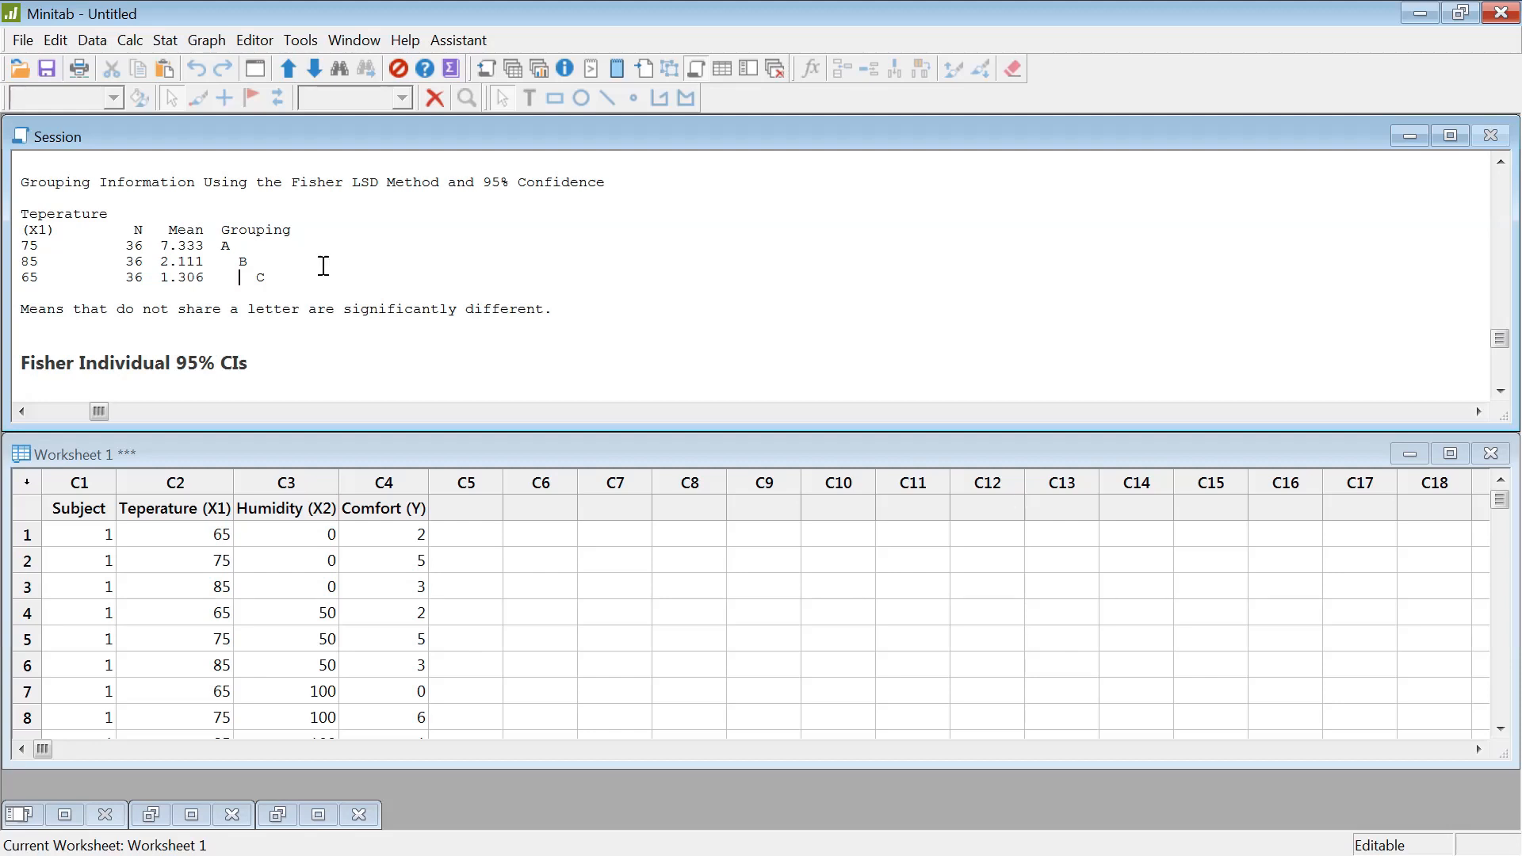
left_click(286, 482)
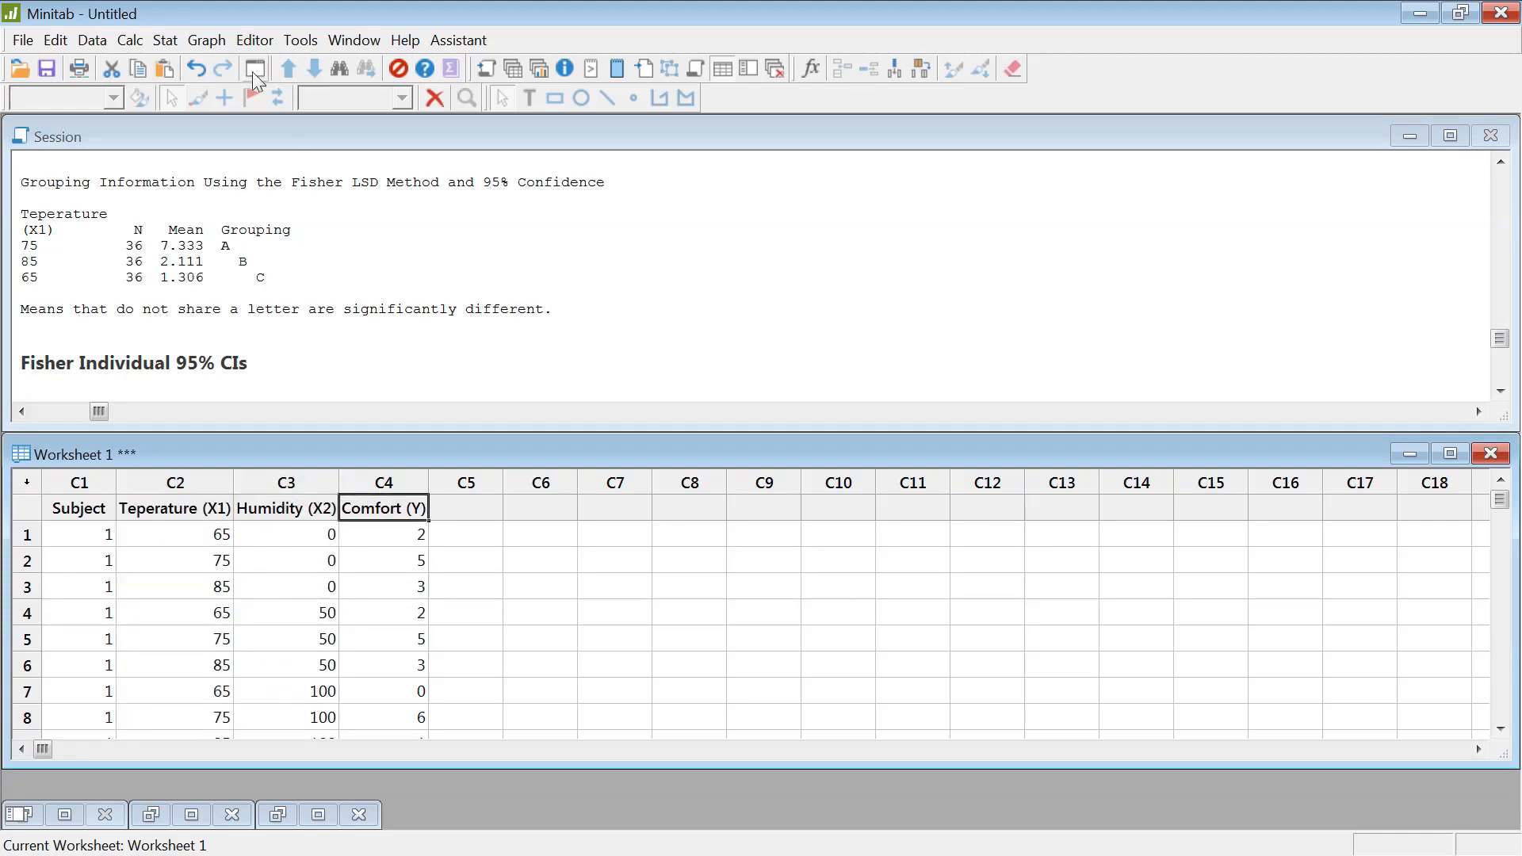
- Begin fitting a general linear model for Comfort (Y) on Teperature (X1) and Humidity (X2)
left_click(164, 39)
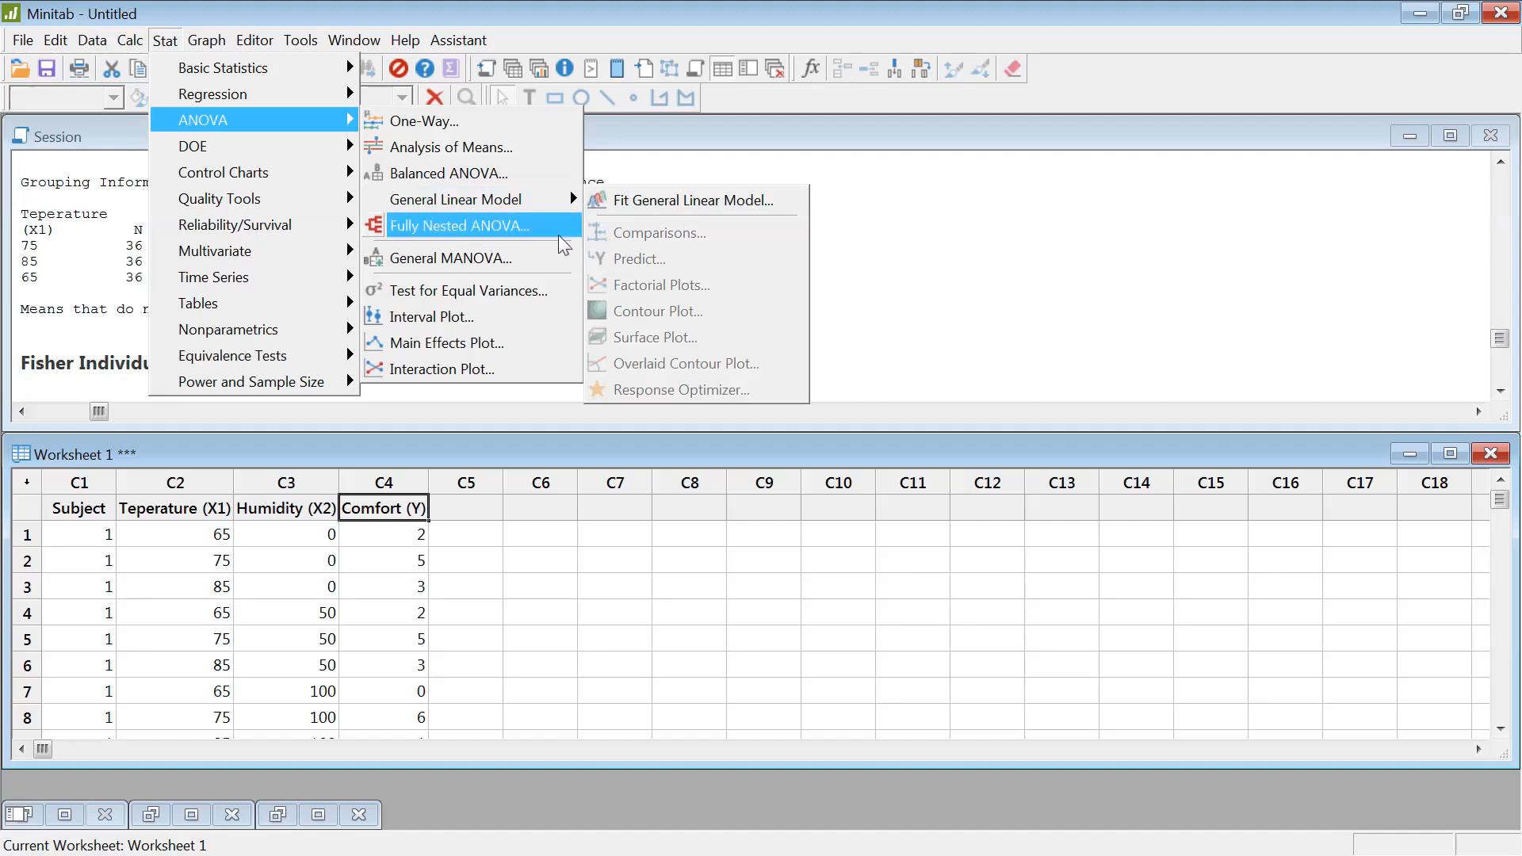
mouse_move(424, 120)
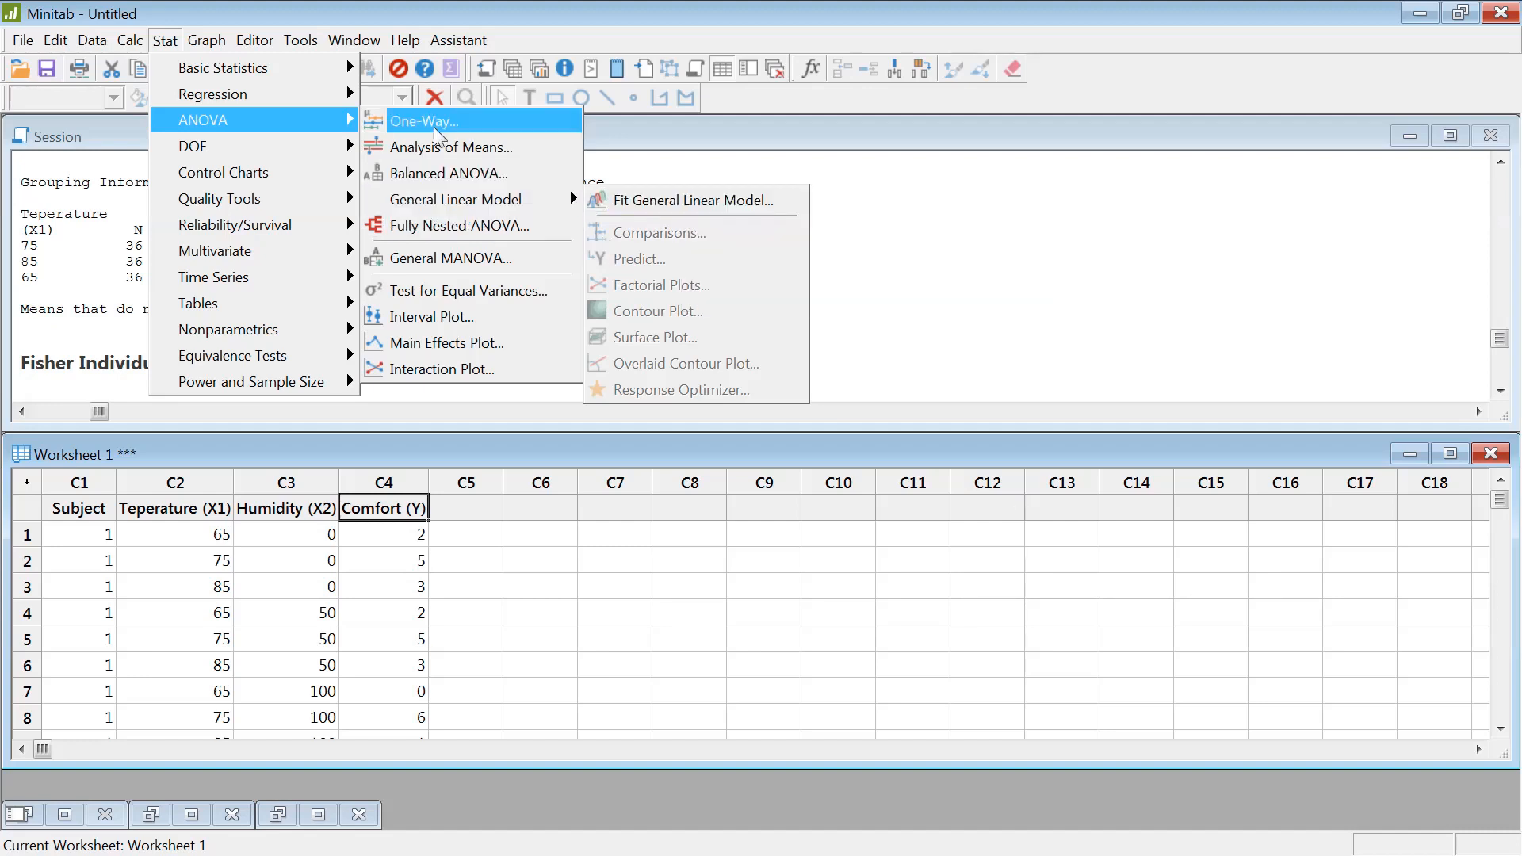
mouse_move(457, 199)
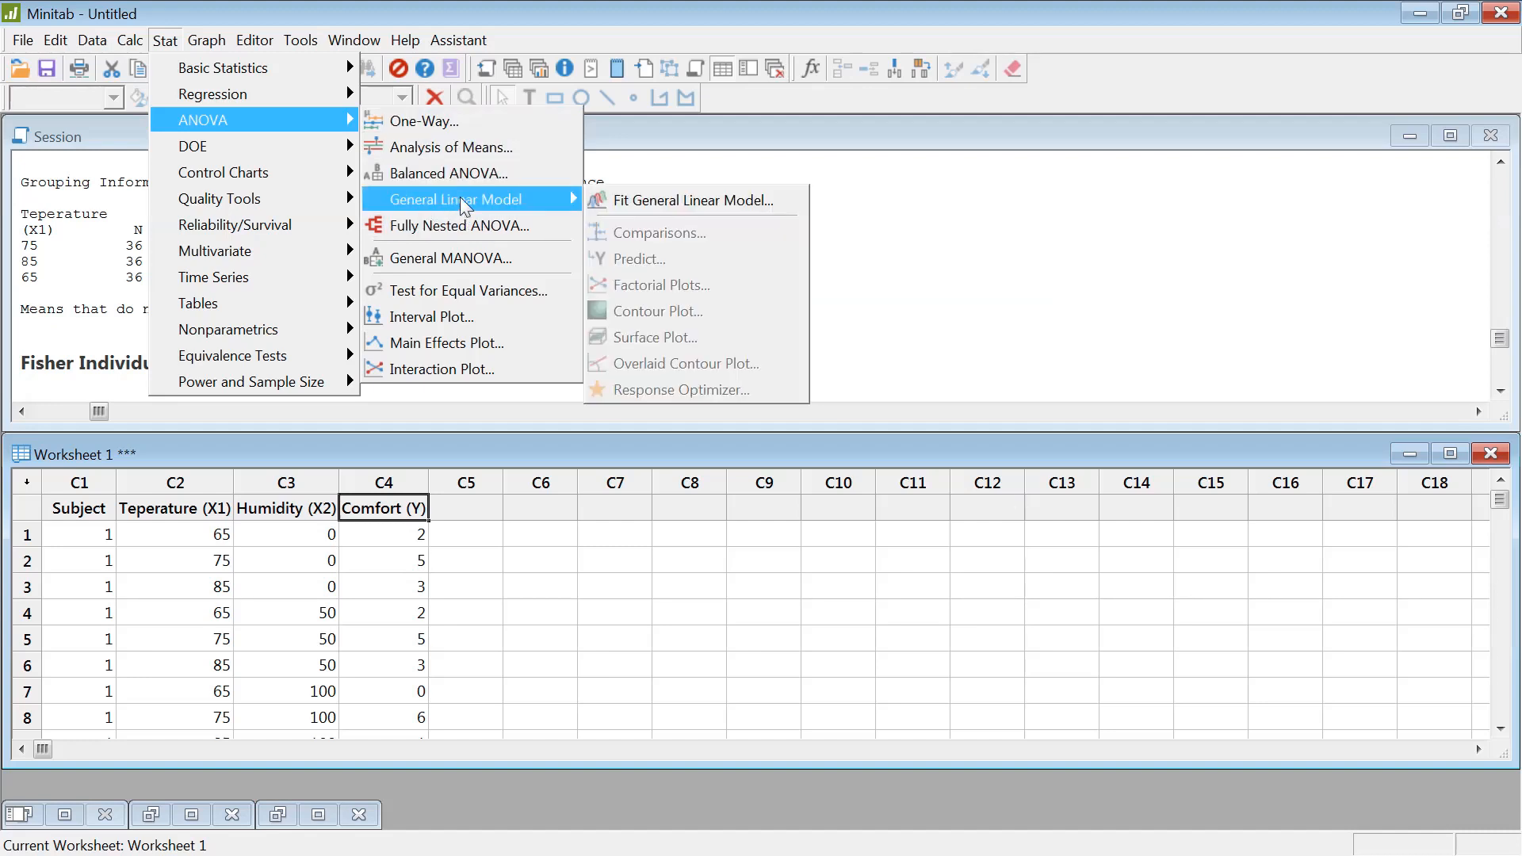
left_click(696, 199)
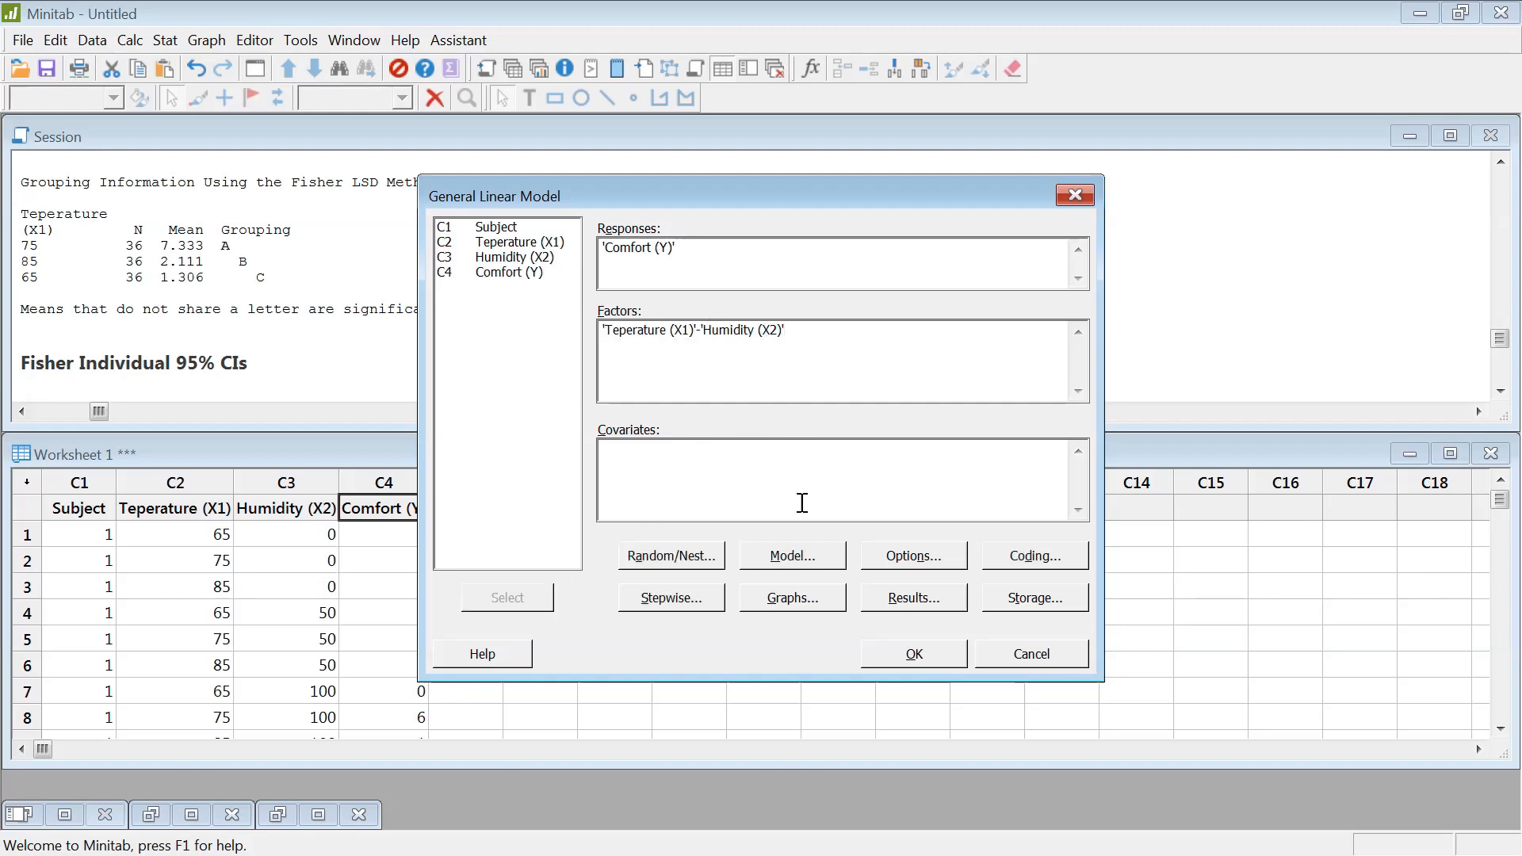
mouse_move(824, 569)
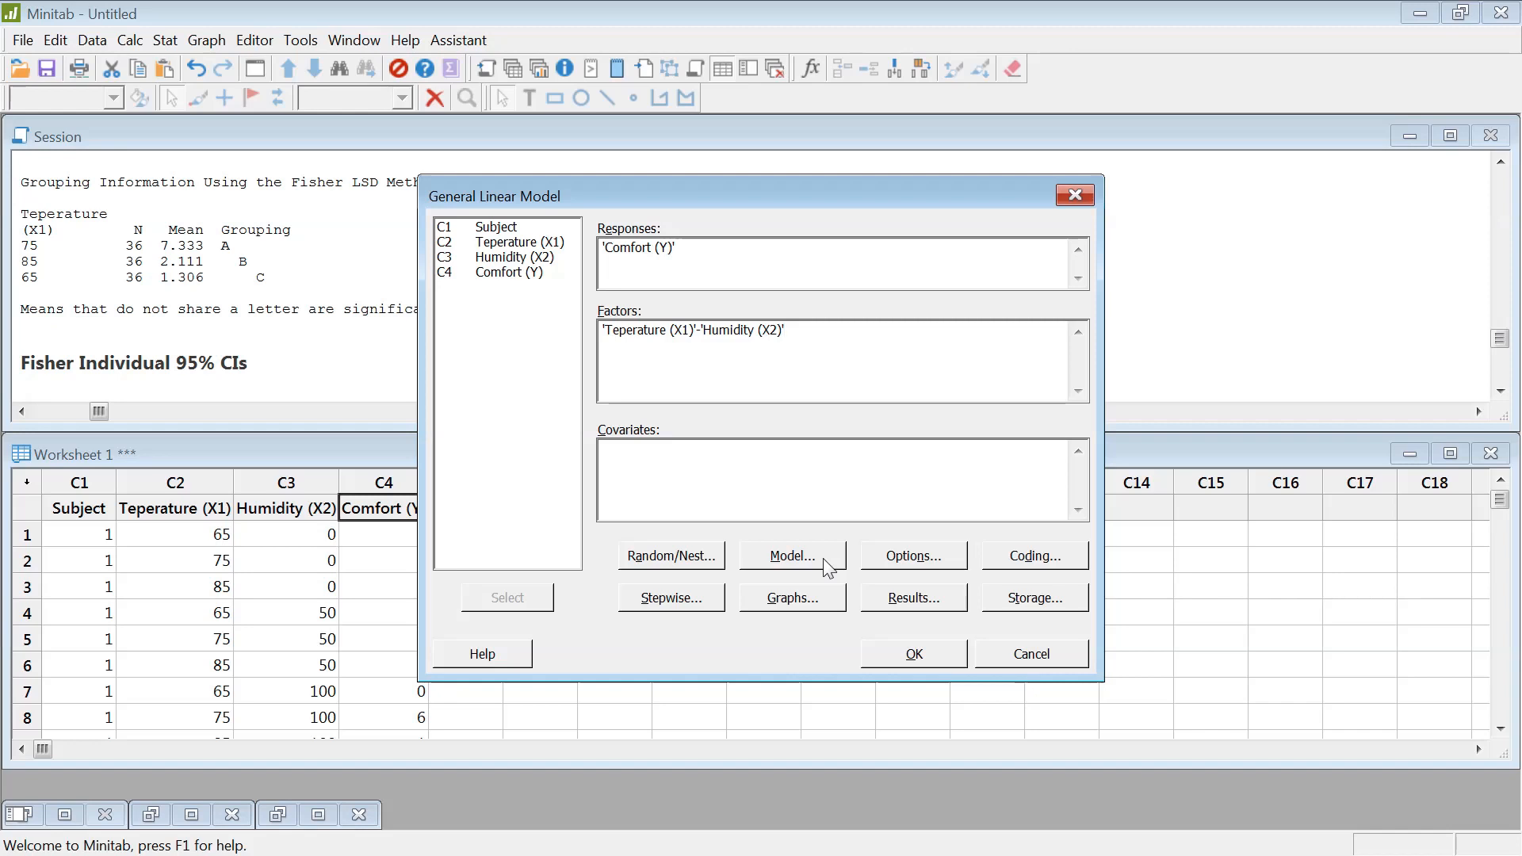
- Add the Teperature (X1)*Humidity (X2) interaction term to the model alongside both main effects
left_click(791, 555)
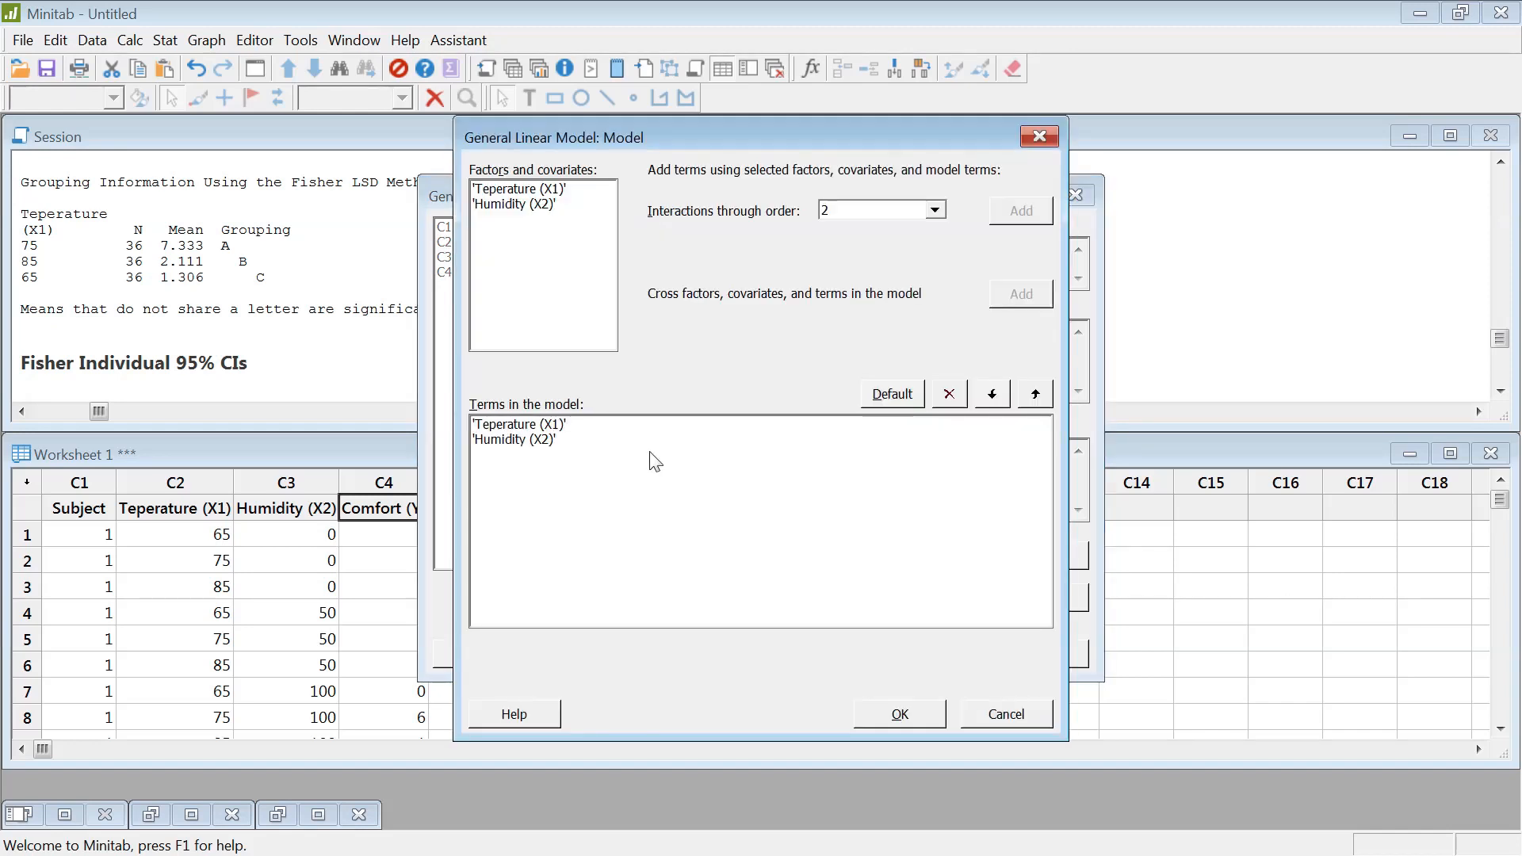
left_click(543, 193)
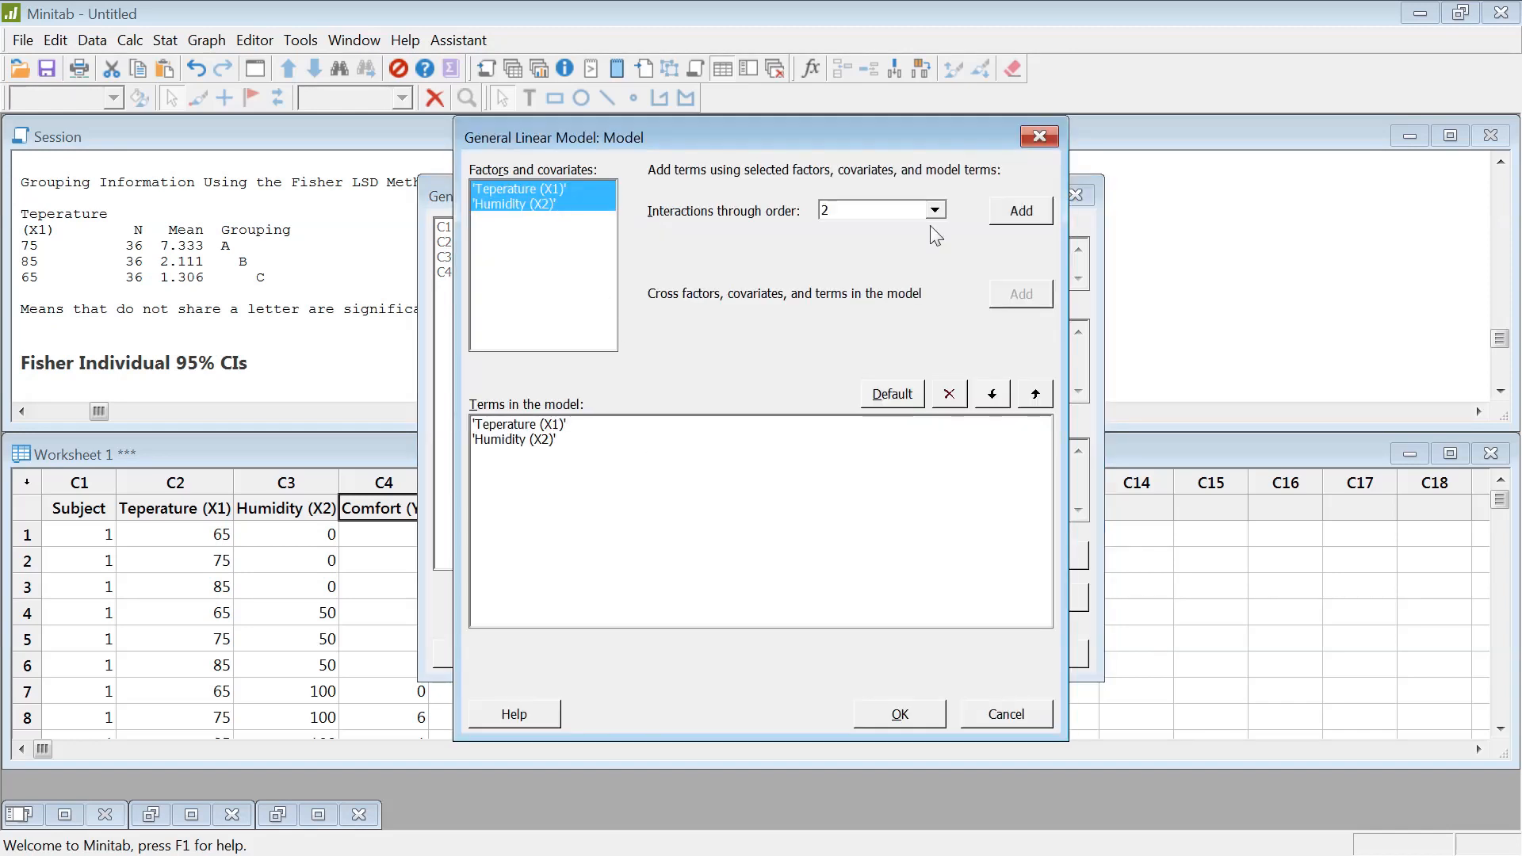
left_click(1019, 210)
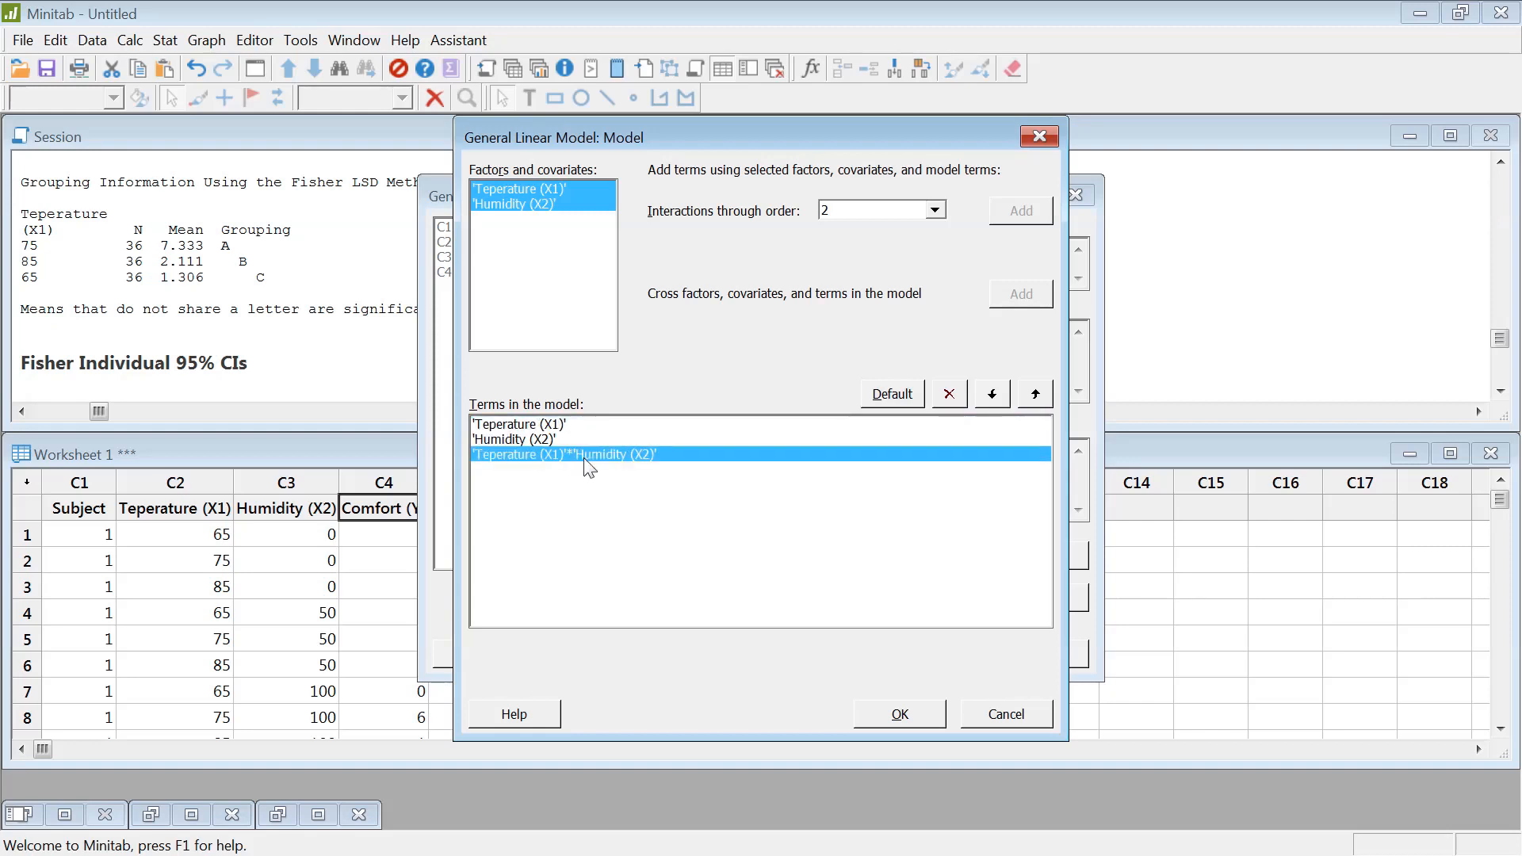
left_click(898, 714)
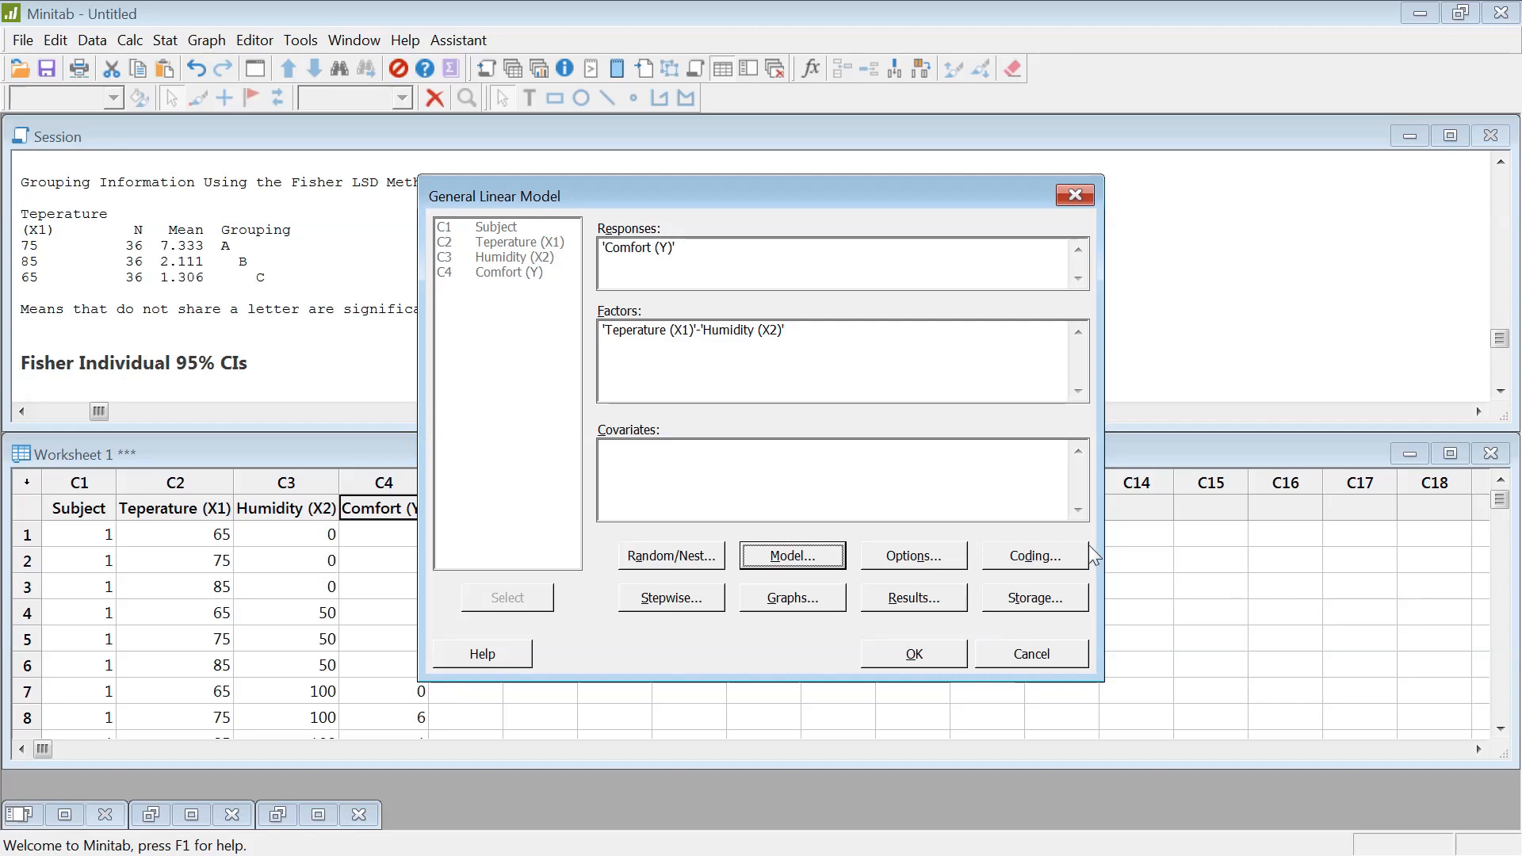
mouse_move(979, 501)
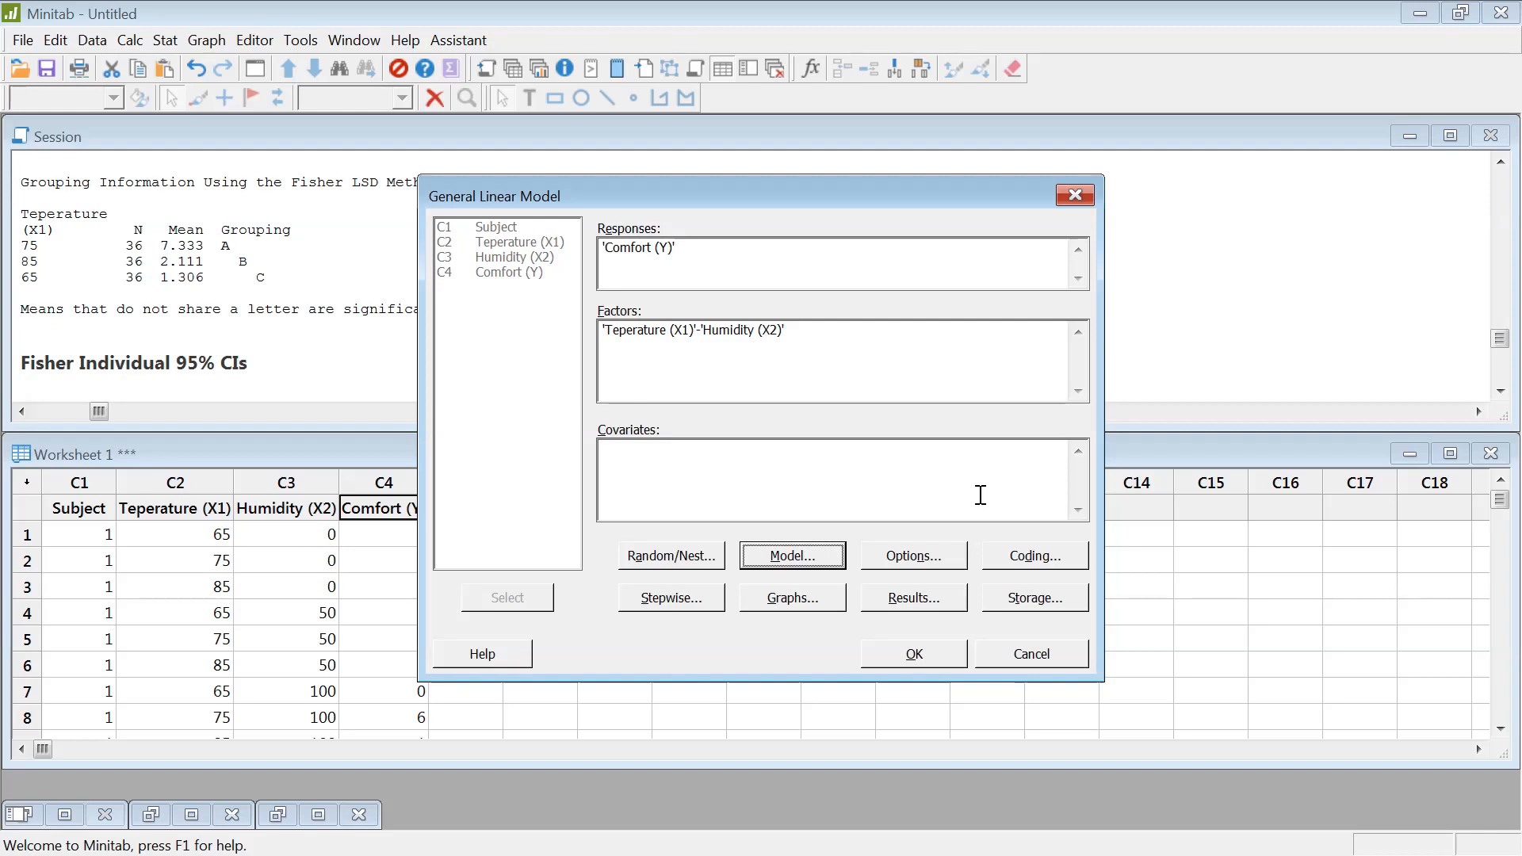
mouse_move(961, 499)
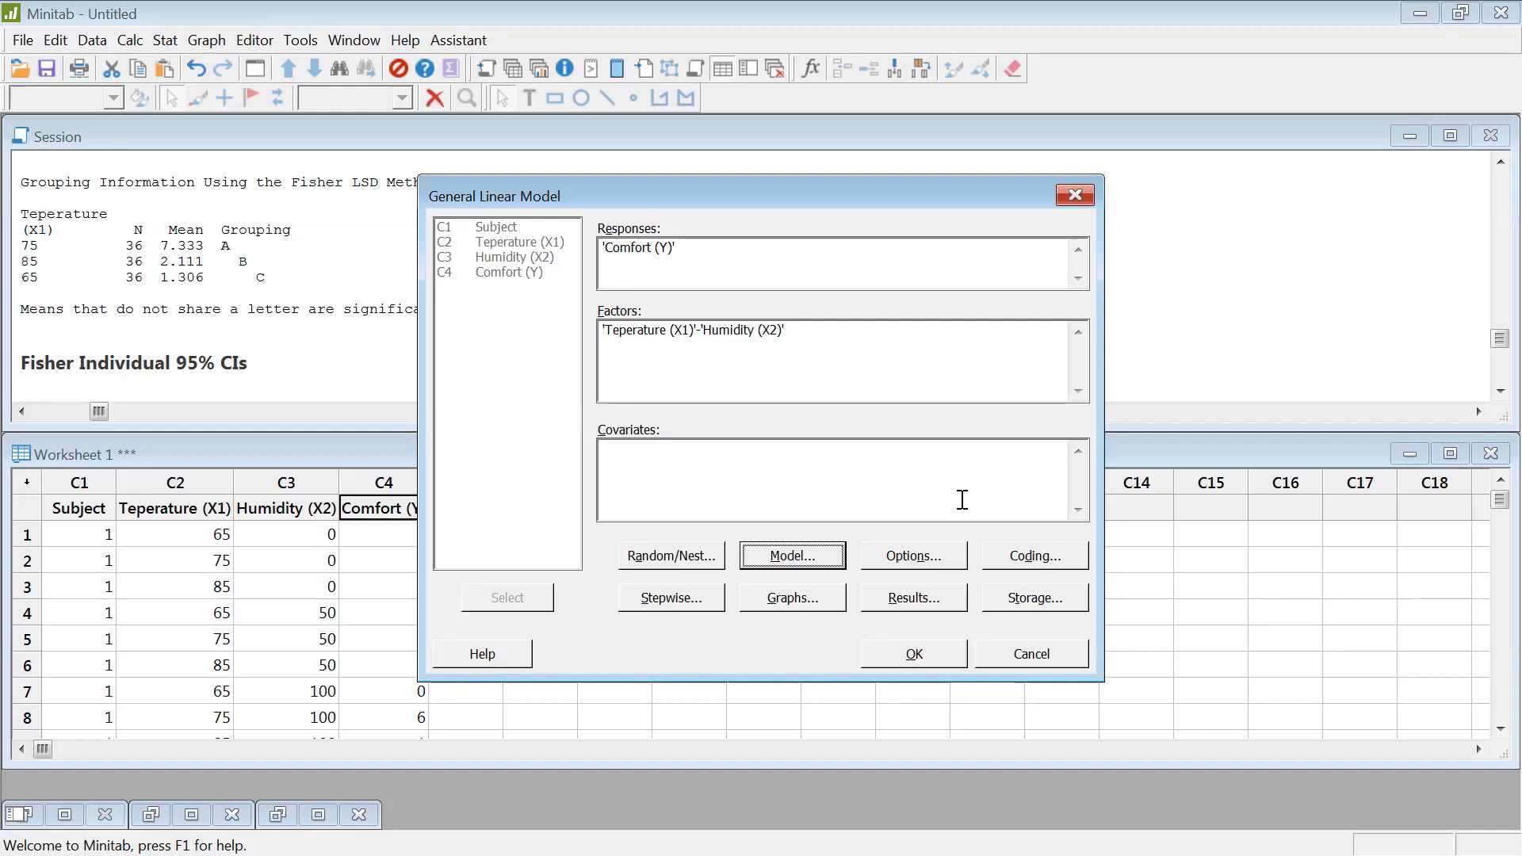
mouse_move(650, 343)
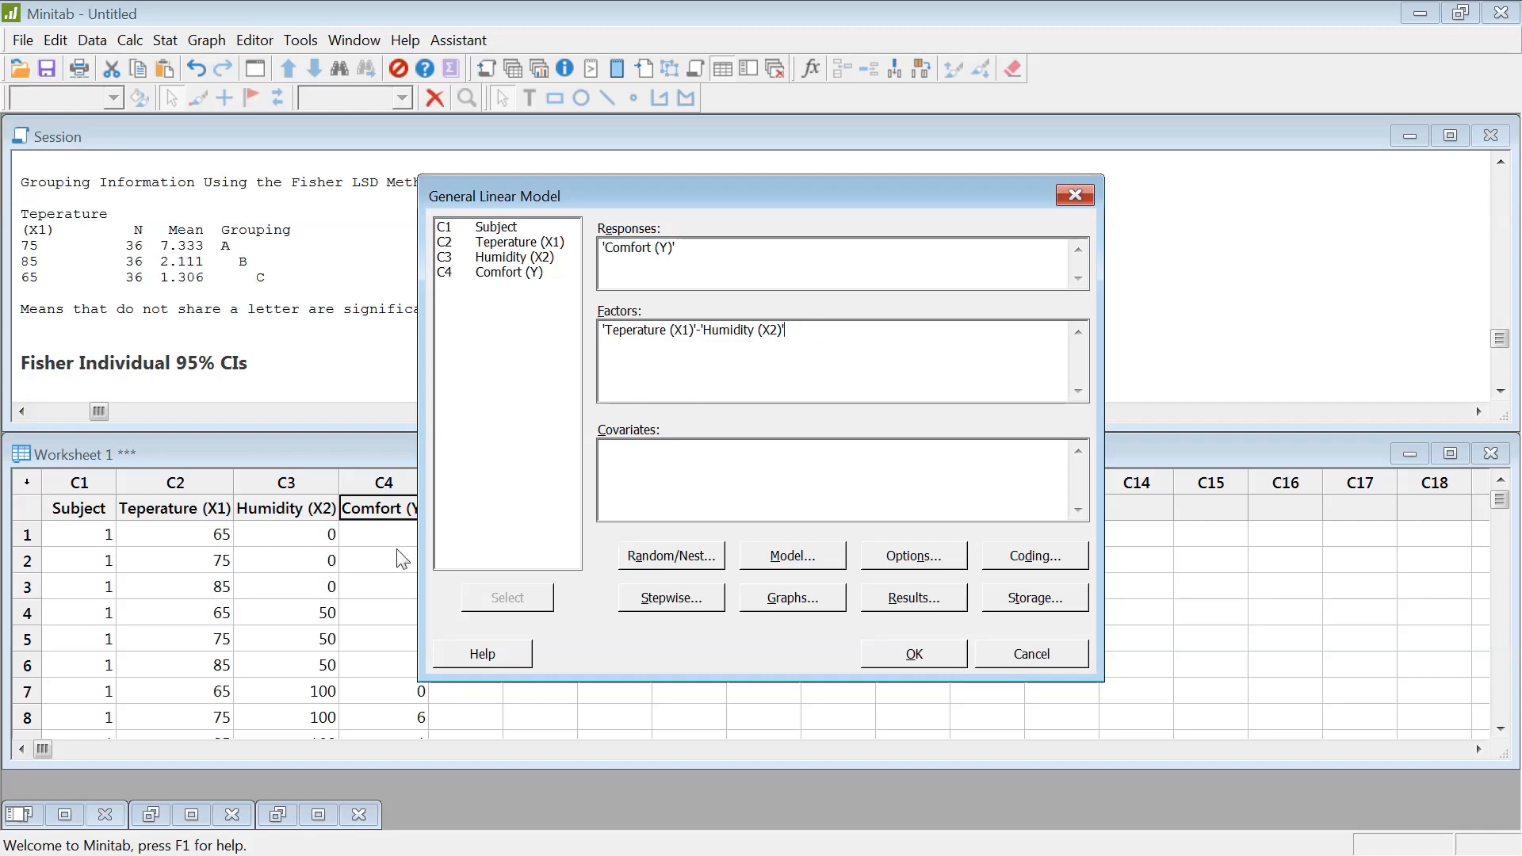
mouse_move(282, 555)
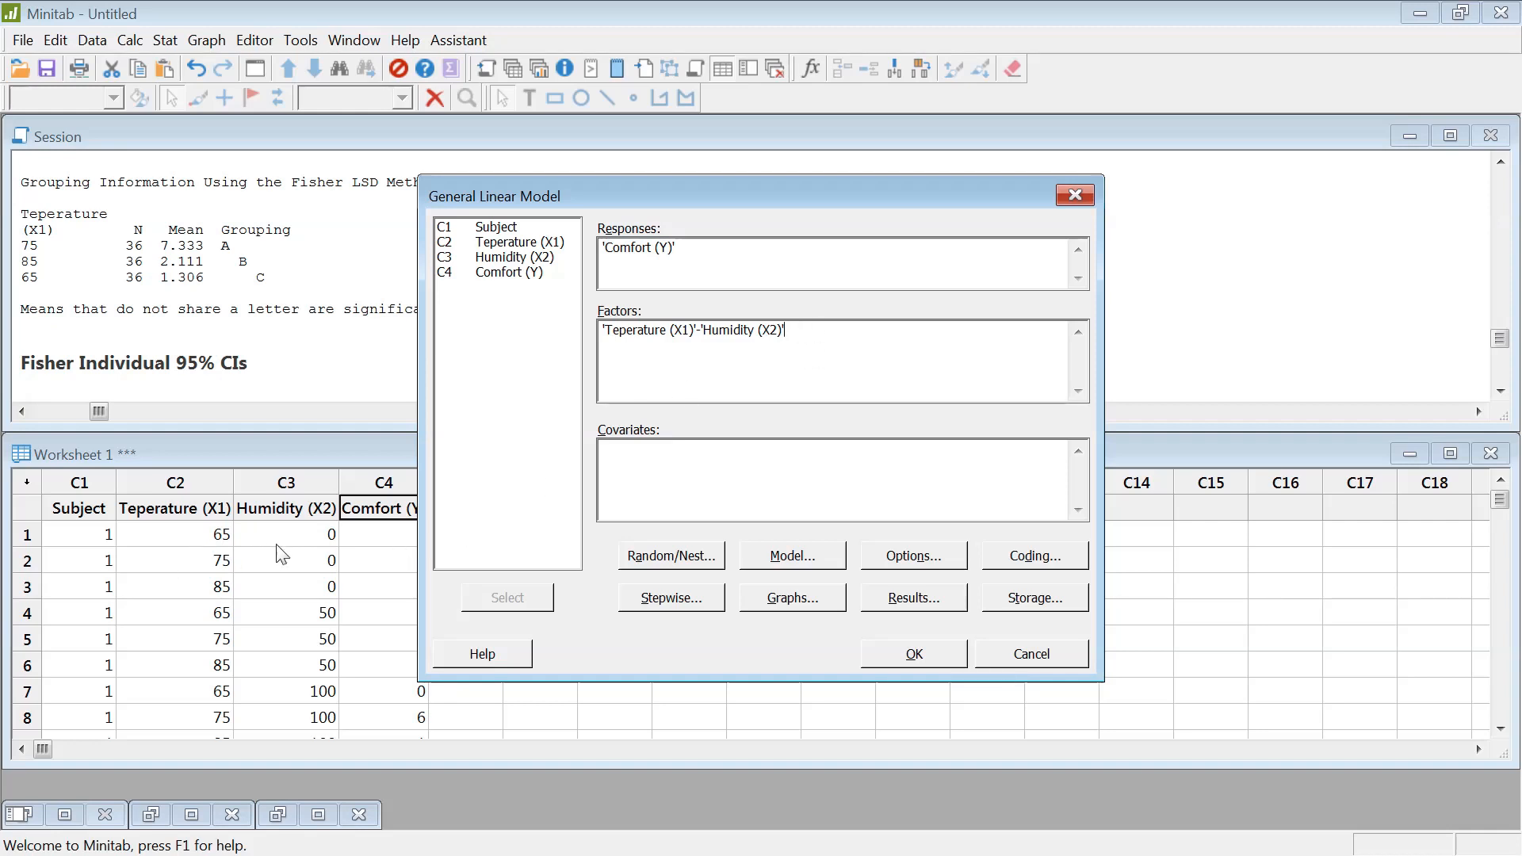
mouse_move(295, 551)
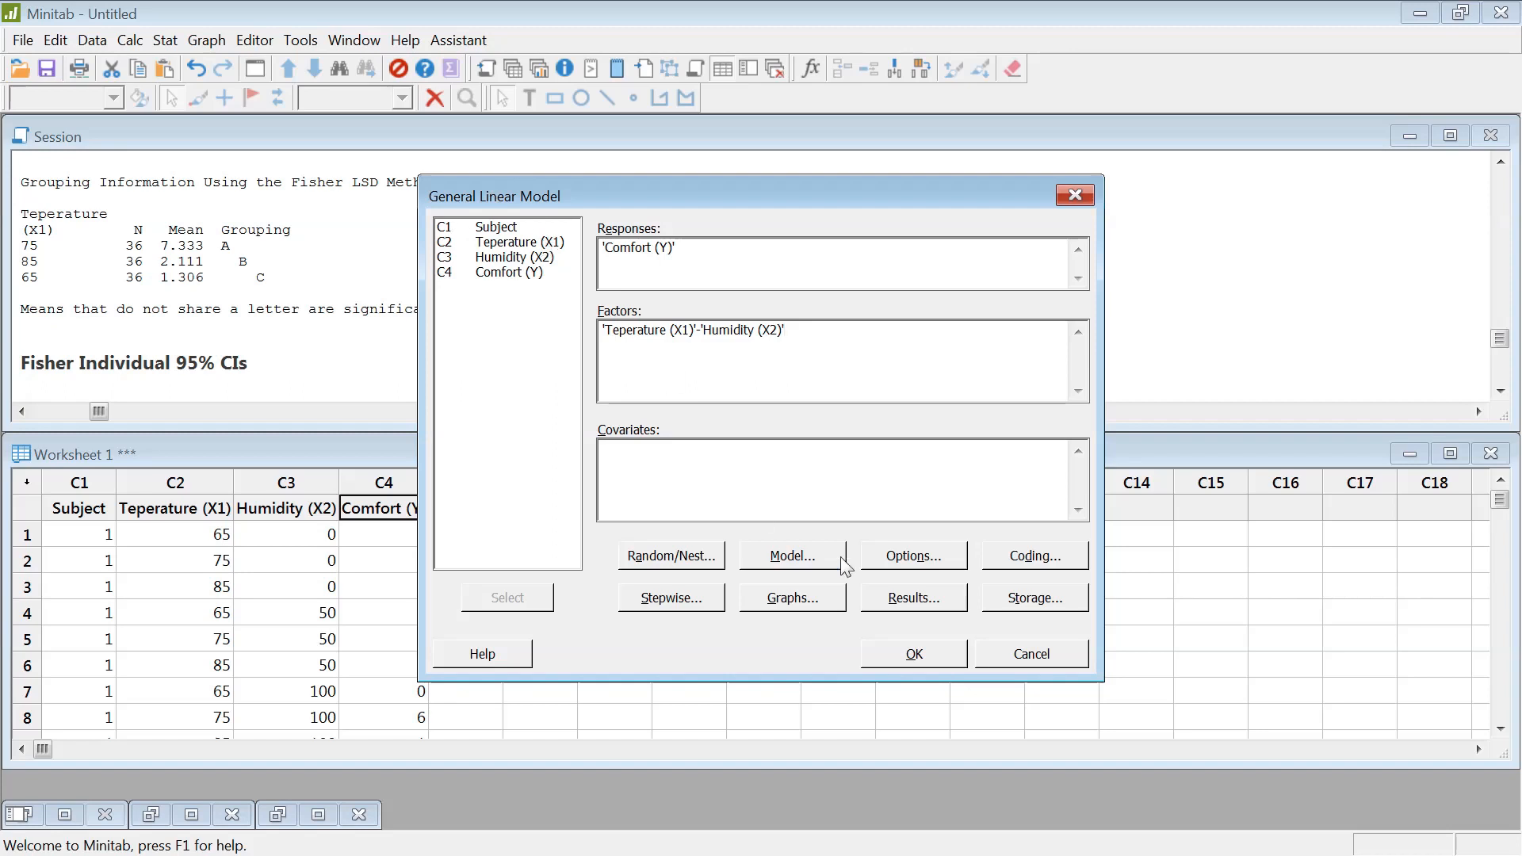
mouse_move(228, 621)
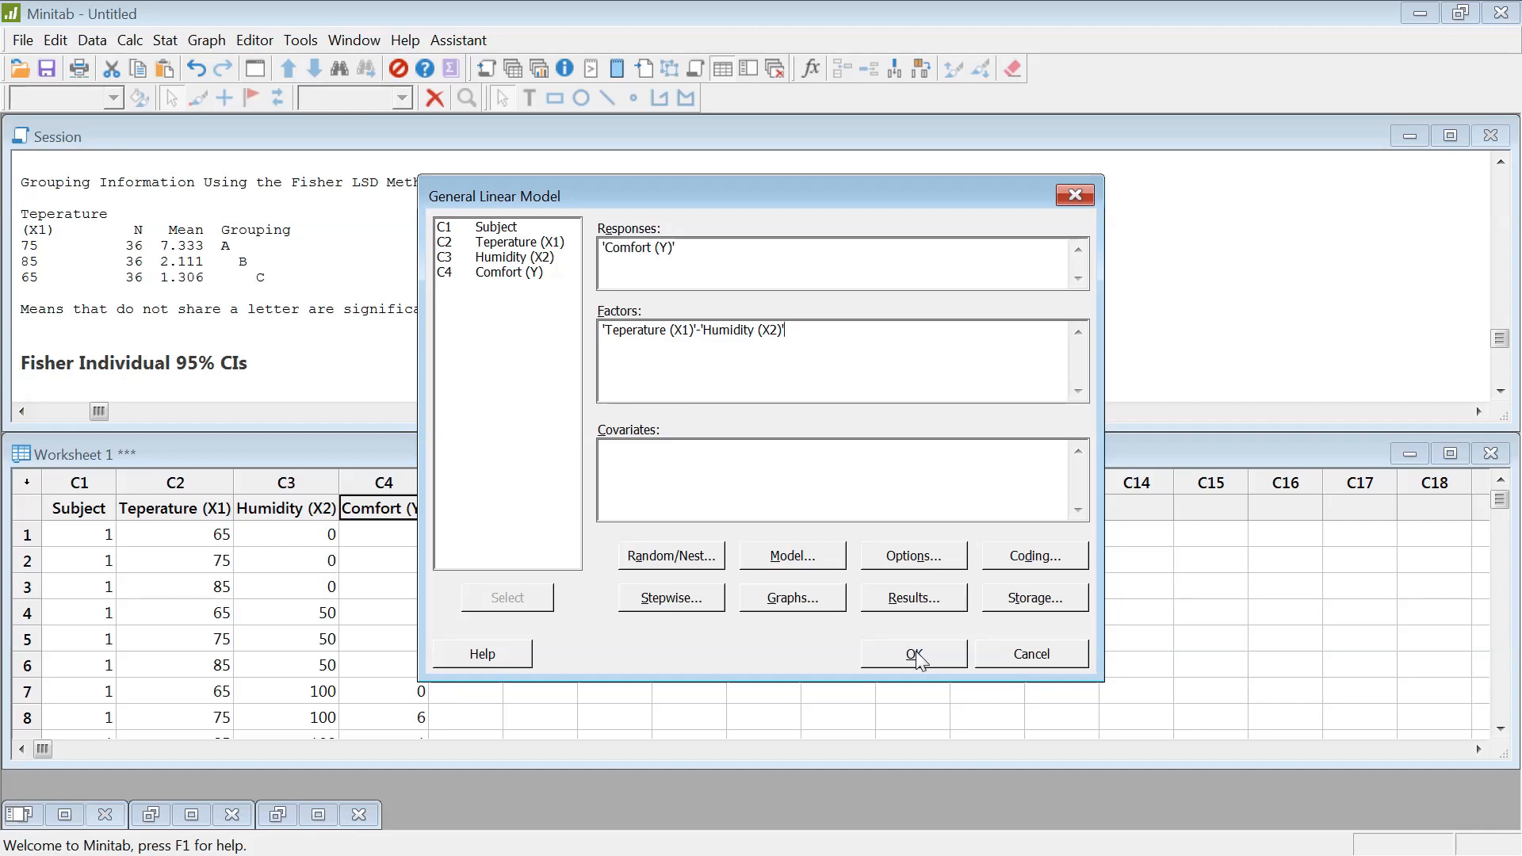
left_click(911, 653)
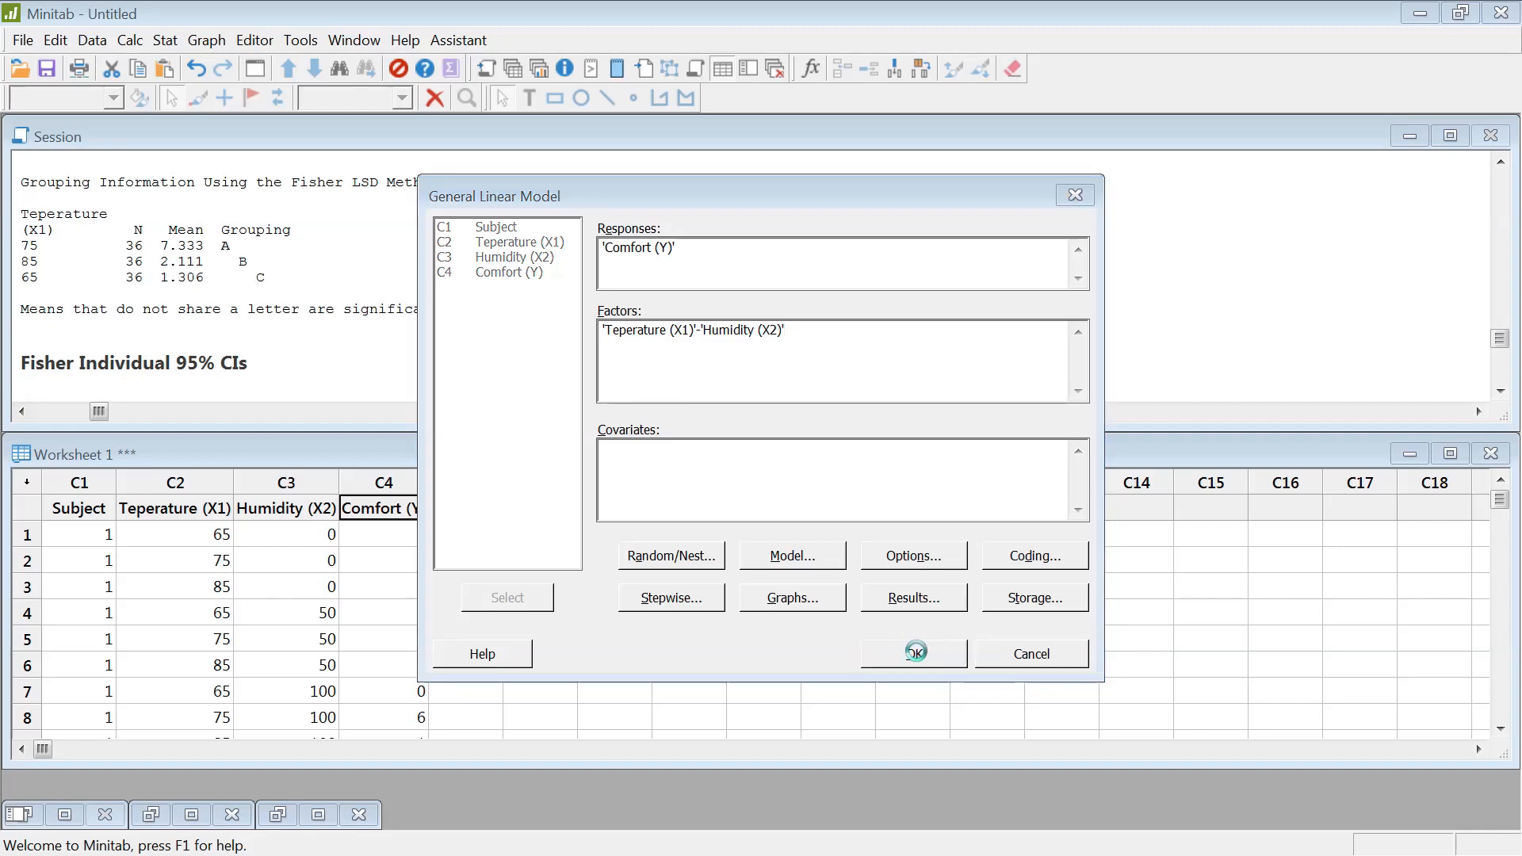
left_click(912, 653)
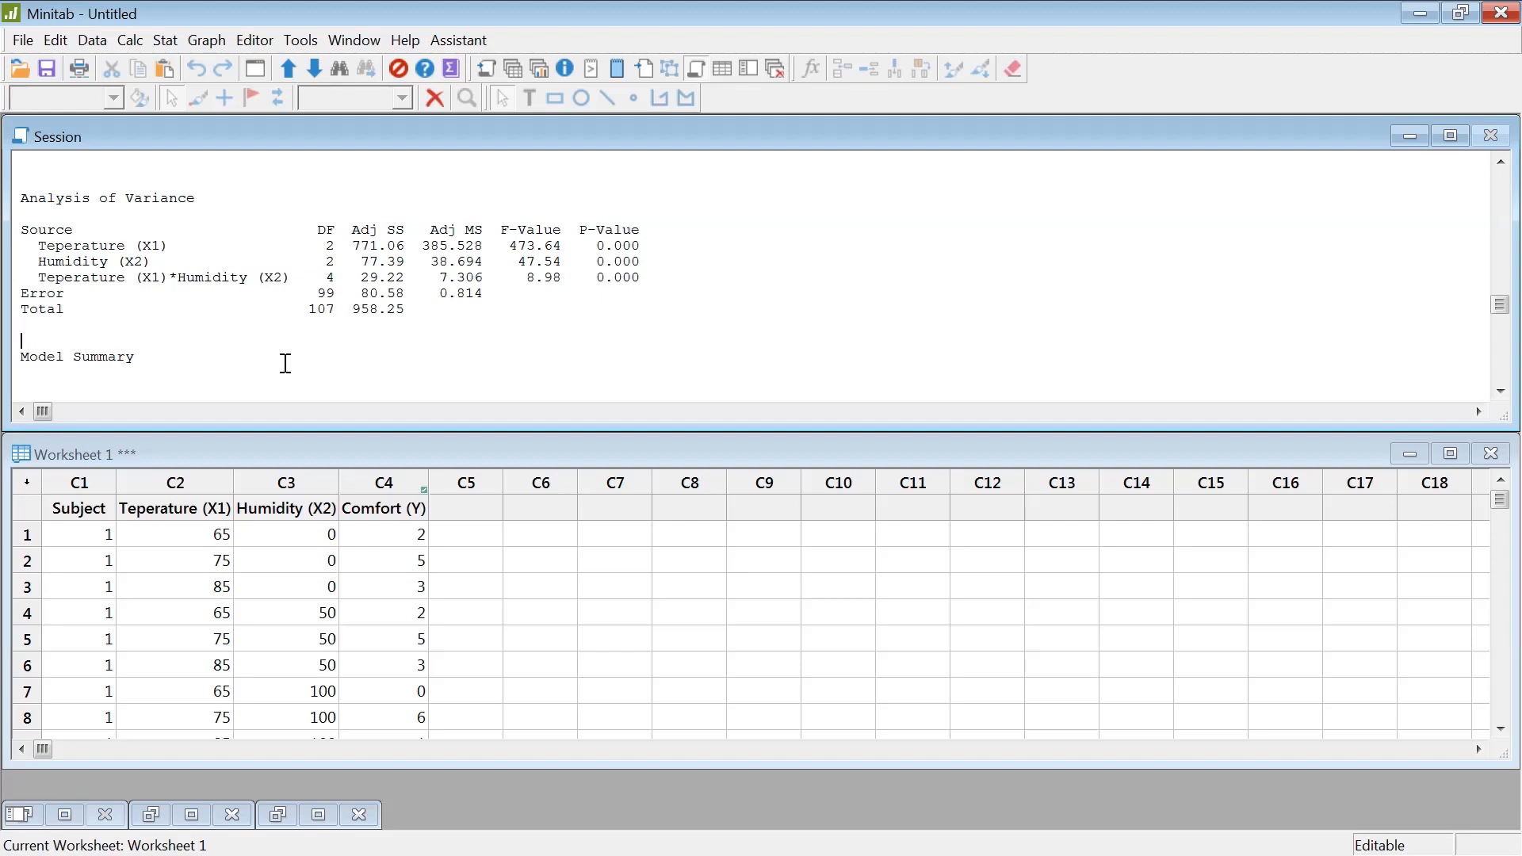
double_click(76, 261)
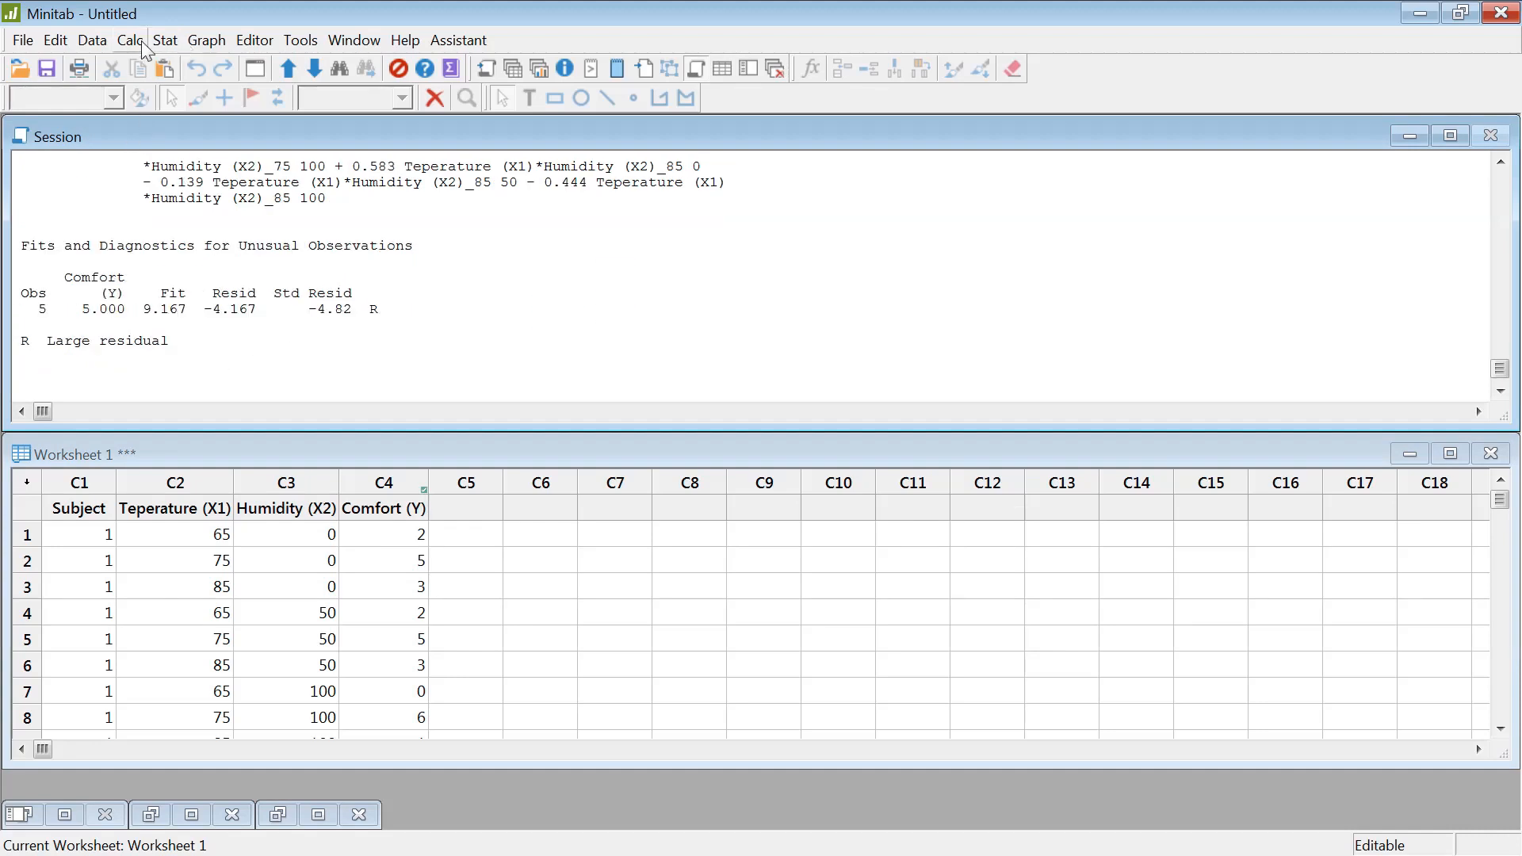
- Bring up the General Linear Model comparisons for Comfort (Y) with Tukey selected
left_click(164, 40)
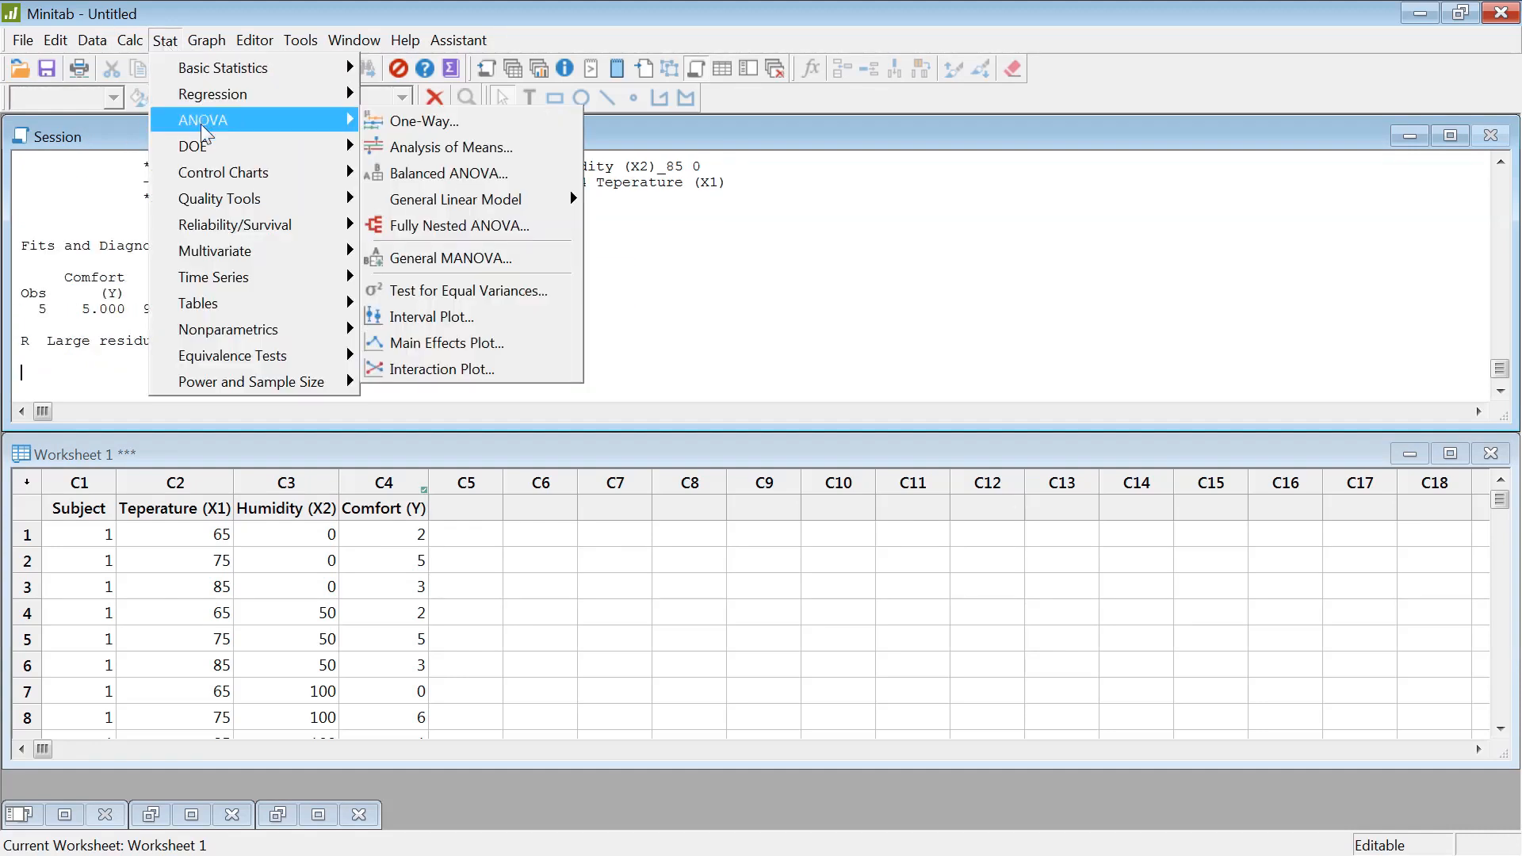
mouse_move(453, 200)
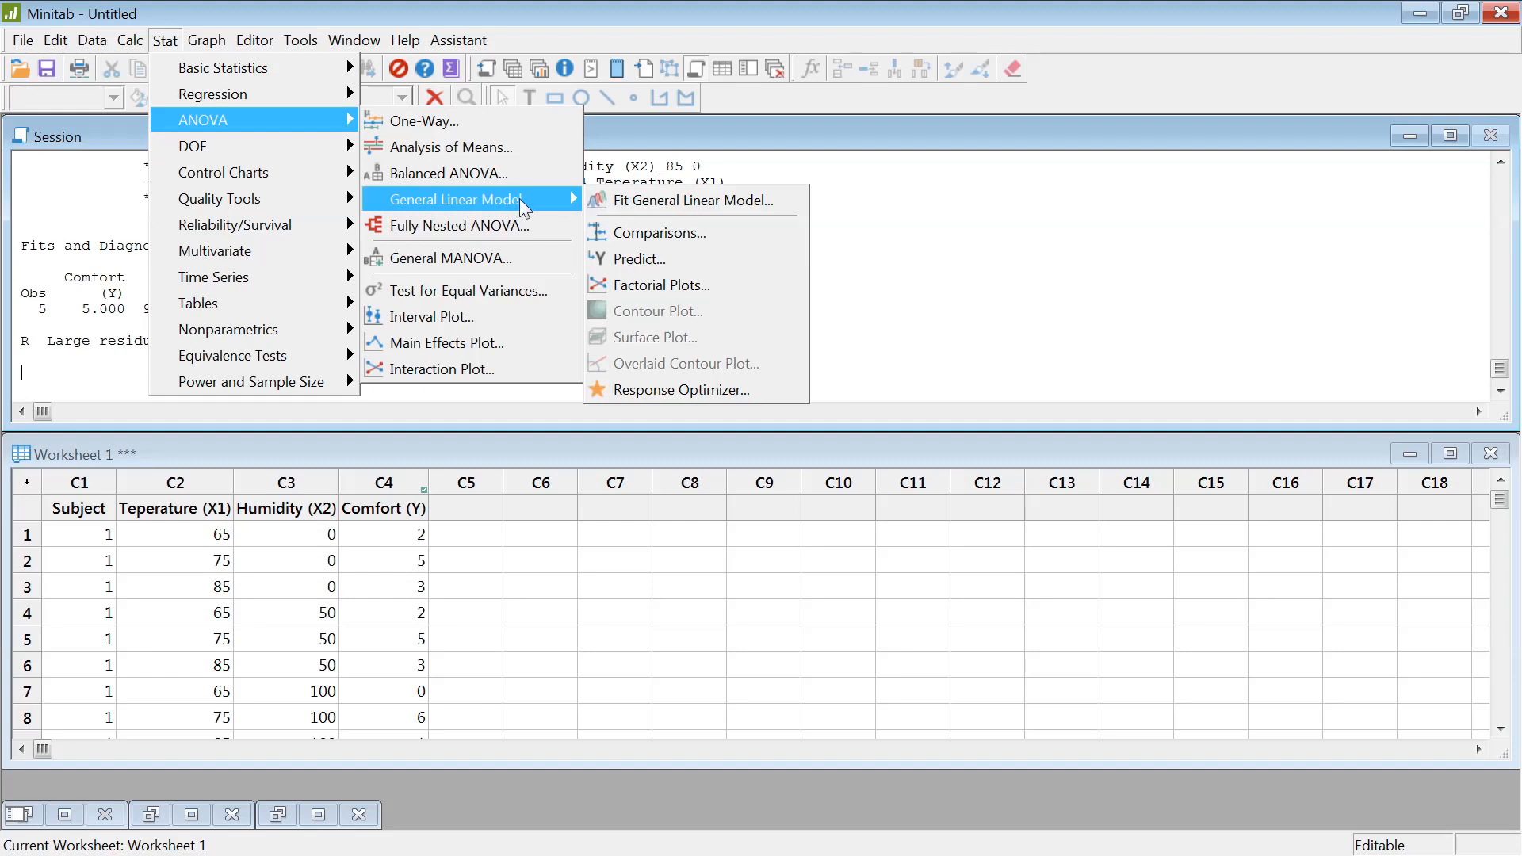
mouse_move(525, 205)
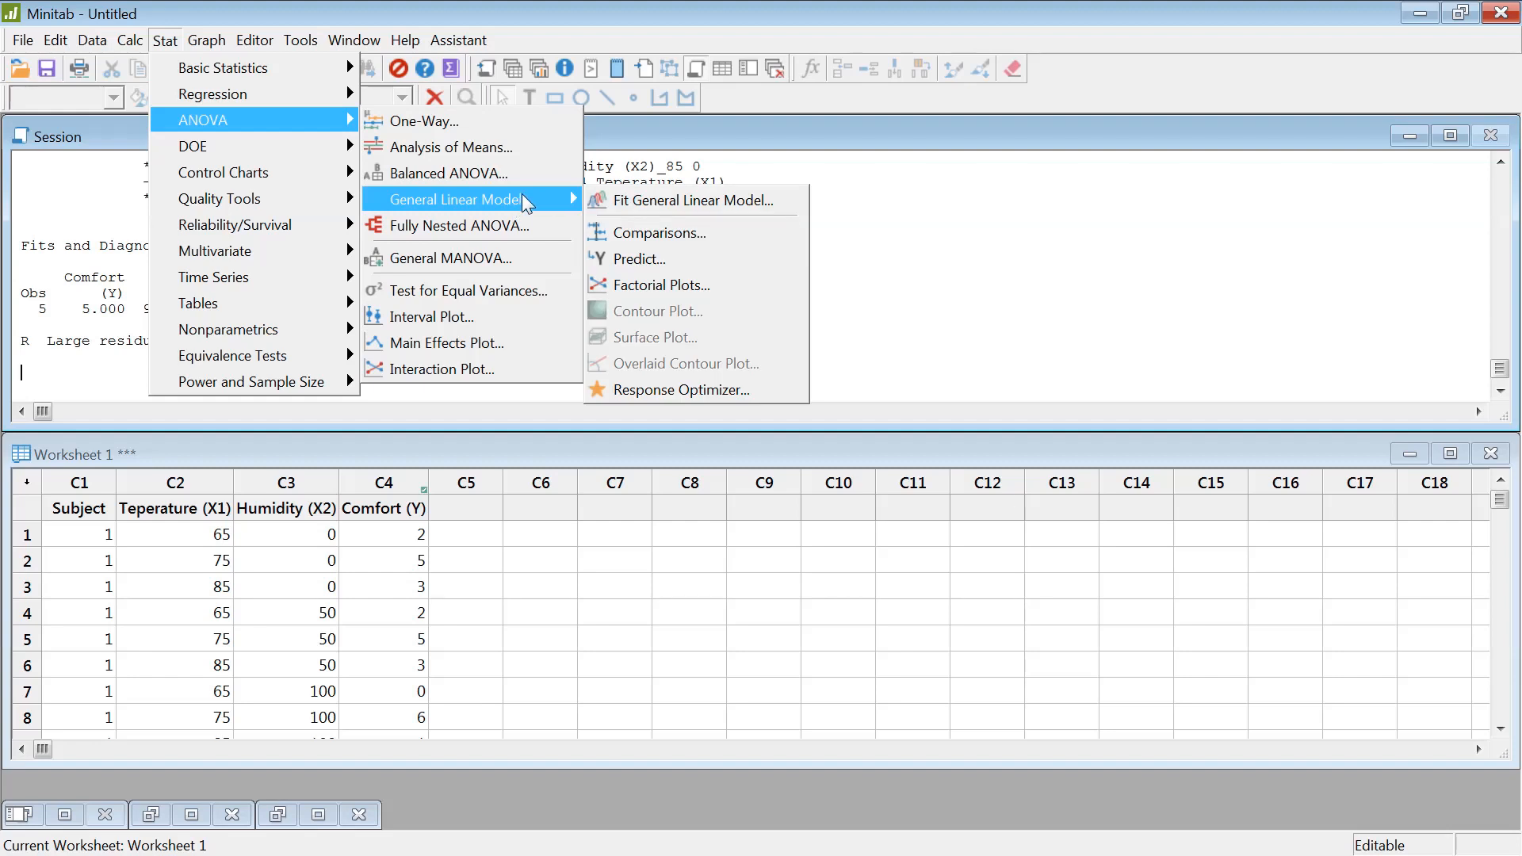
mouse_move(697, 200)
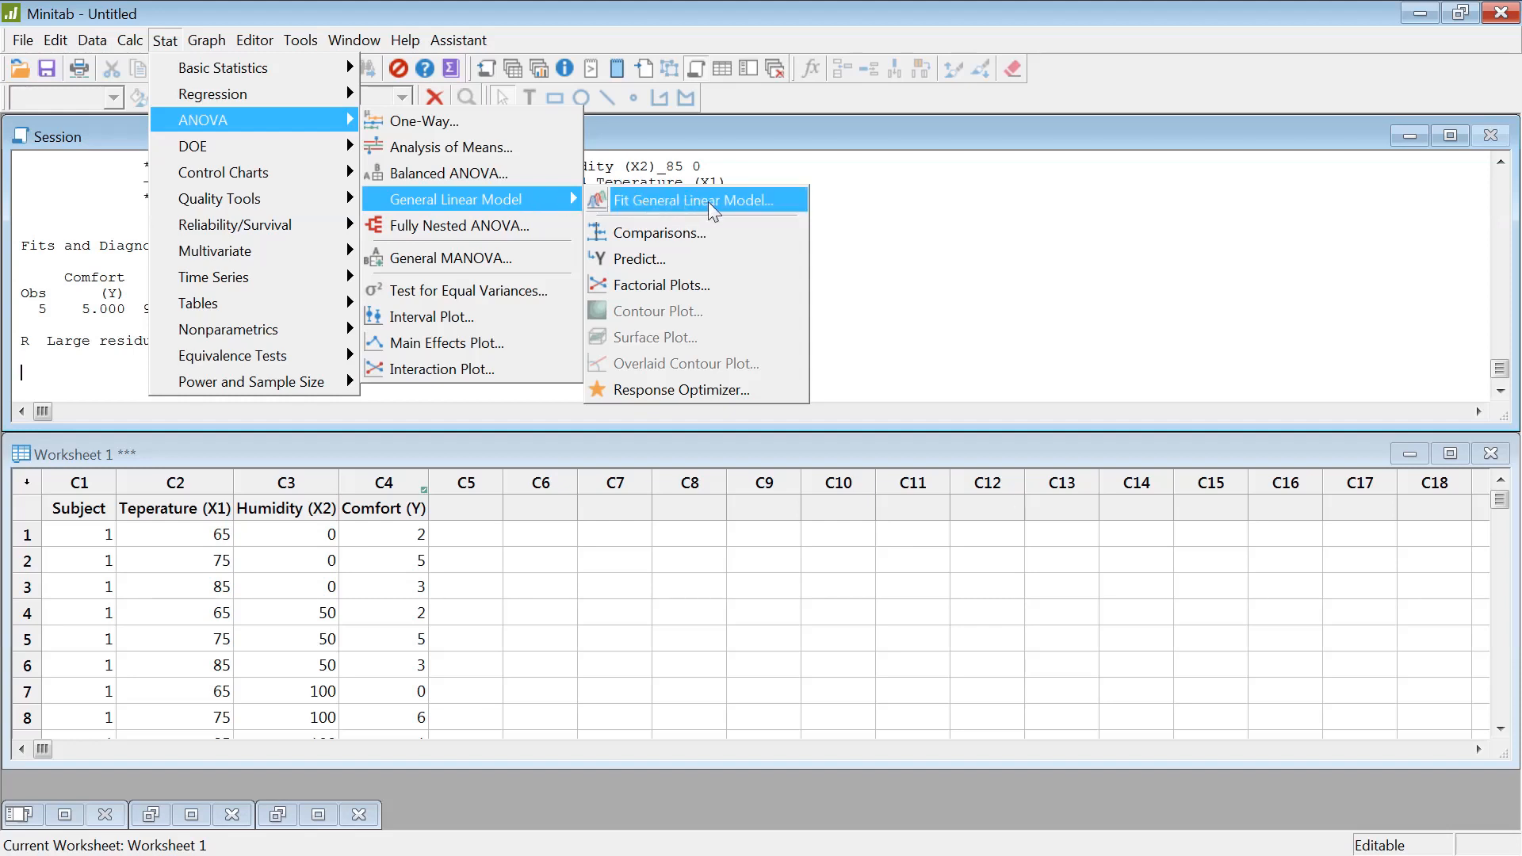
mouse_move(715, 340)
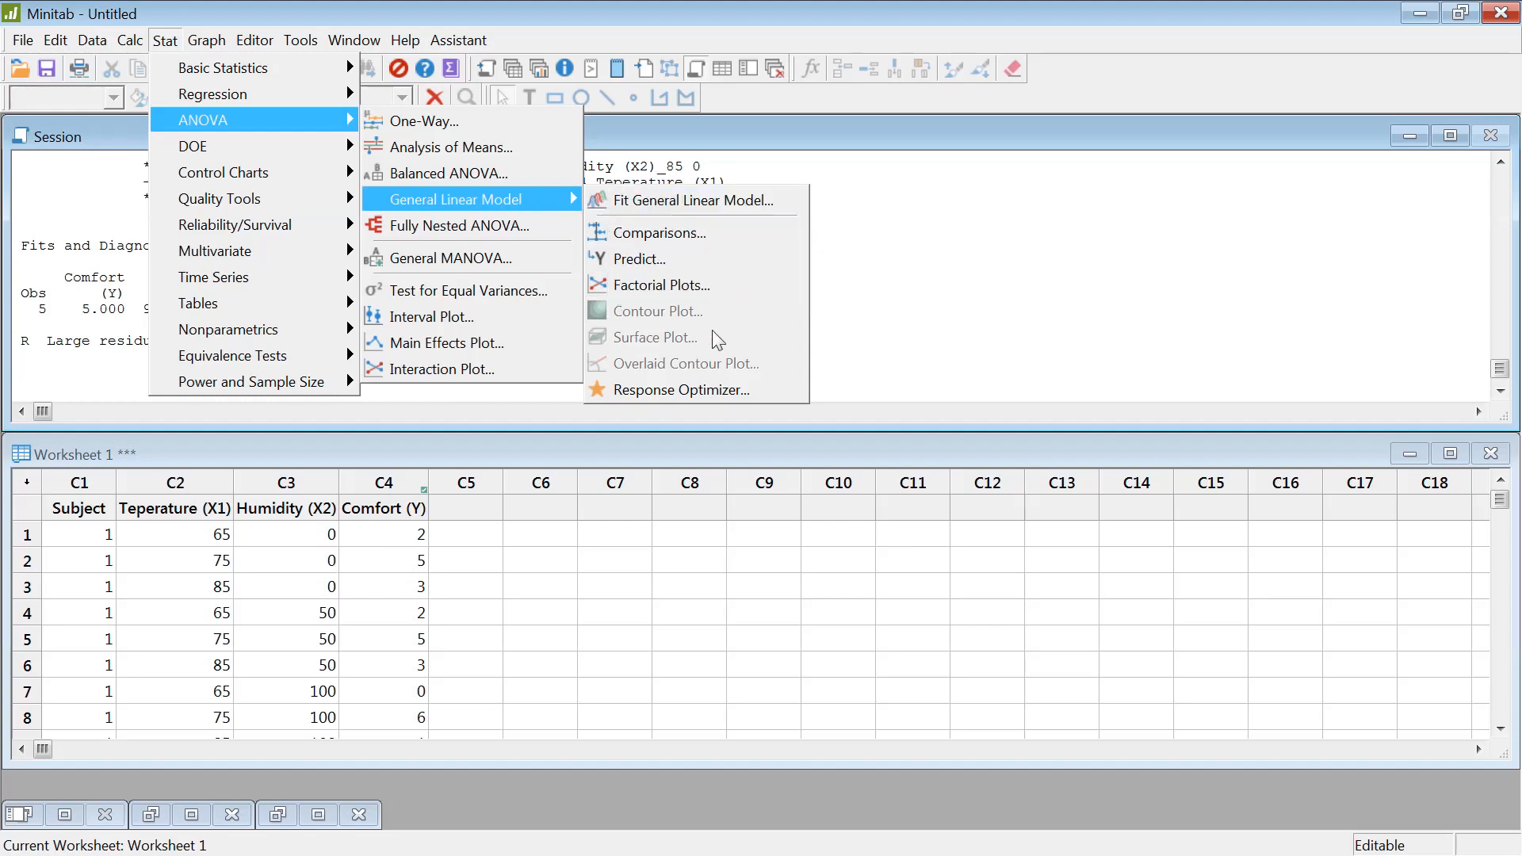
mouse_move(658, 337)
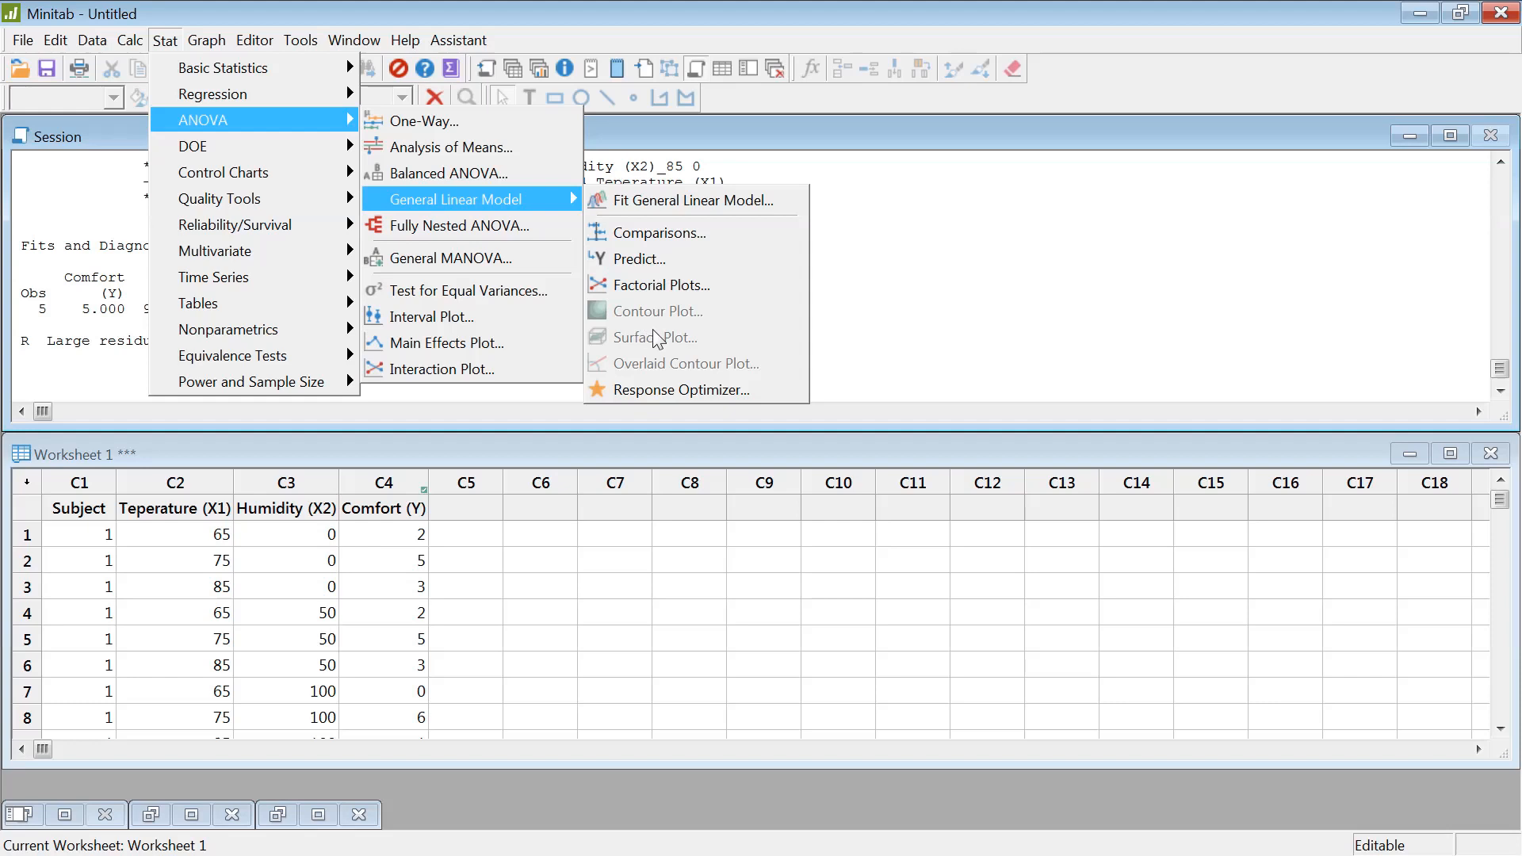
mouse_move(656, 336)
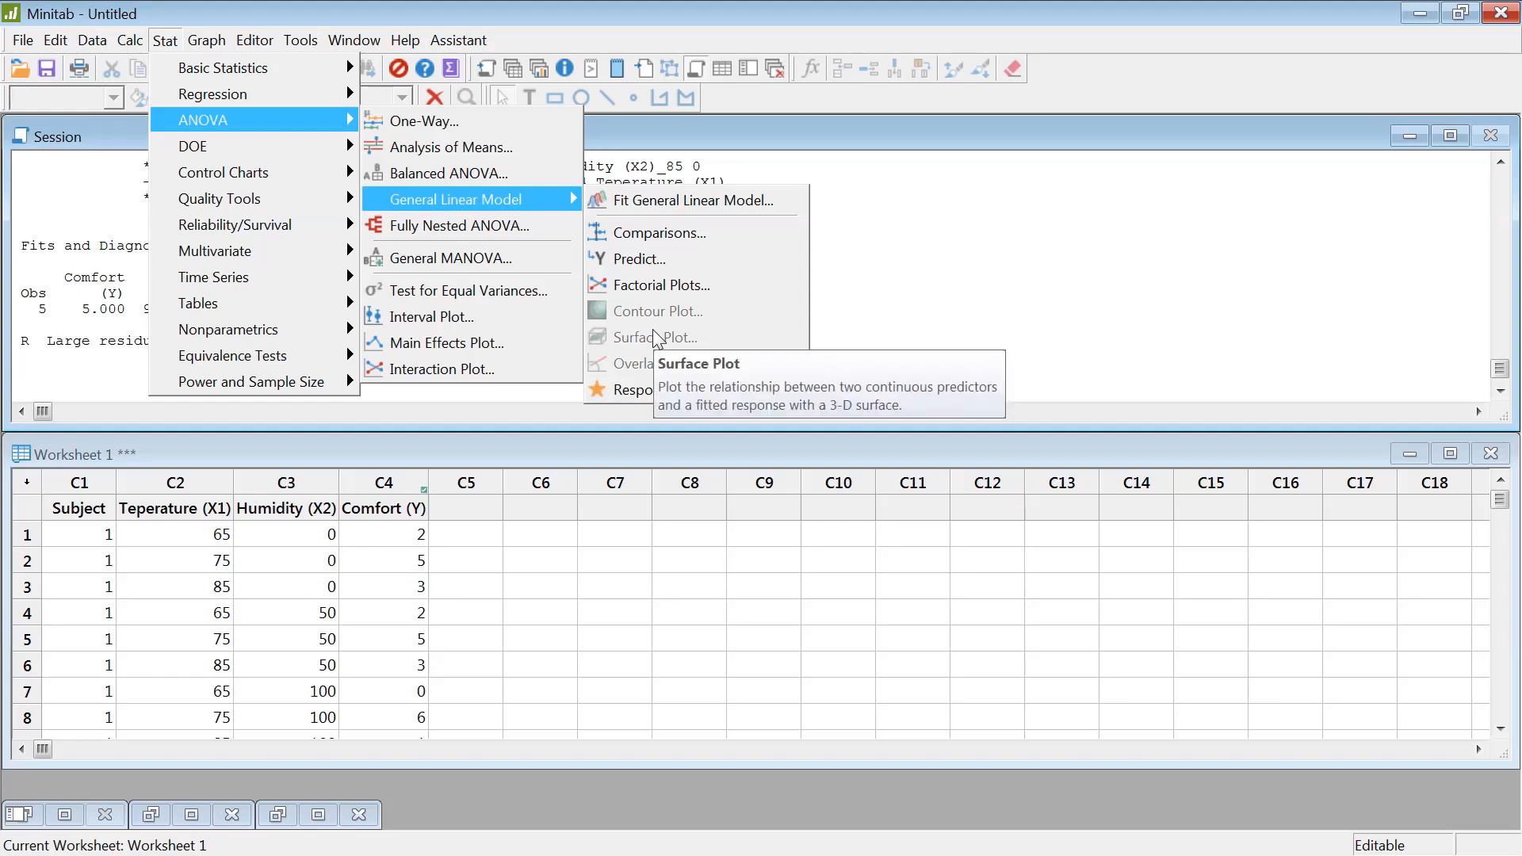
mouse_move(639, 258)
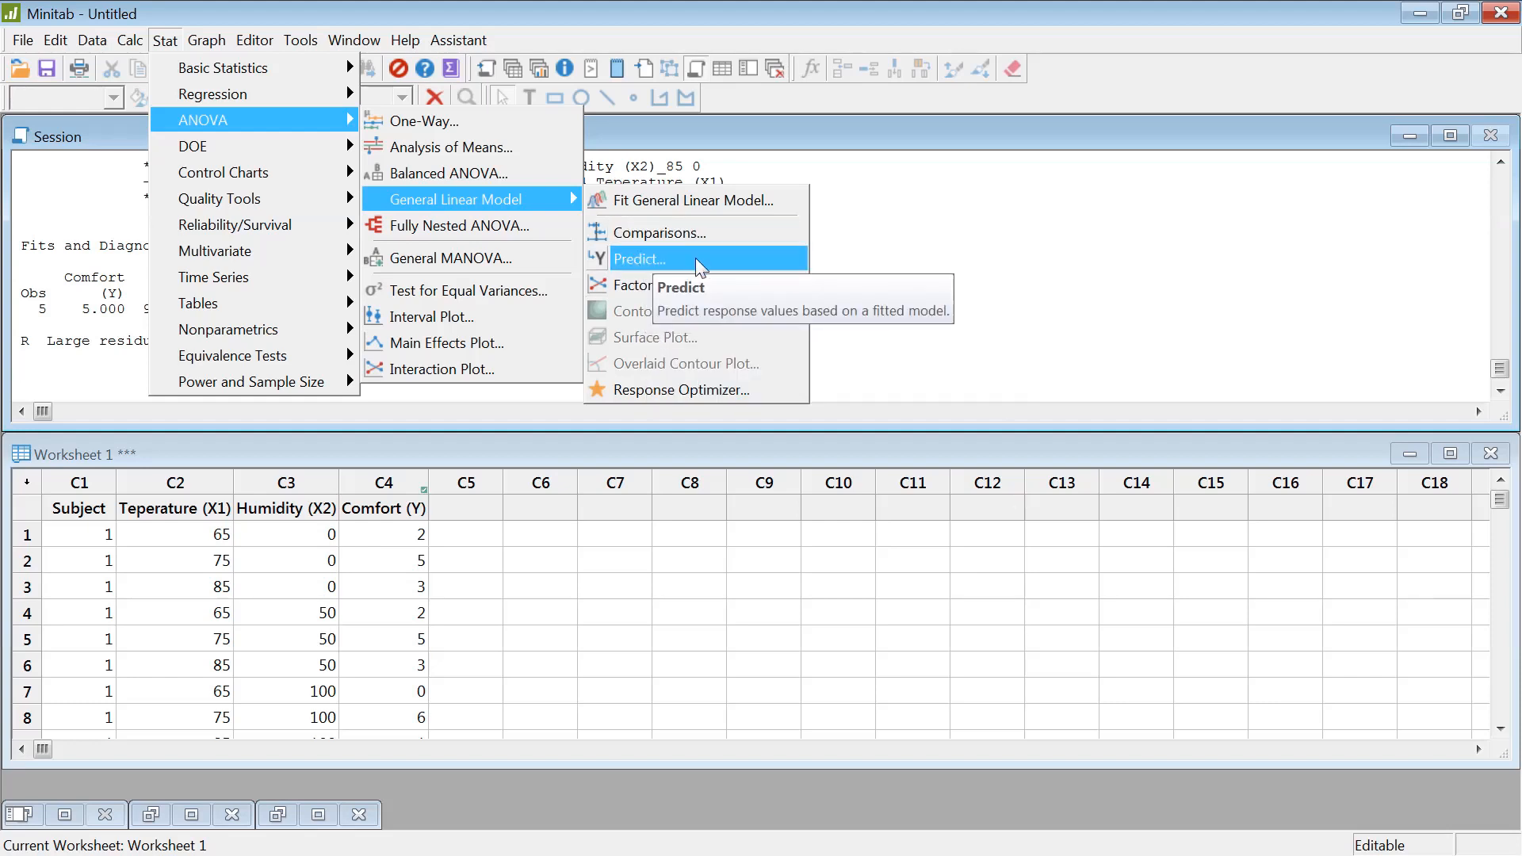
mouse_move(650, 284)
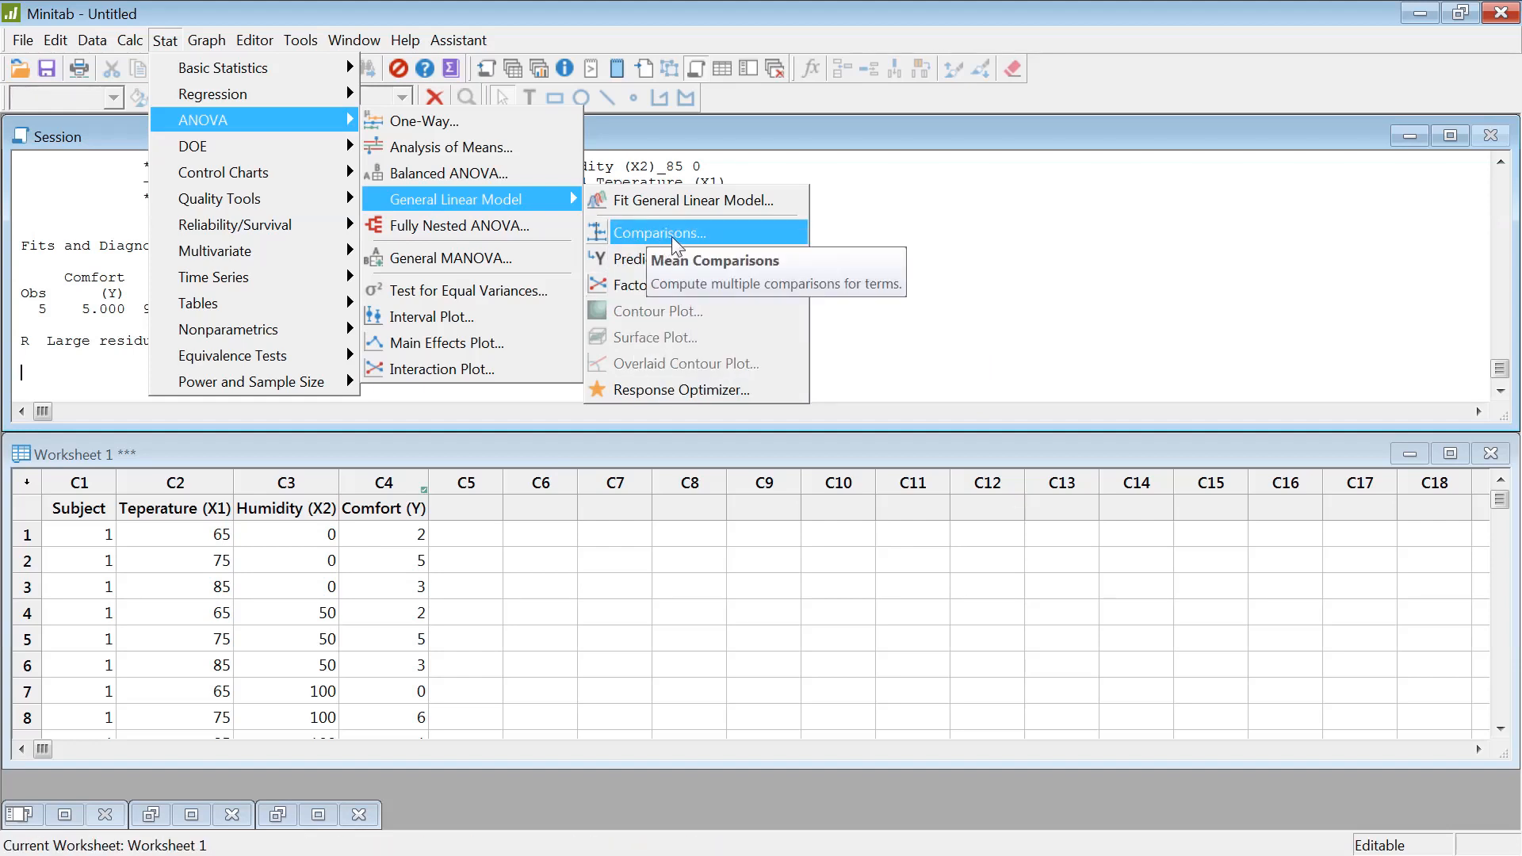
left_click(661, 233)
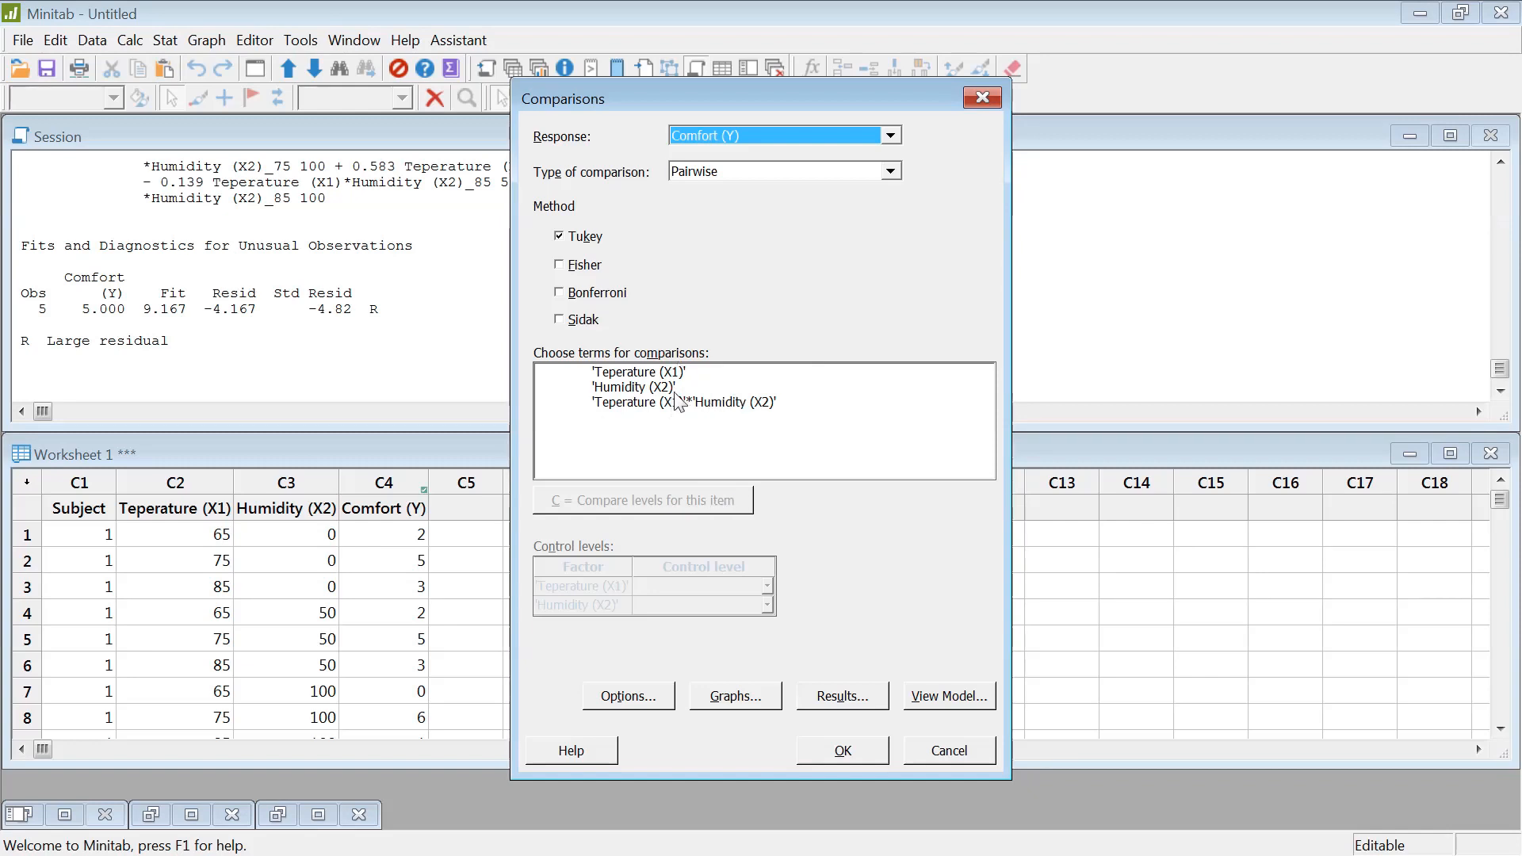
- Mark all three terms, including the interaction, for level comparisons and run the Tukey comparisons
left_click(680, 387)
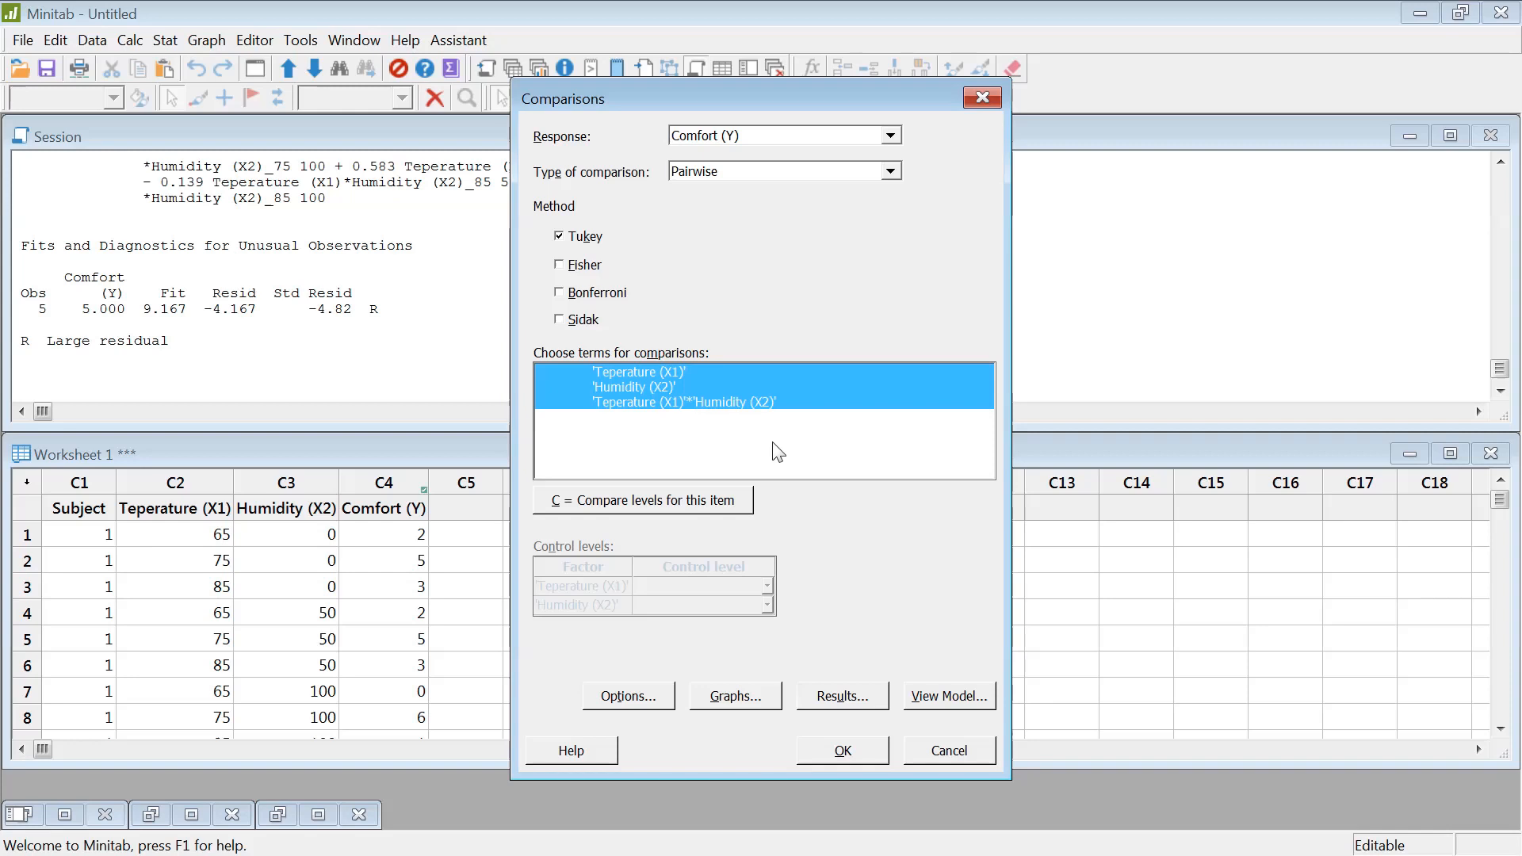
mouse_move(809, 448)
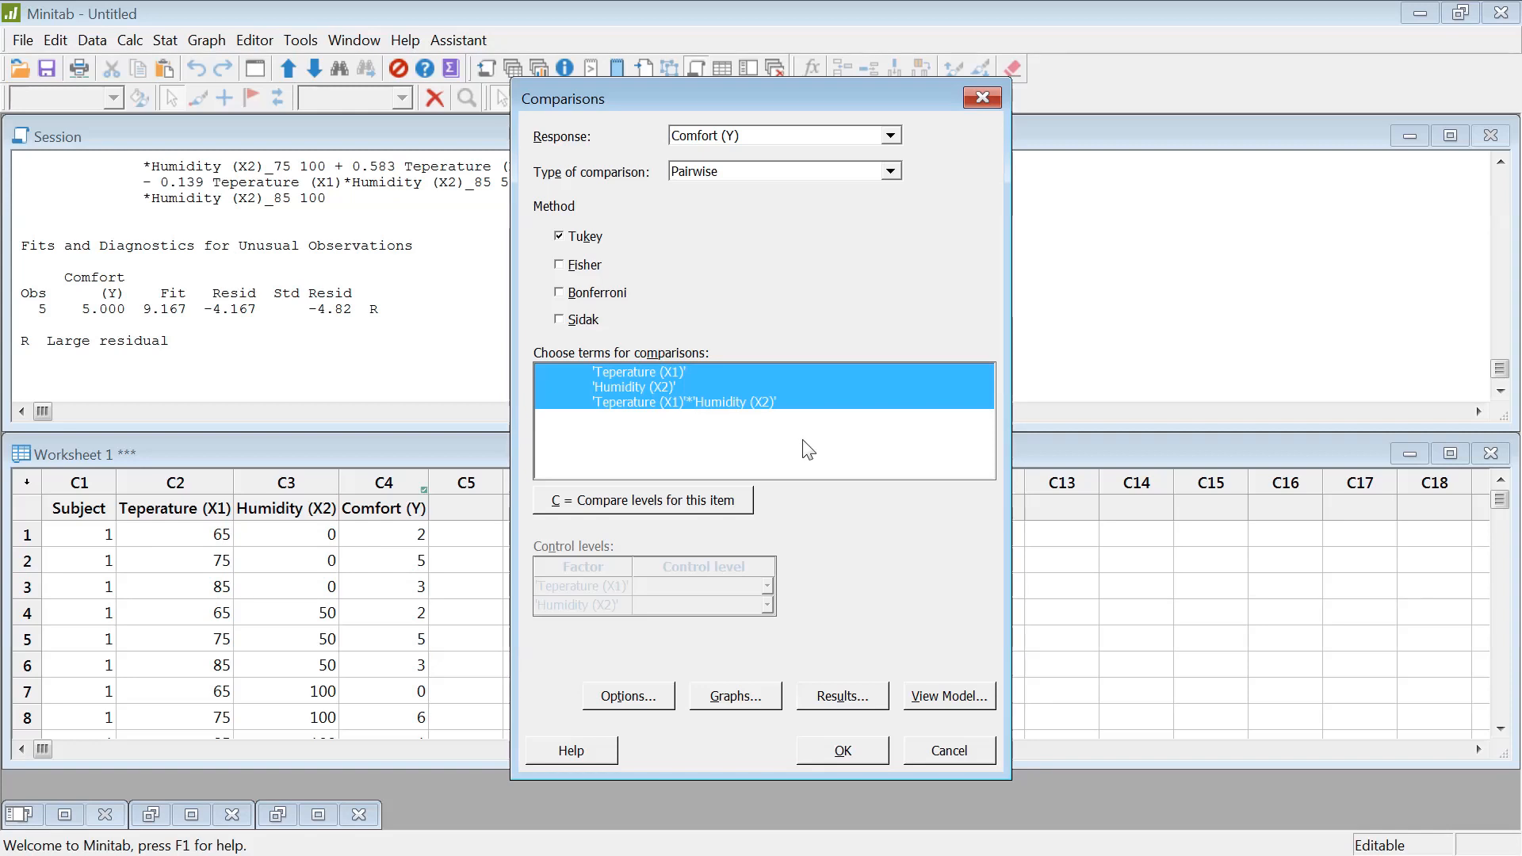
left_click(642, 499)
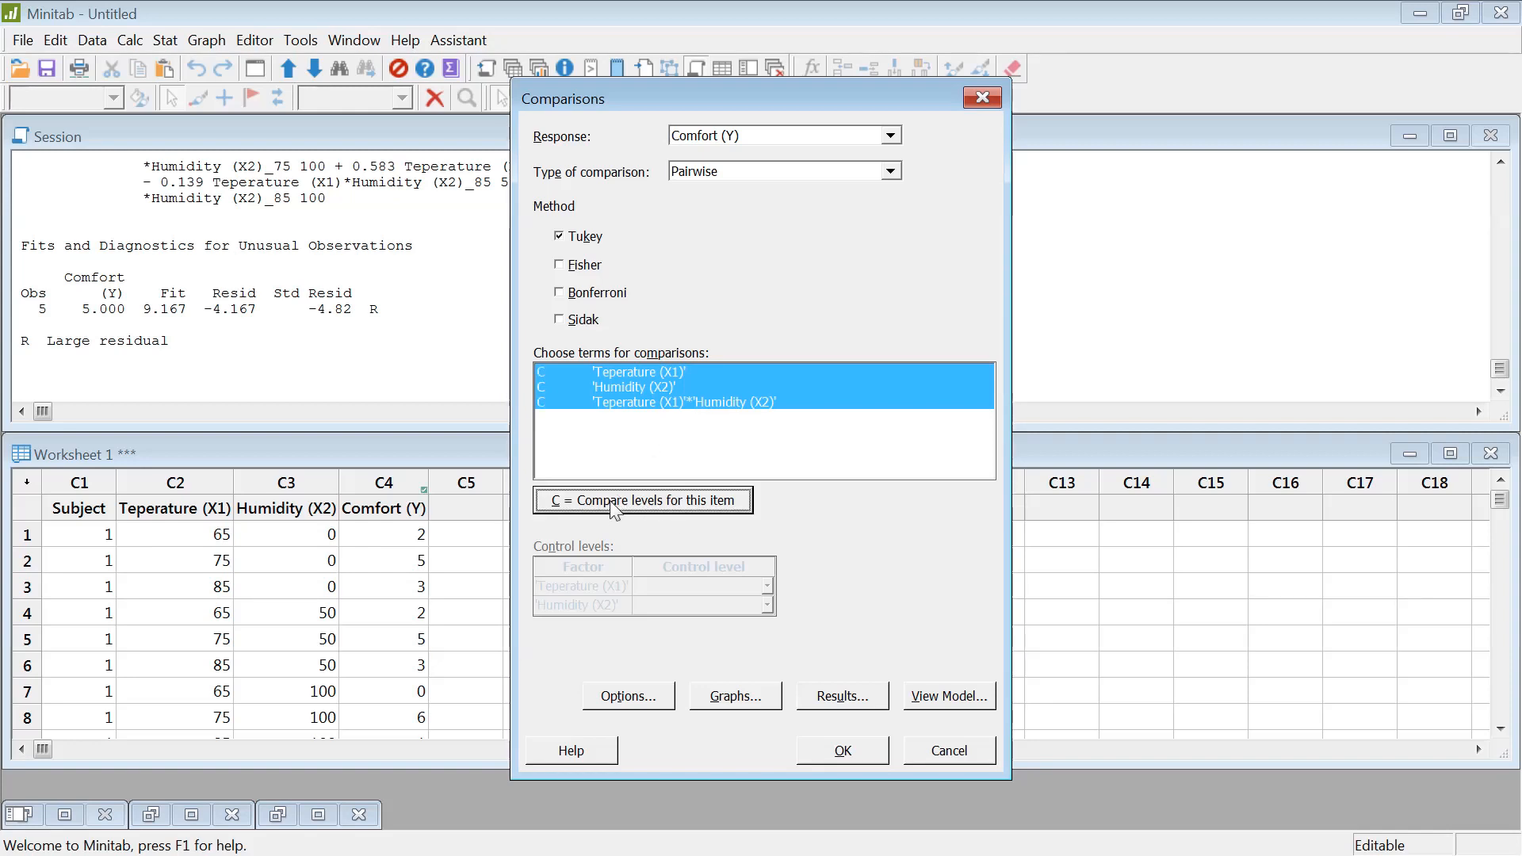
mouse_move(643, 406)
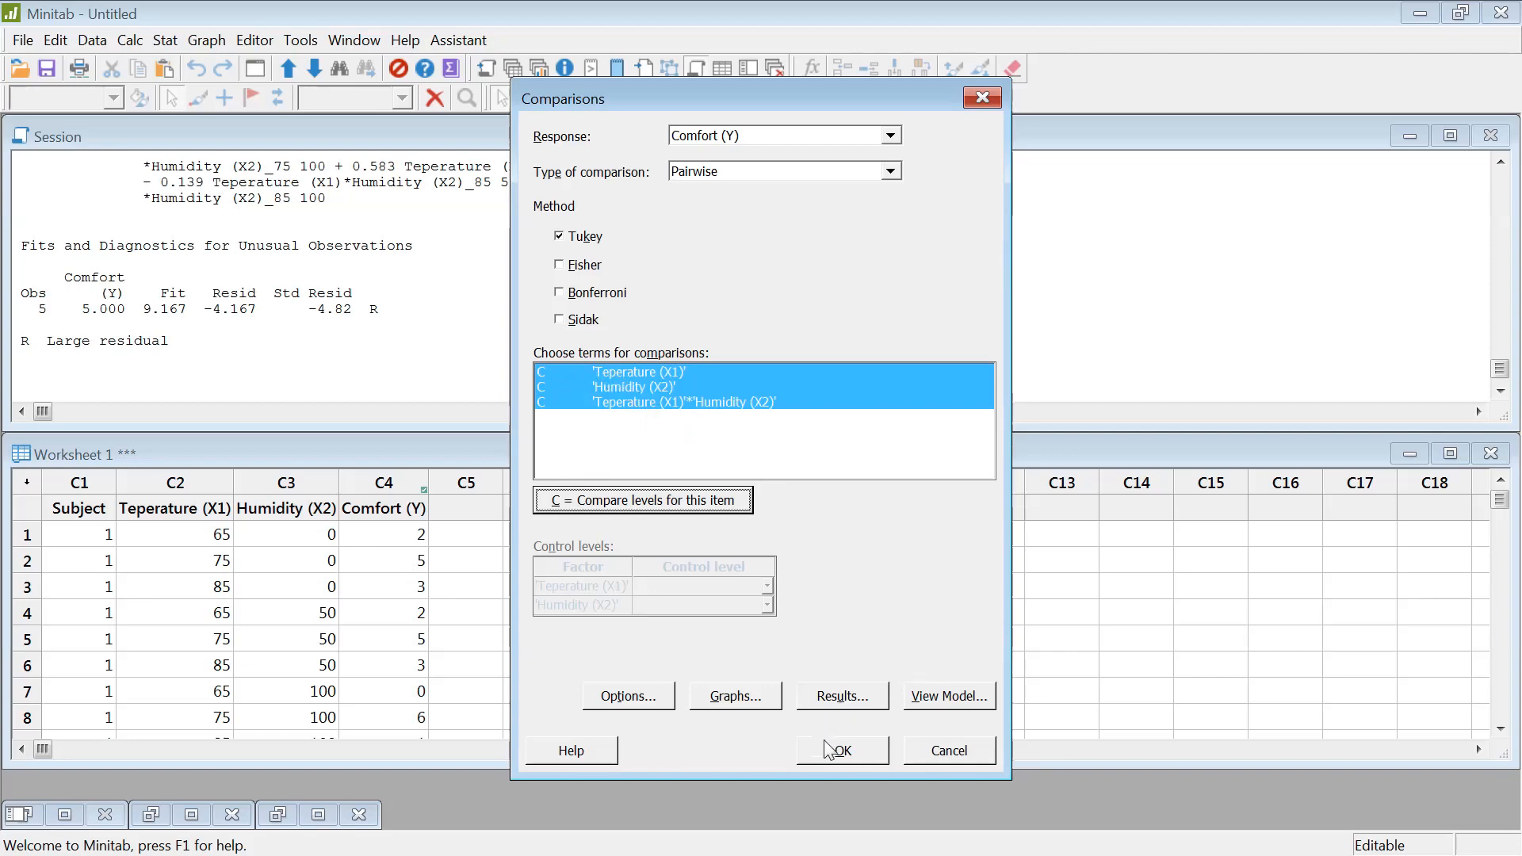
left_click(837, 749)
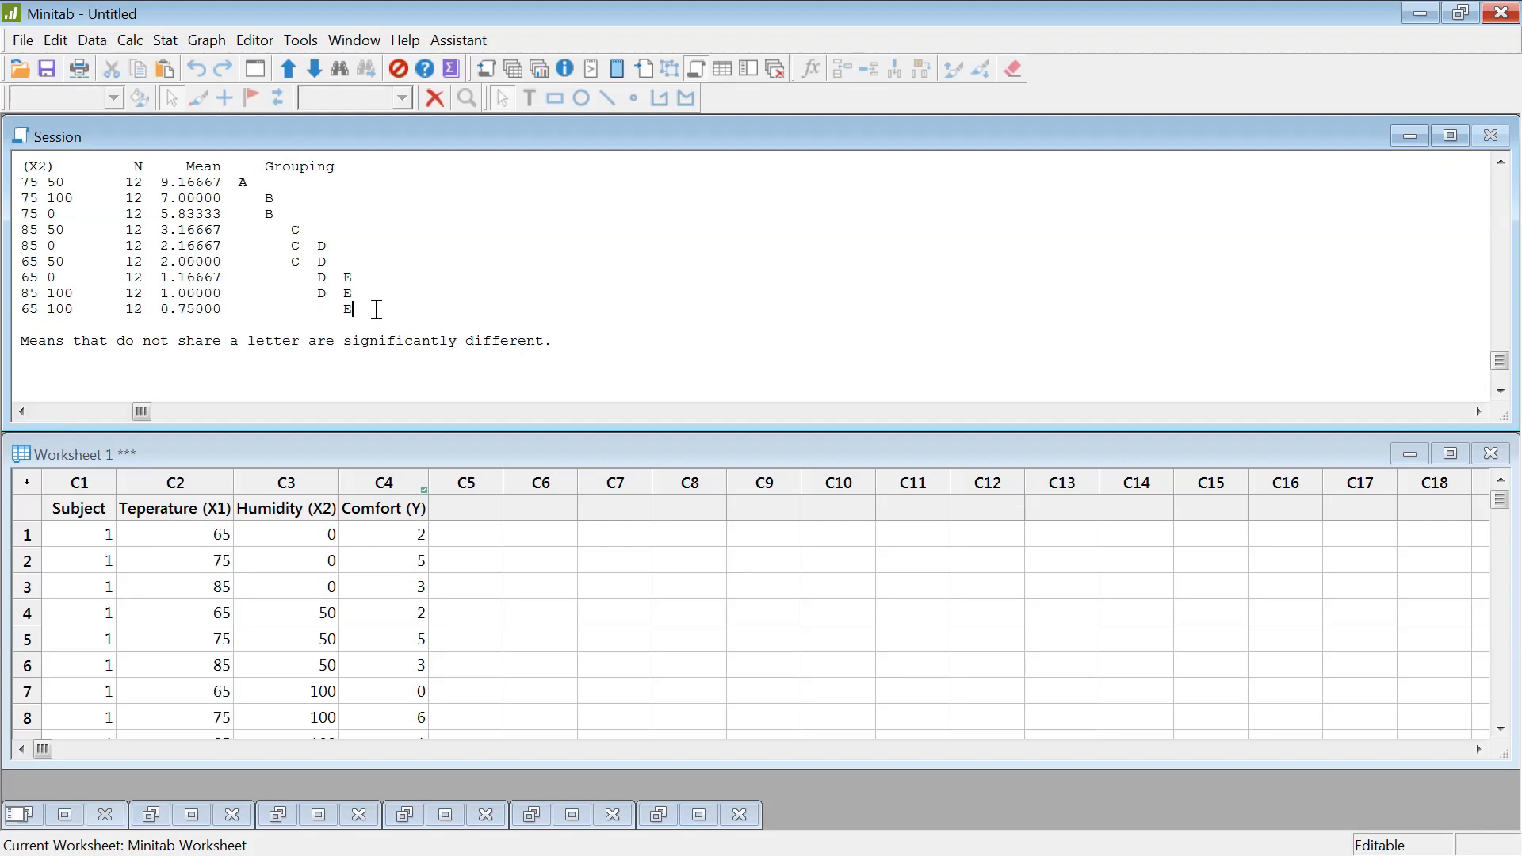
- Highlight the Tukey grouping heading for the Teperature*Humidity combinations in the Session window
left_click_drag(29, 275, 349, 309)
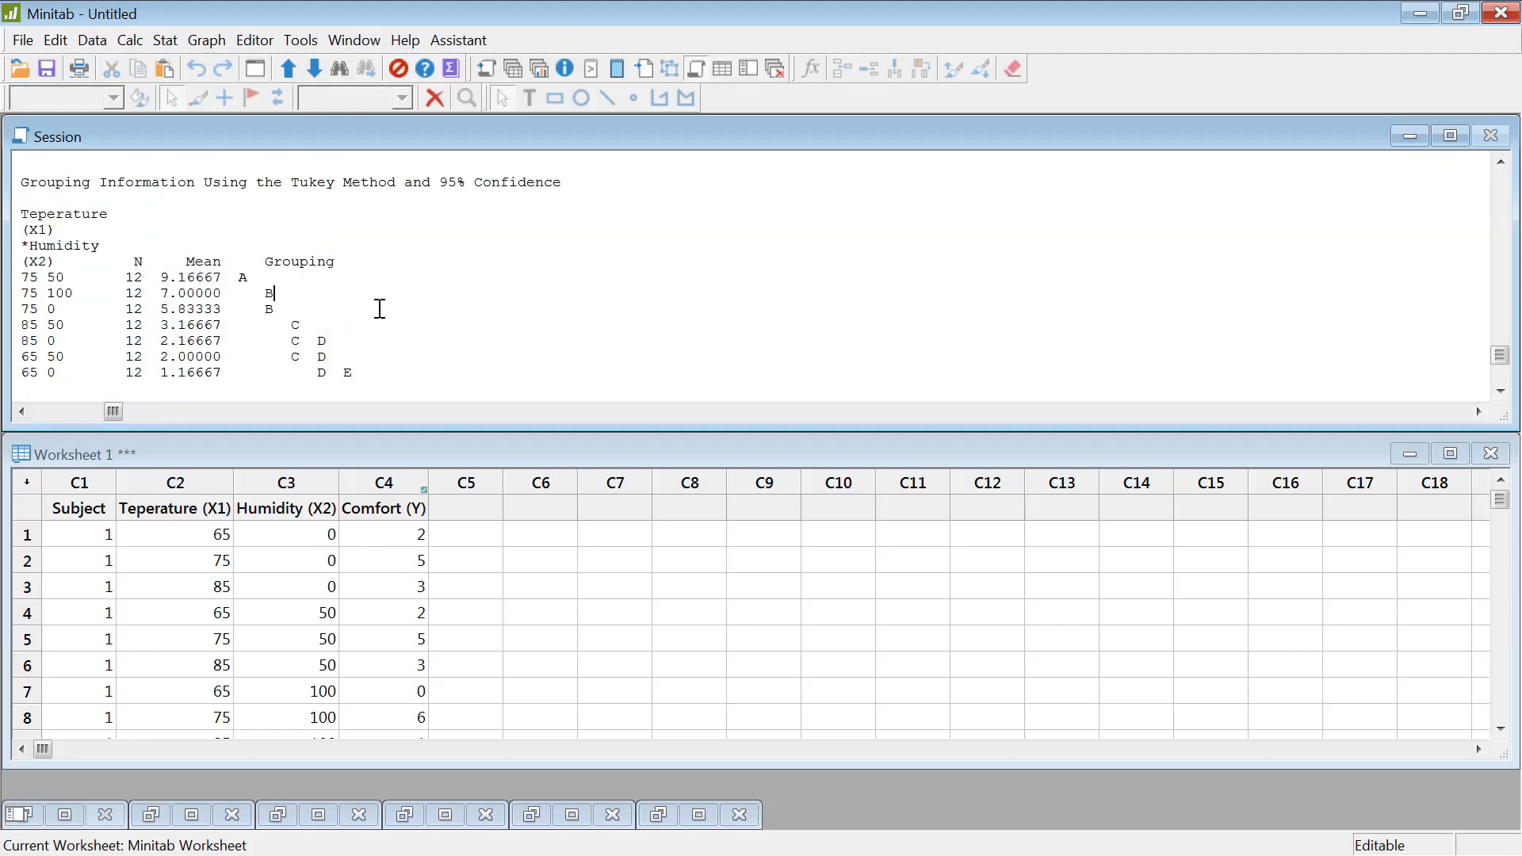
scroll("down", 3)
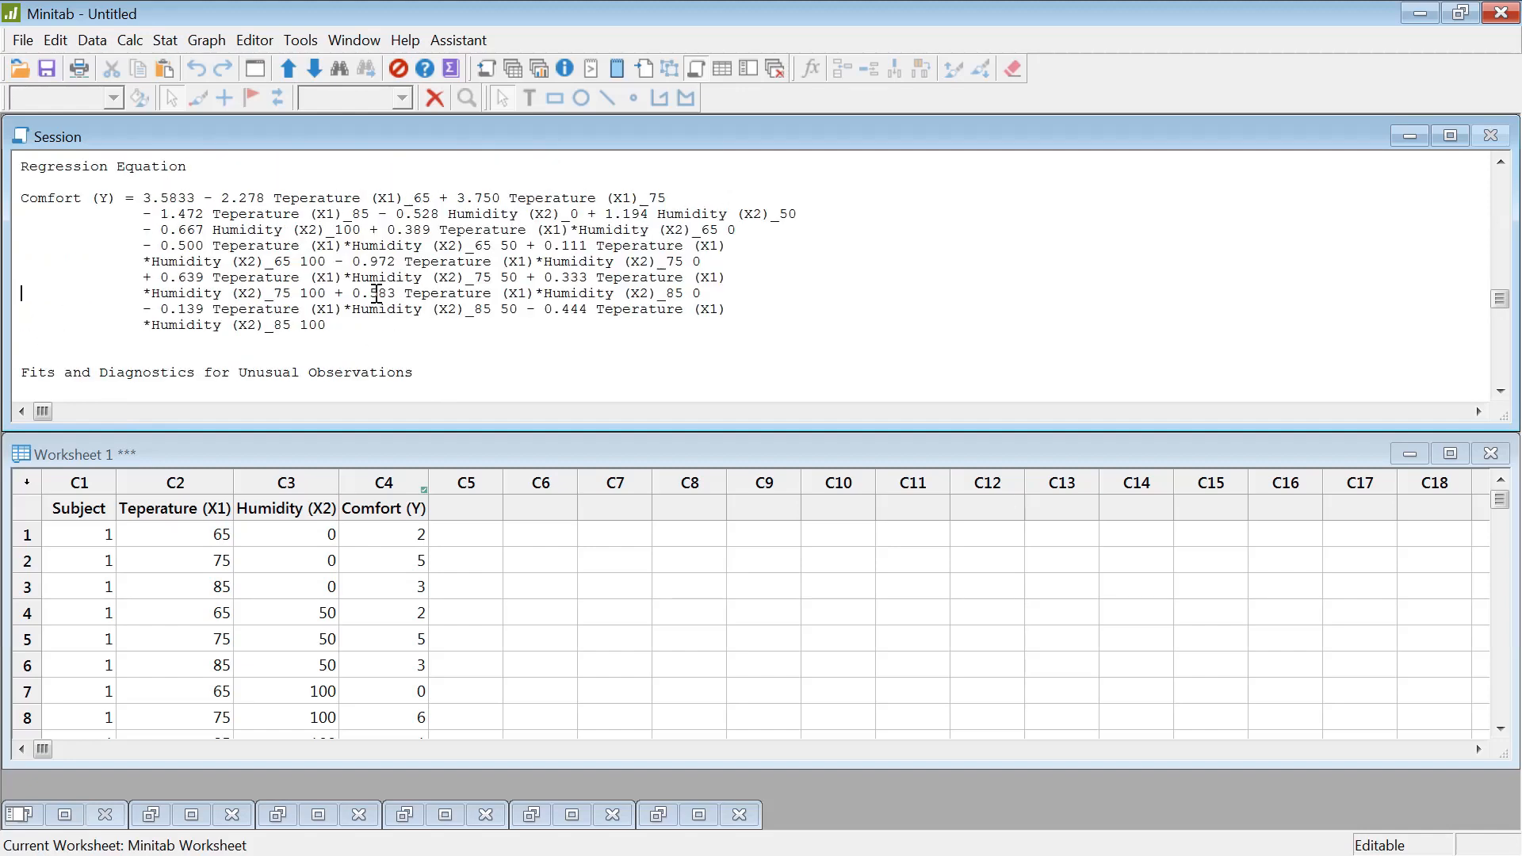
scroll("down", 3)
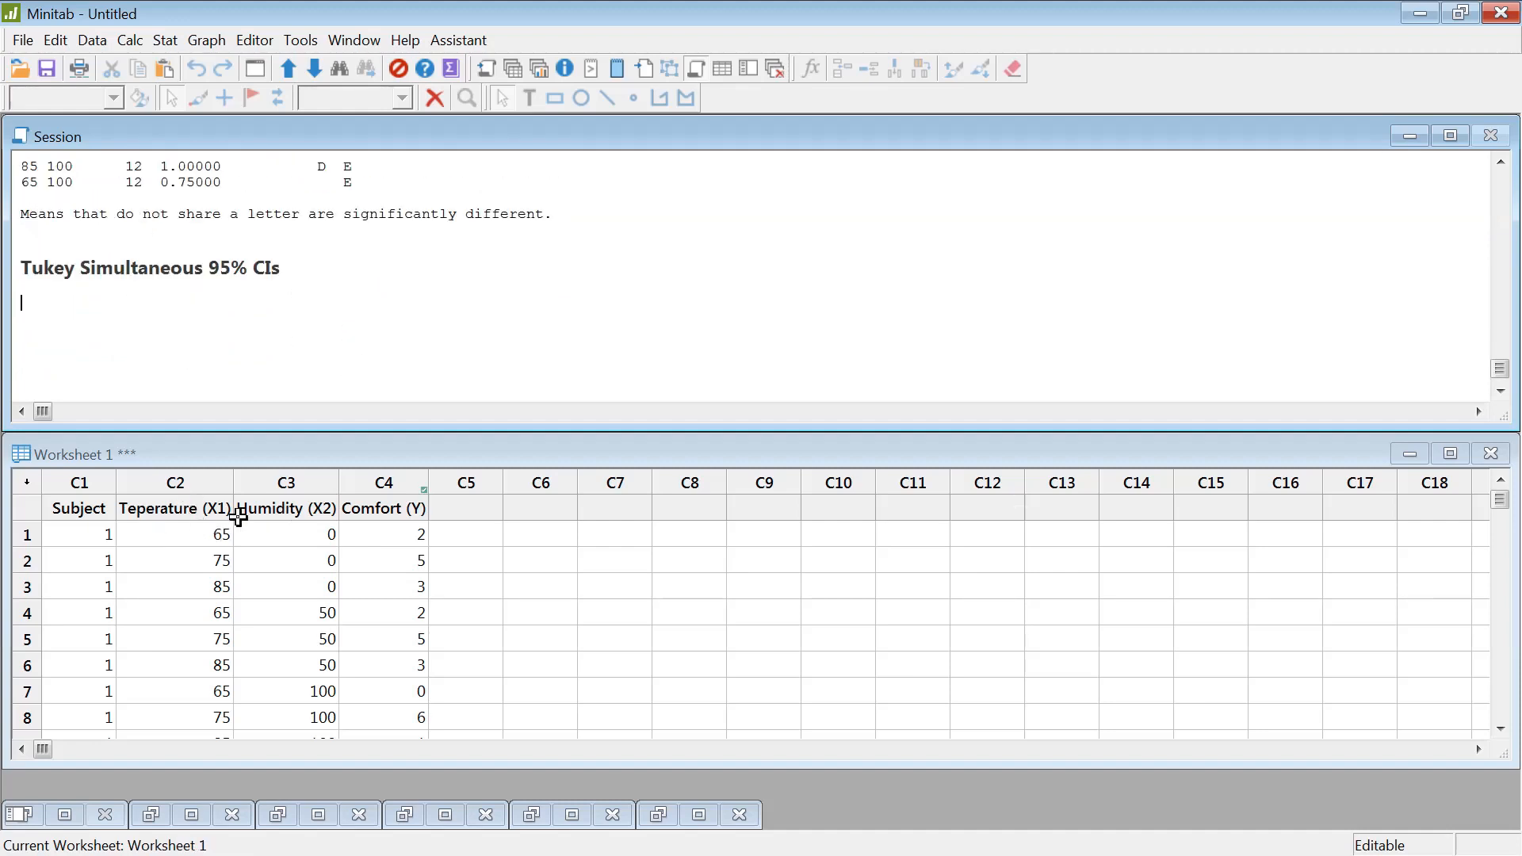
mouse_move(363, 545)
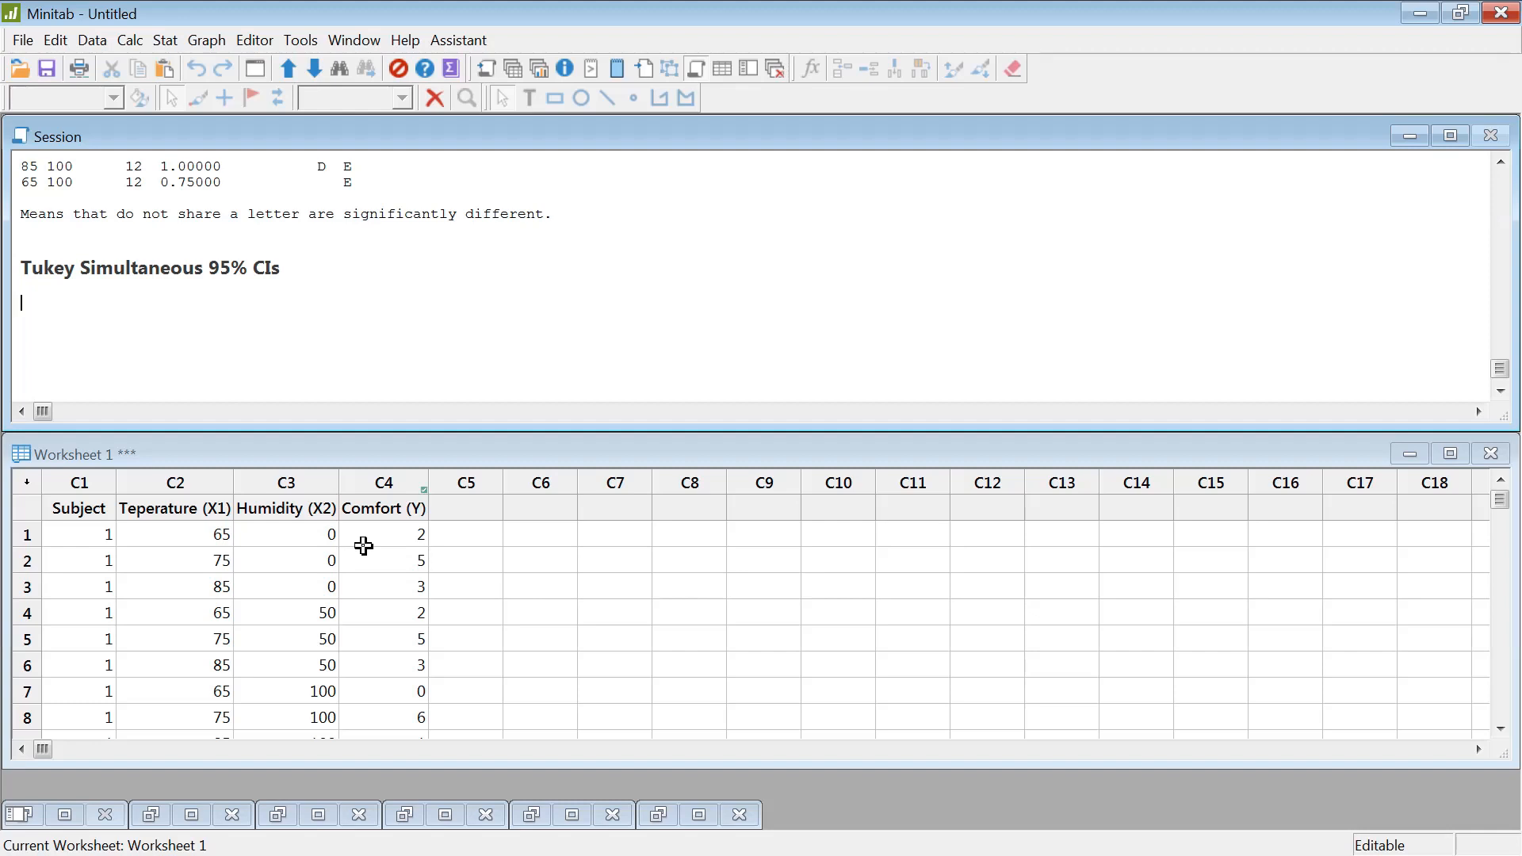
mouse_move(276, 543)
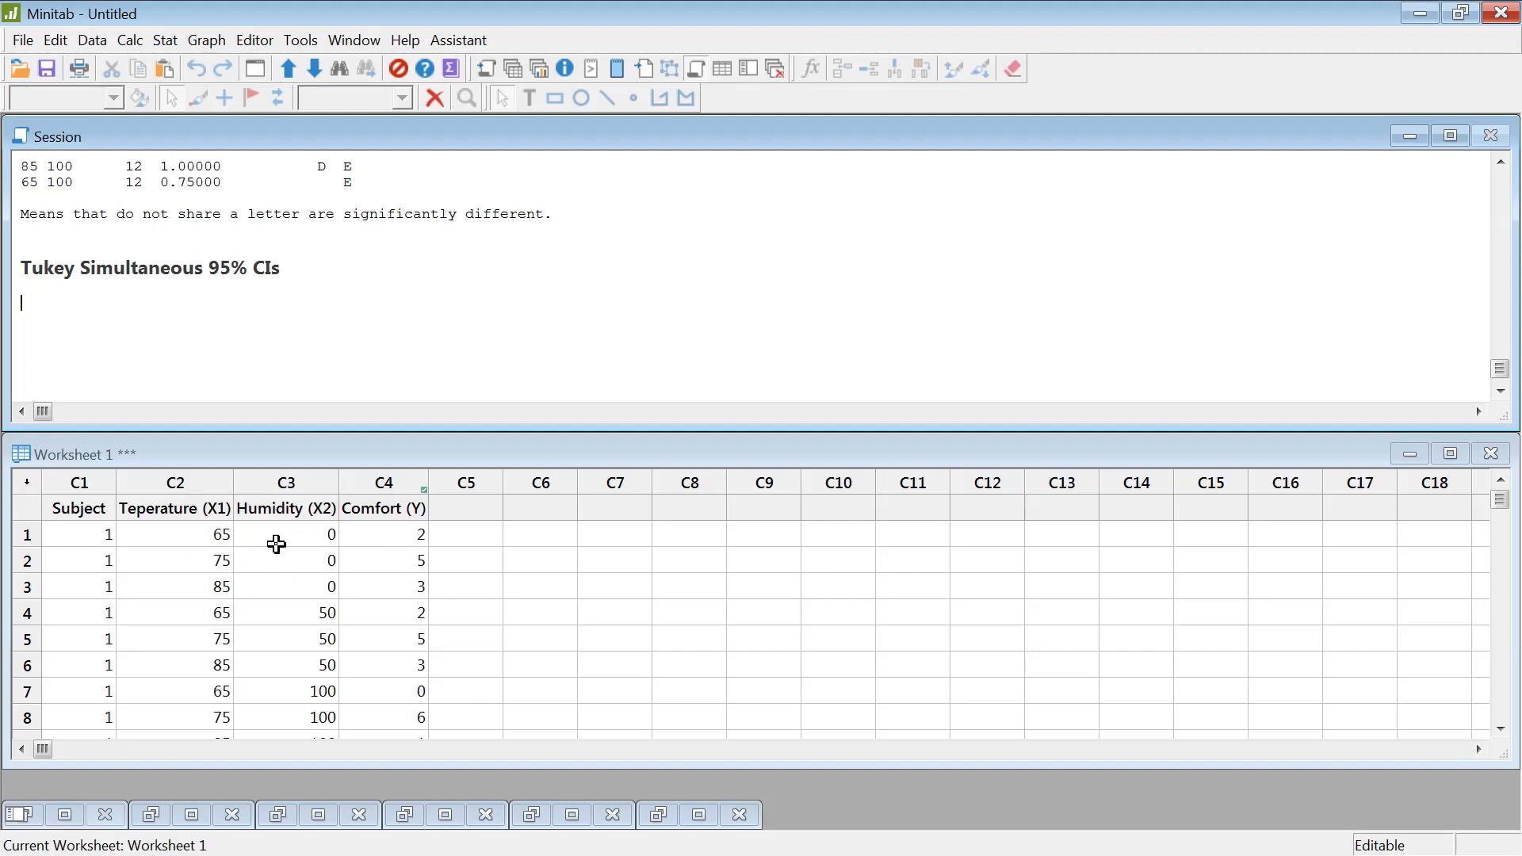
mouse_move(287, 563)
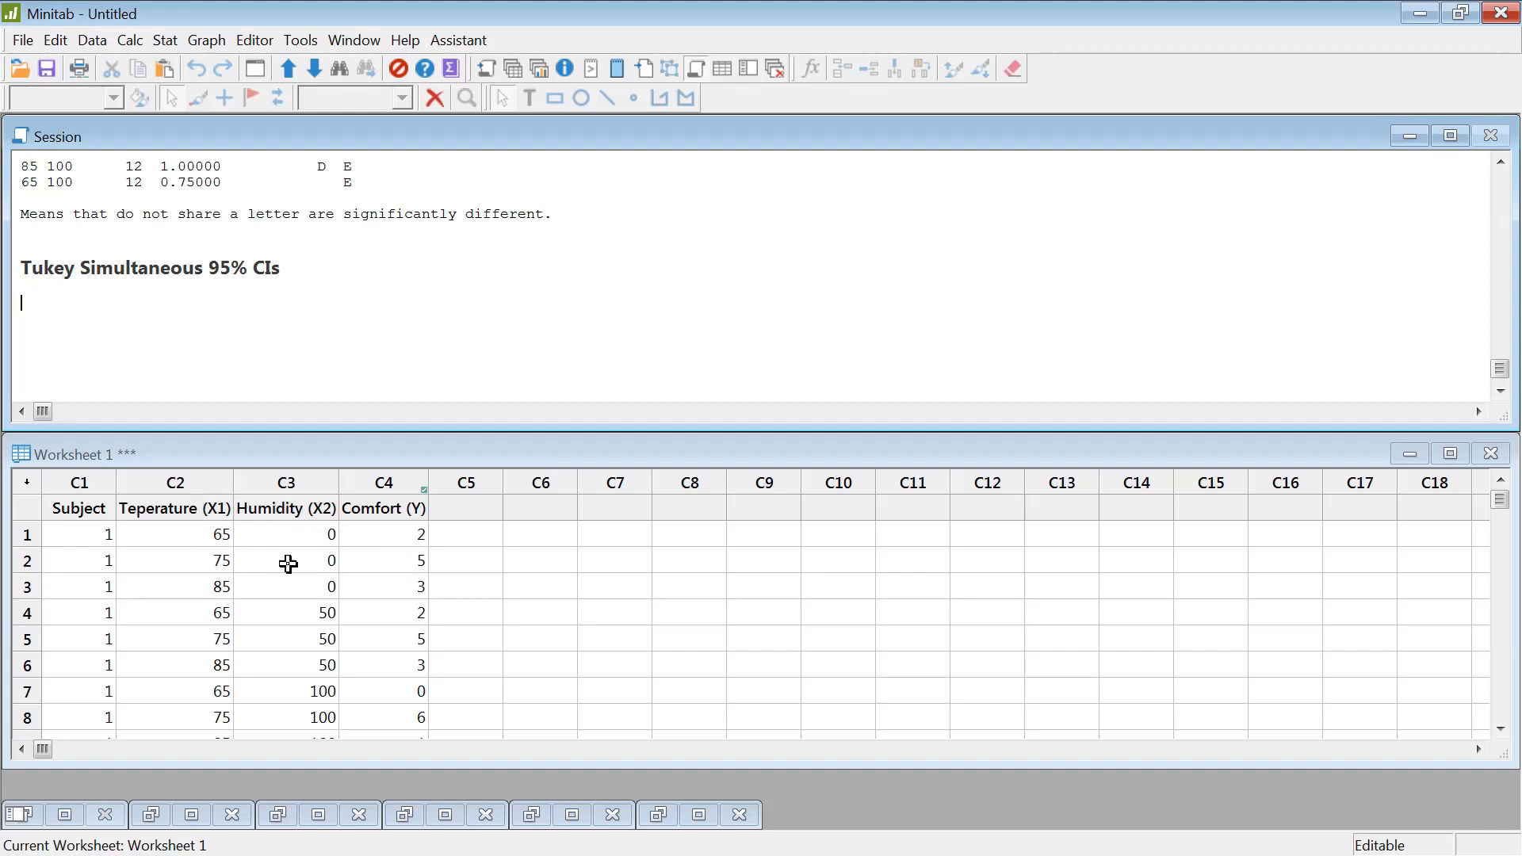
mouse_move(369, 585)
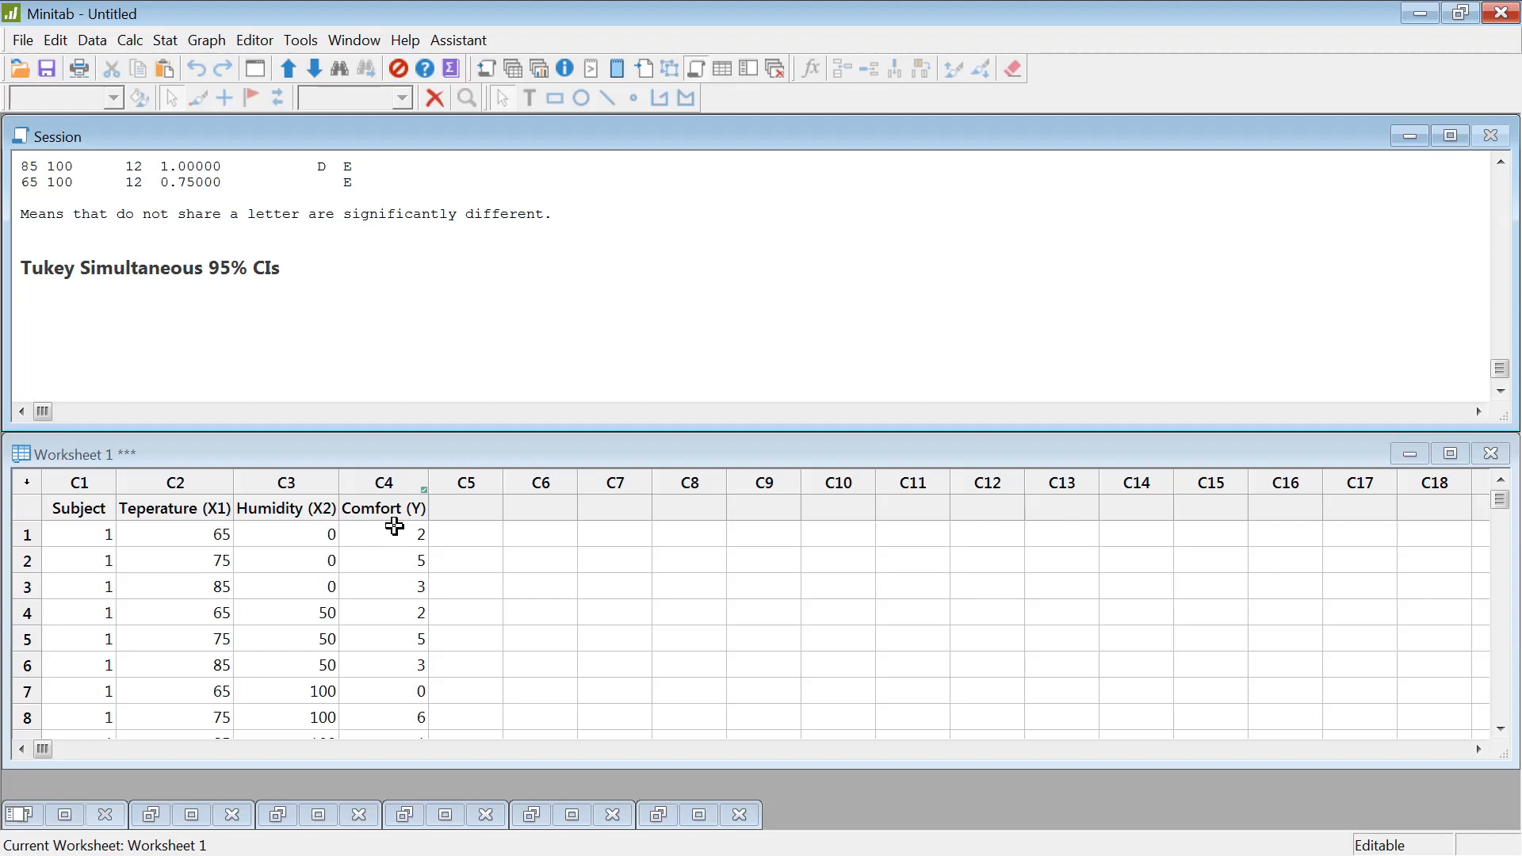
mouse_move(257, 564)
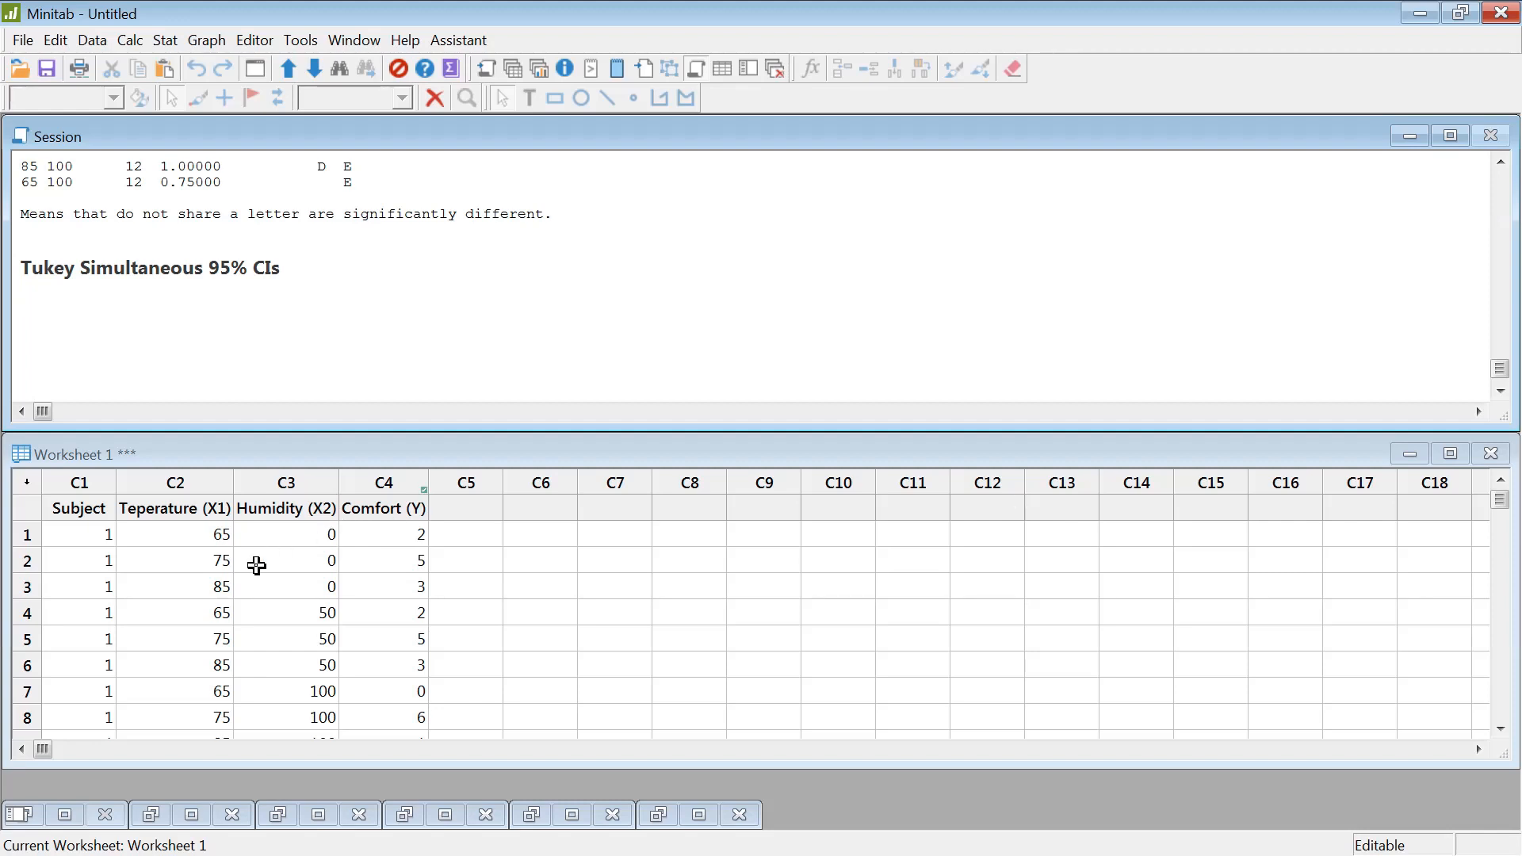
- Return to the interaction grouping table showing the 75/50 combination alone in group A
left_click(19, 301)
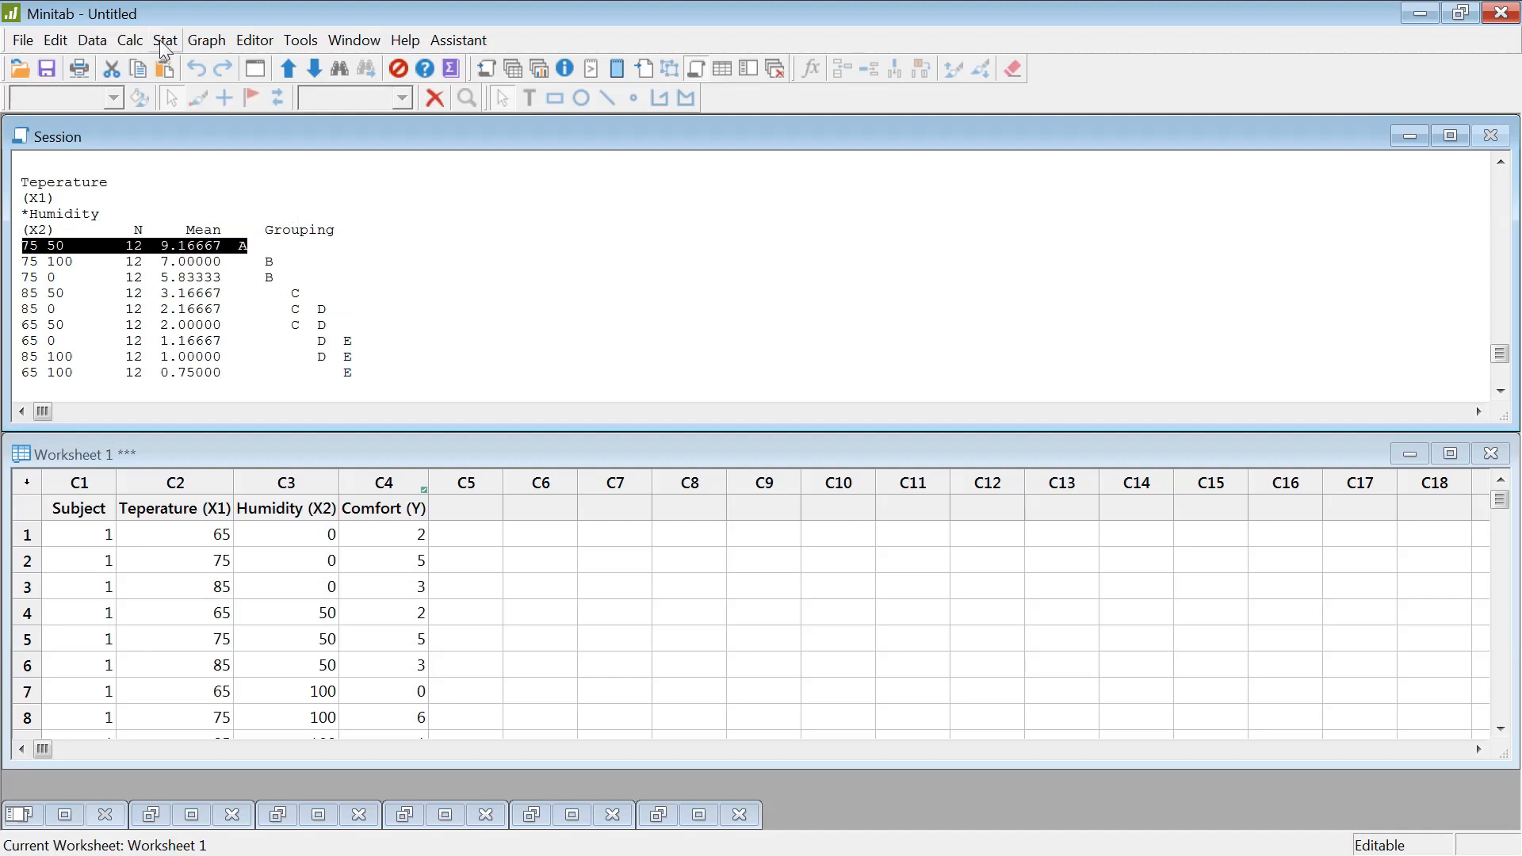
- Reopen the Stat menu's ANOVA analyses list
left_click(163, 39)
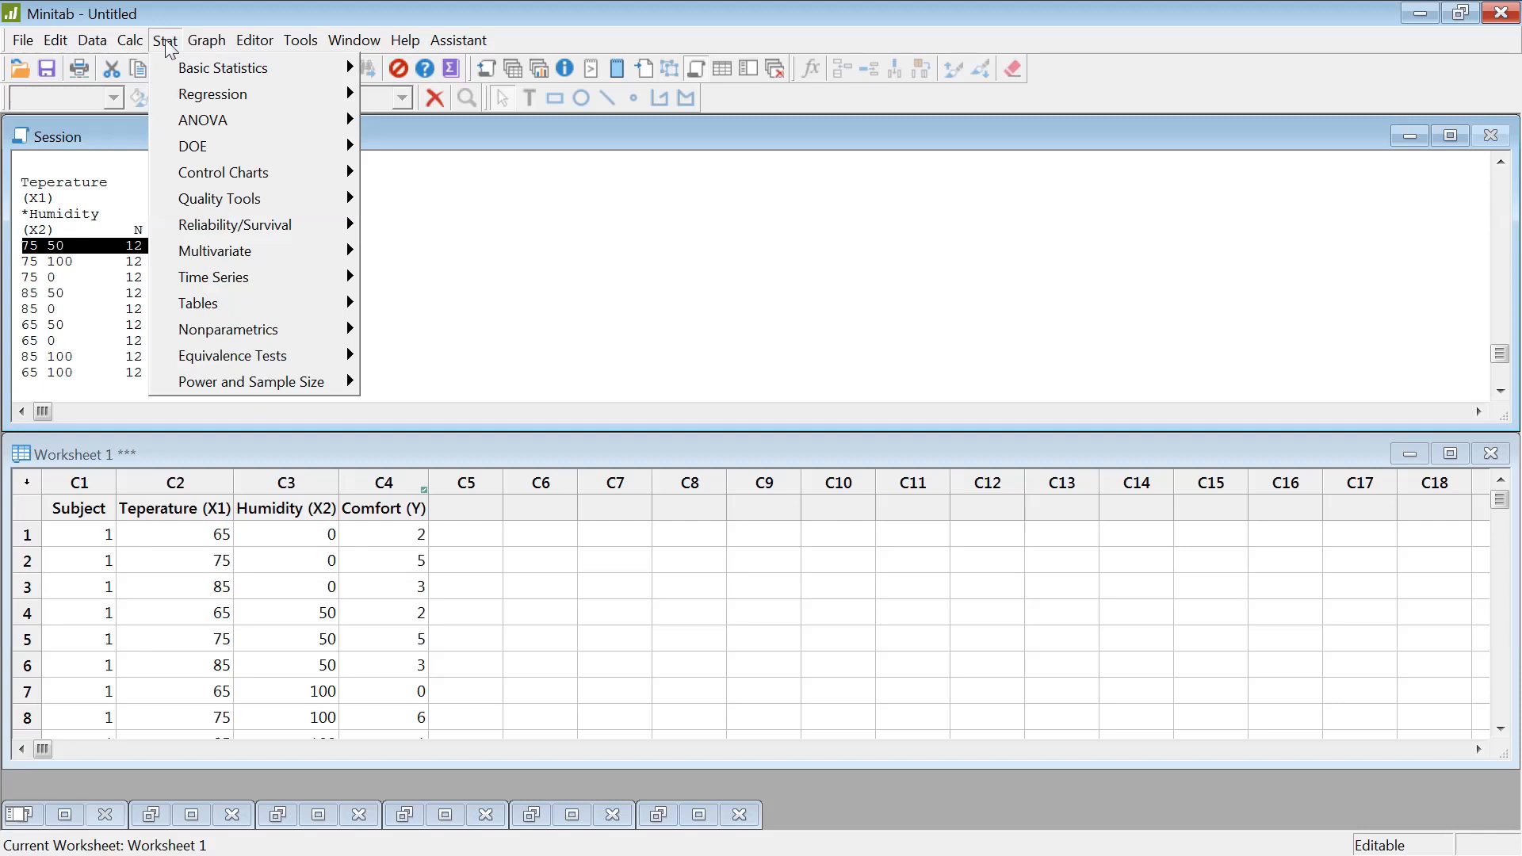
mouse_move(210, 93)
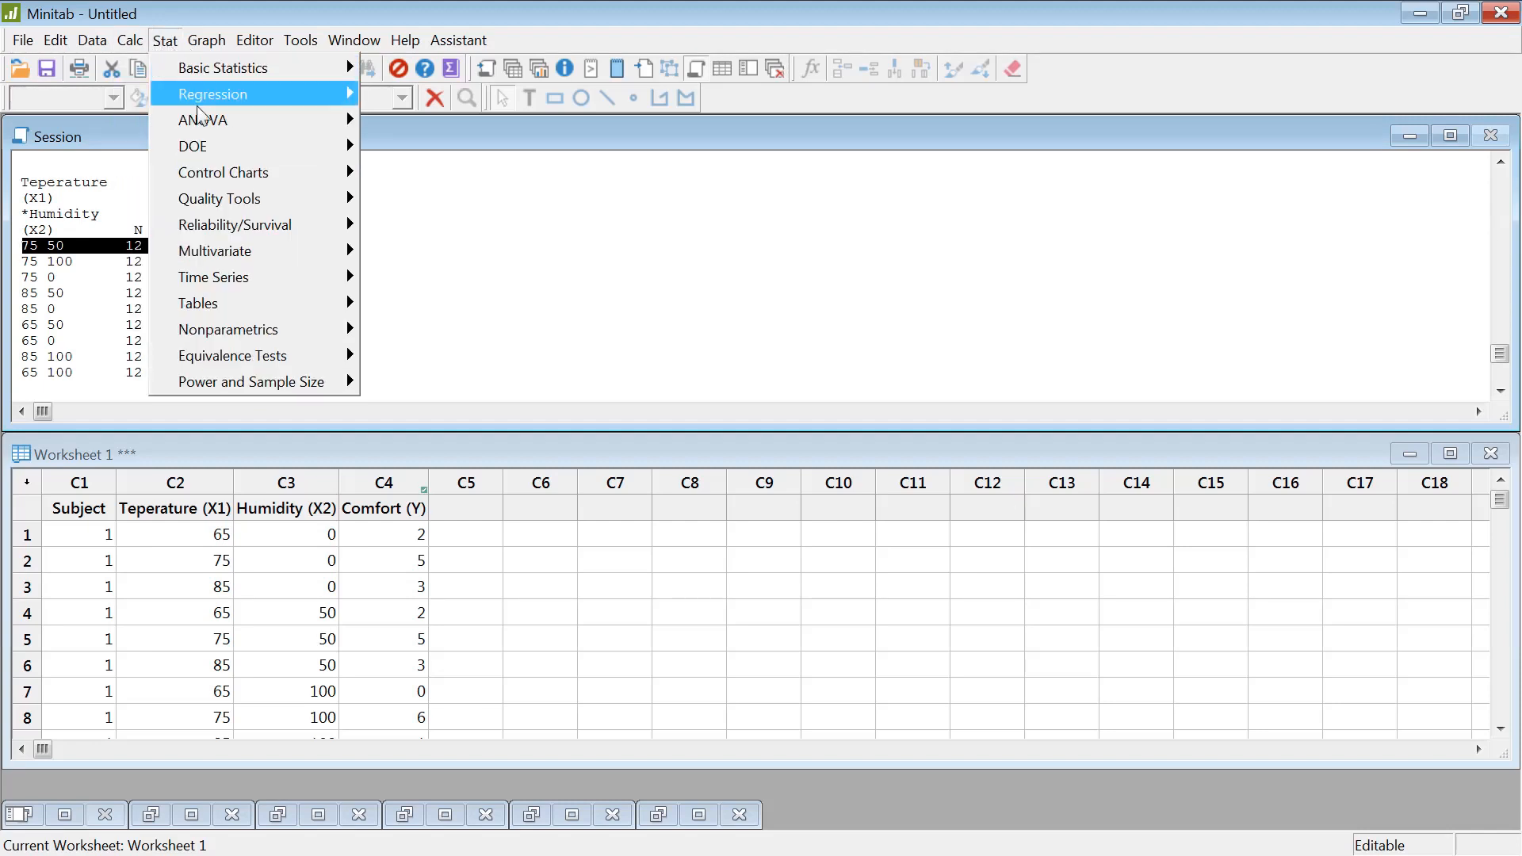
mouse_move(203, 119)
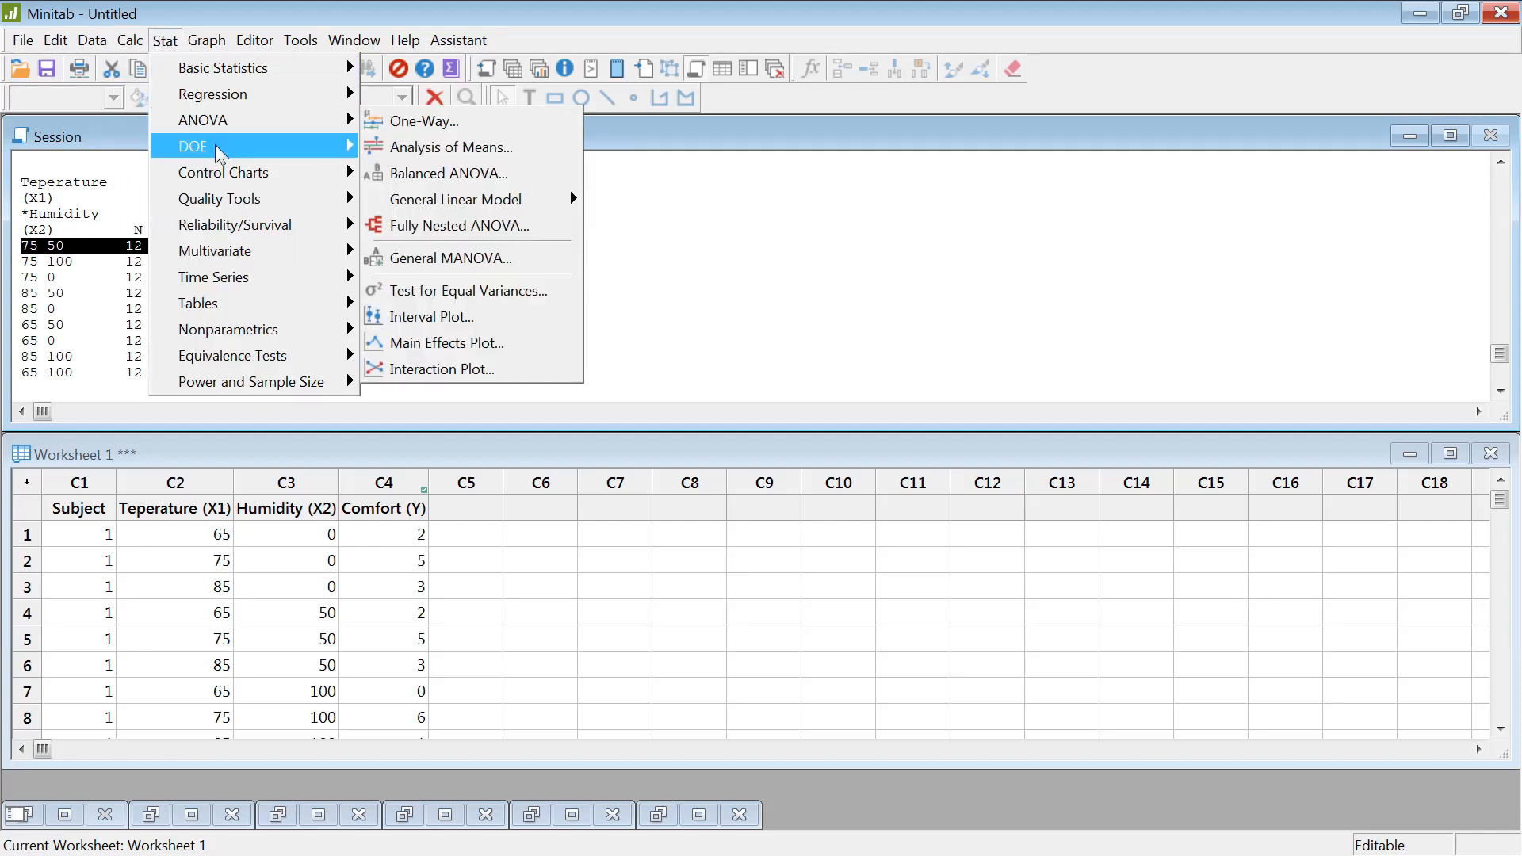